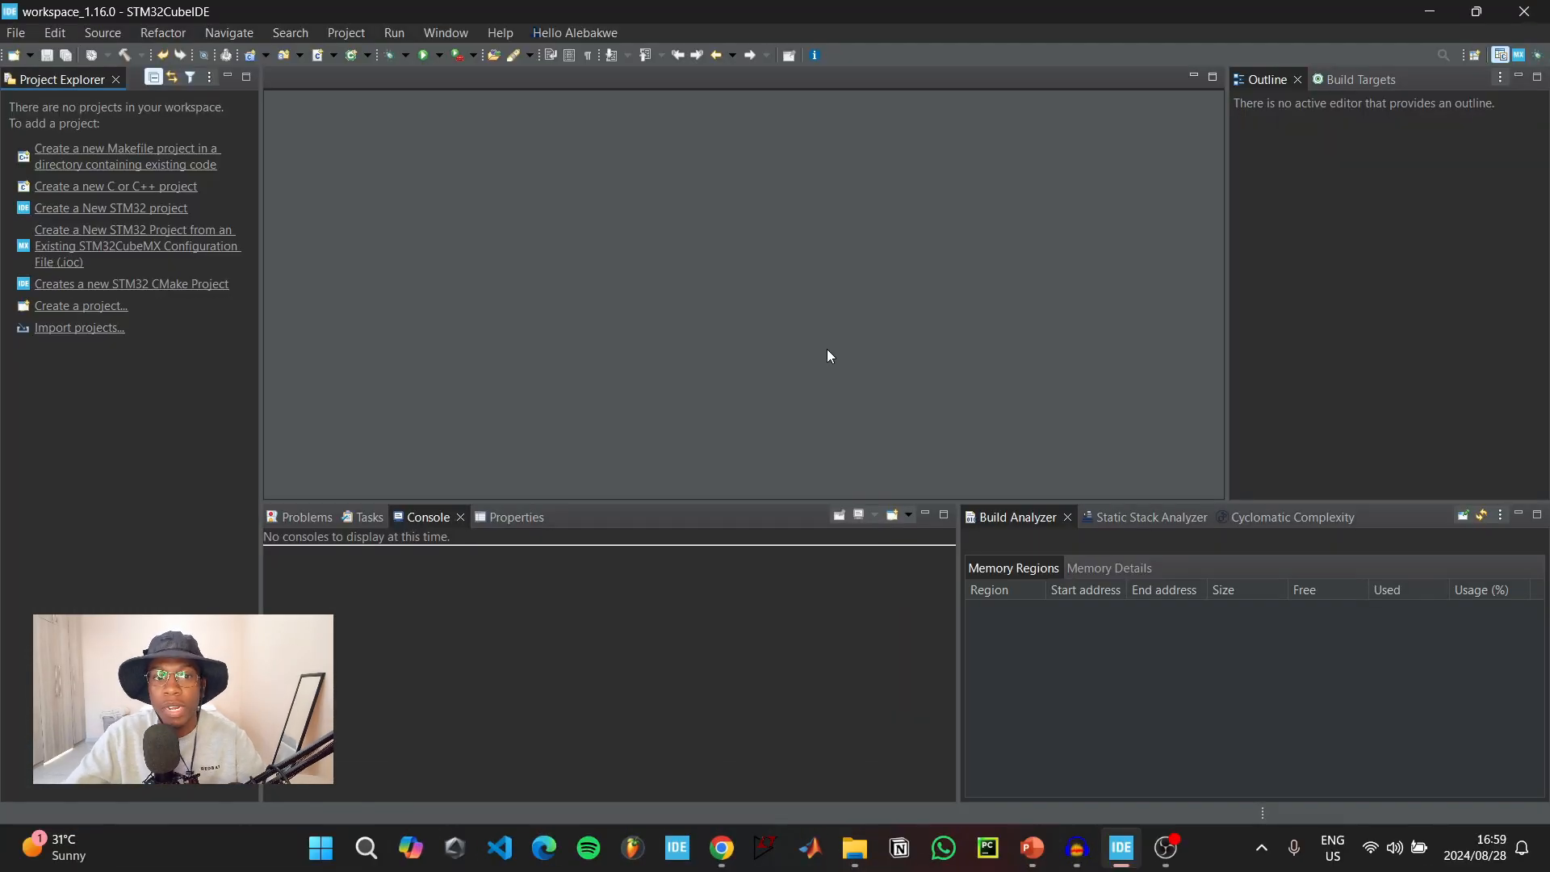
- Start a new STM32 project and choose NUCLEO-F401RE in the Board Selector
left_click(111, 208)
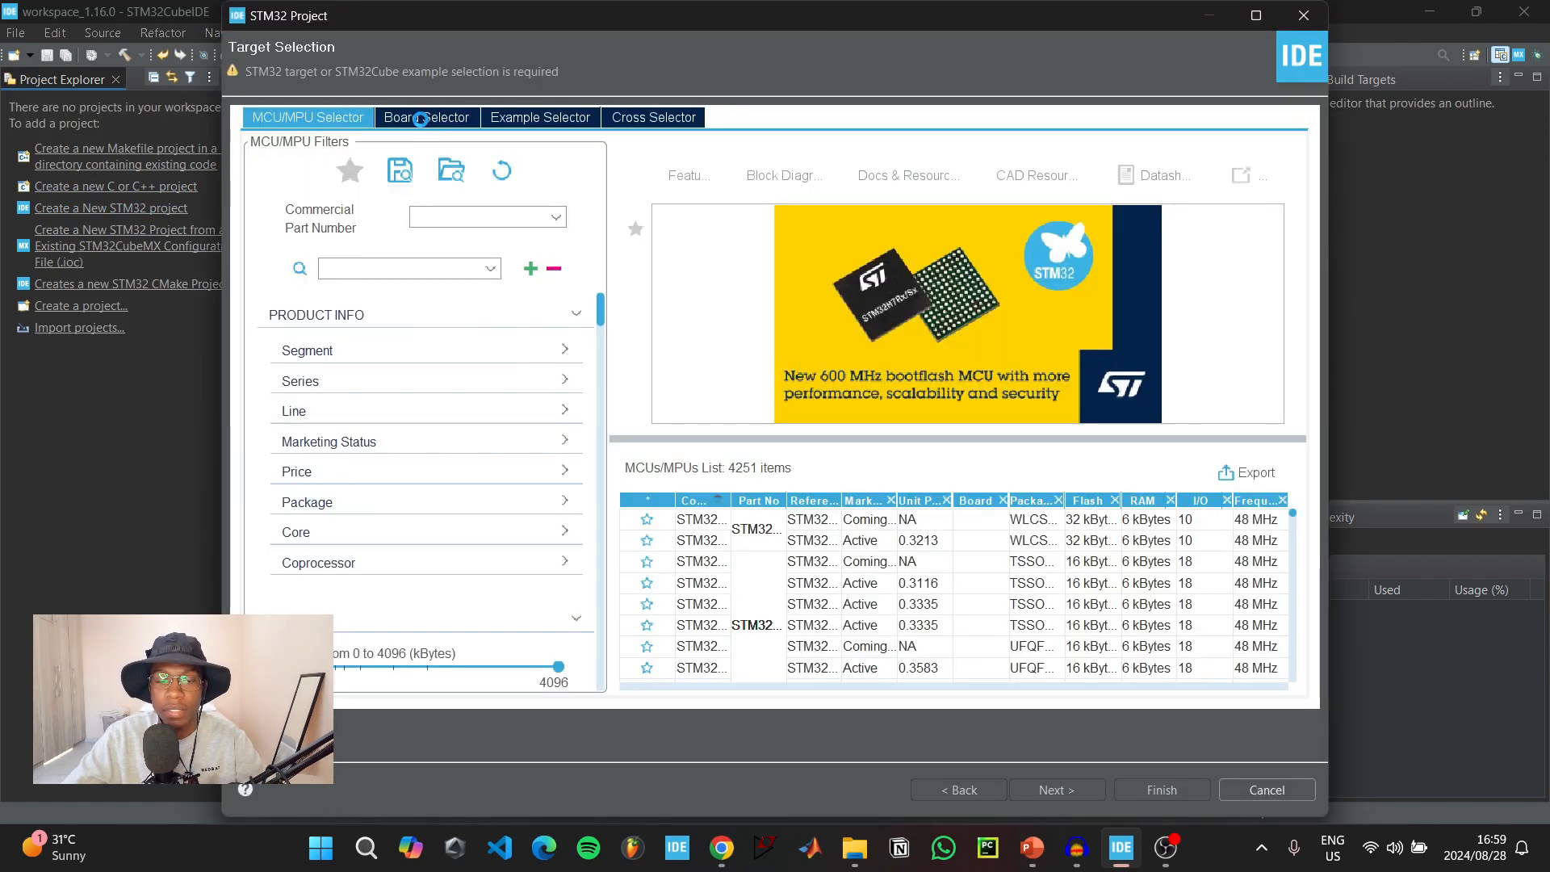
left_click(426, 116)
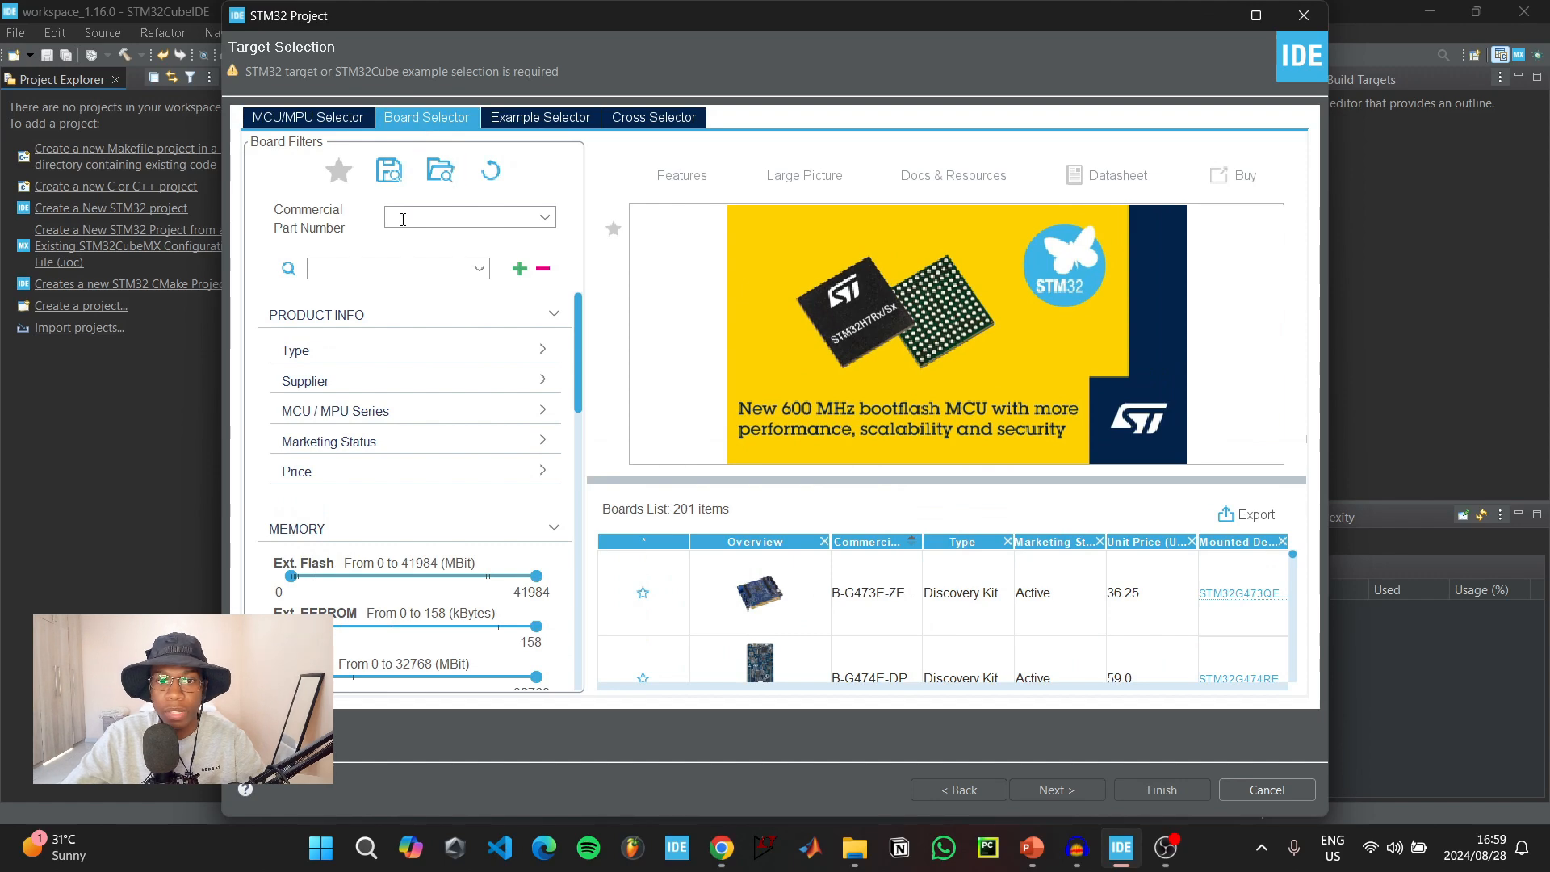
type("NUCLEO-F401RE")
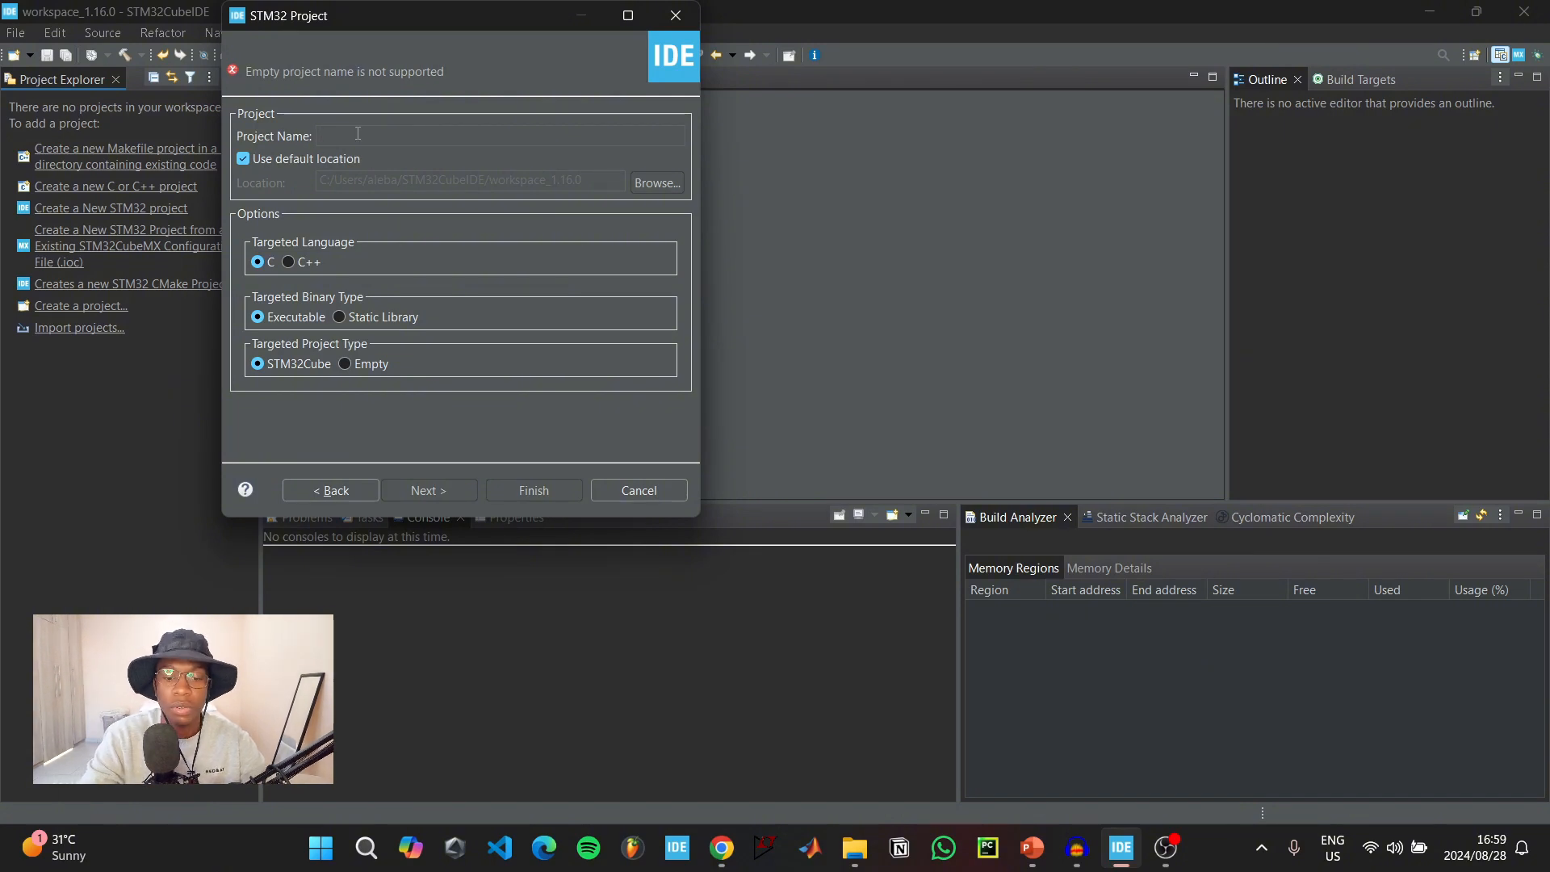
- Name the project INT and finish the wizard to generate it
type("INT")
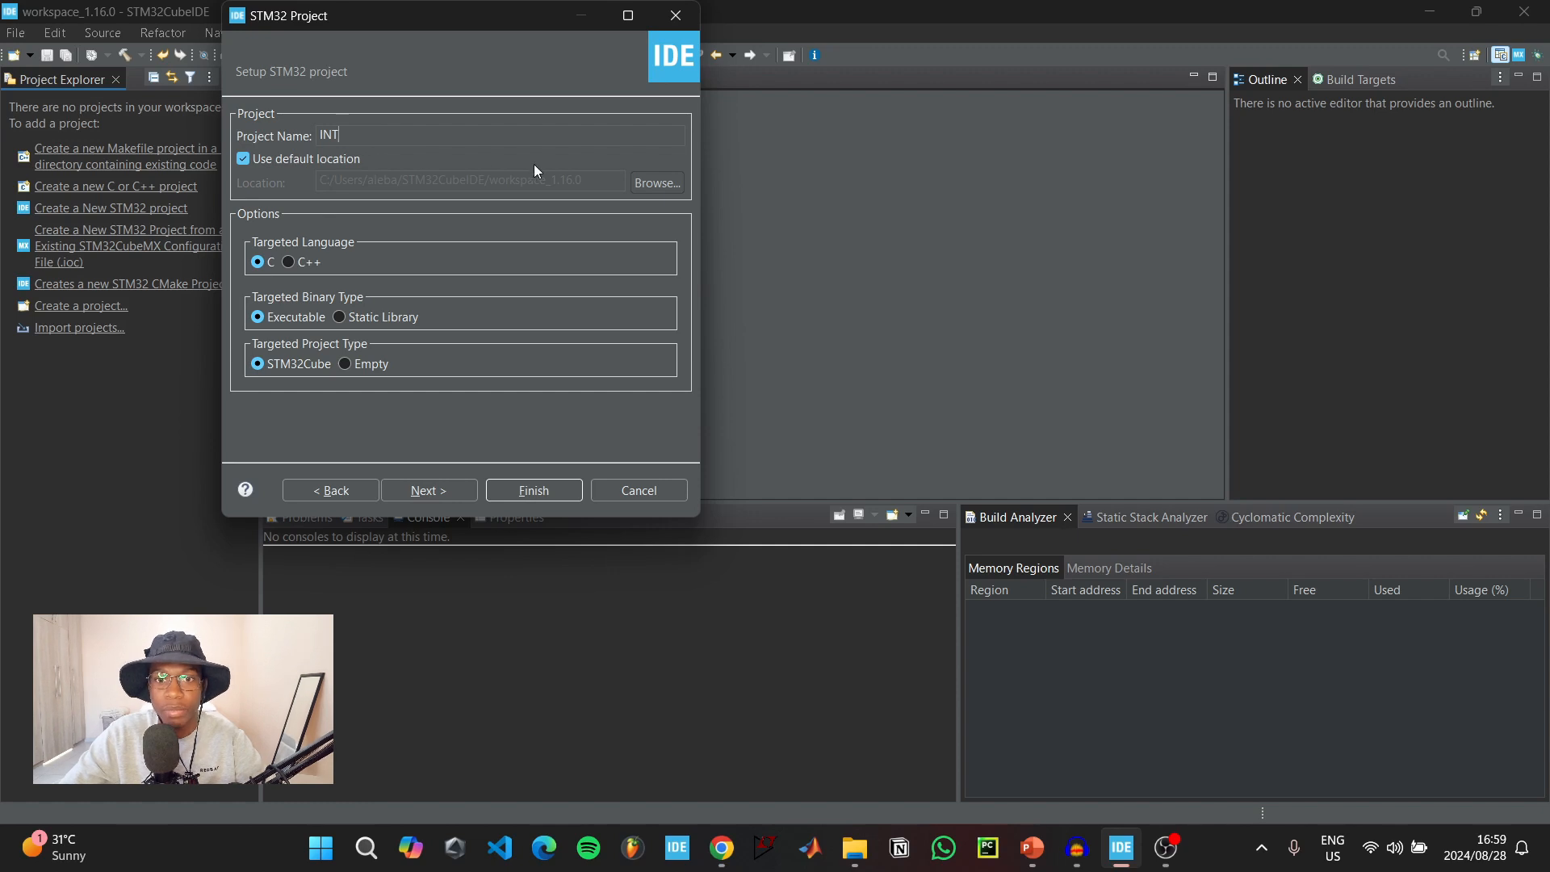
left_click(531, 491)
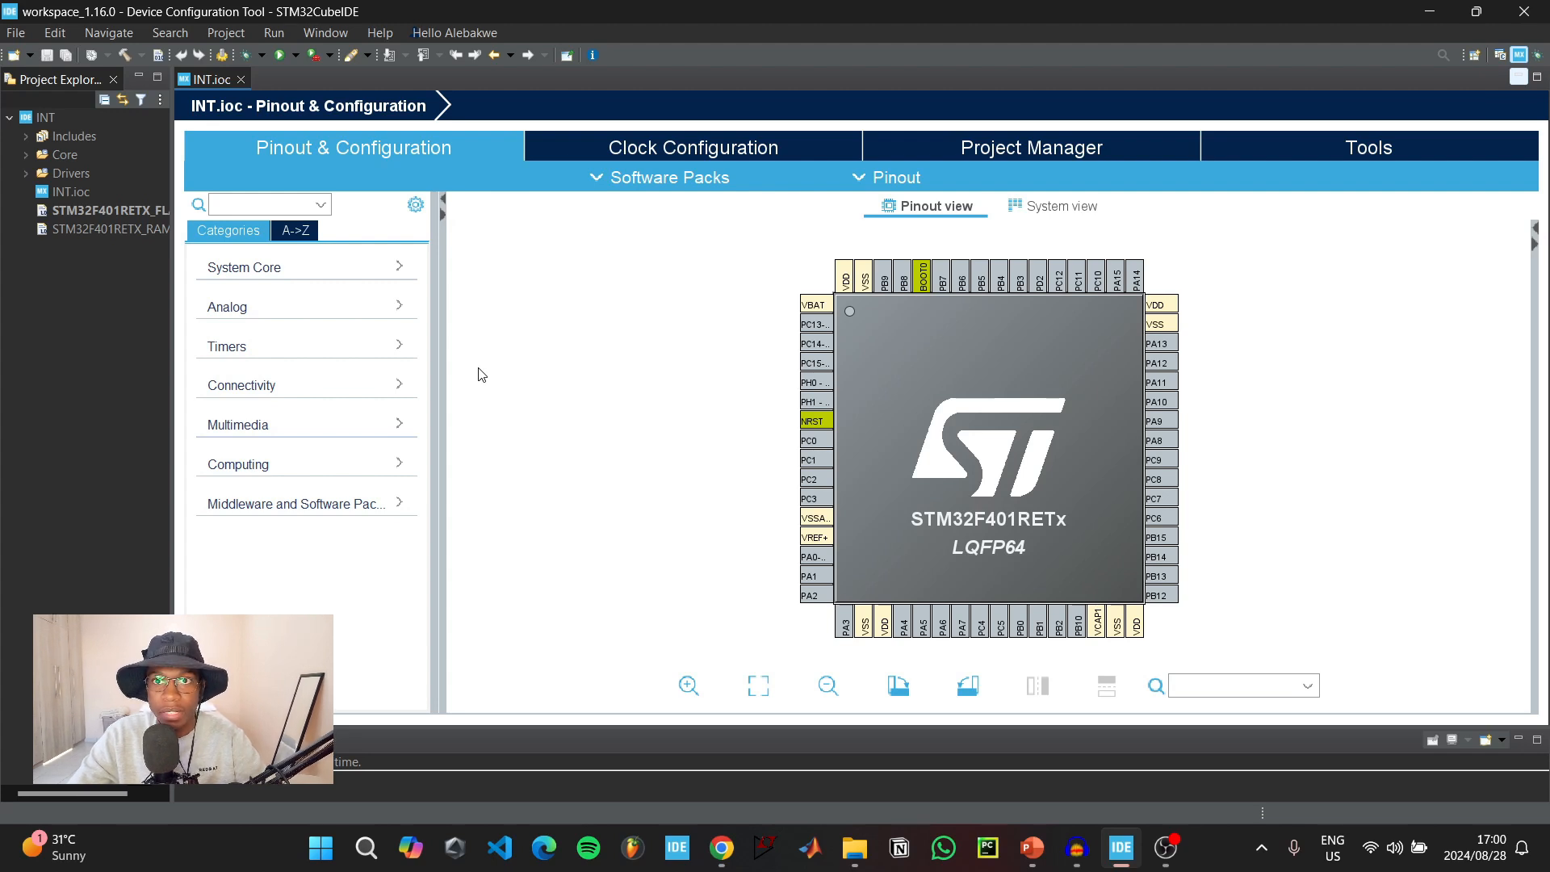
mouse_move(241, 349)
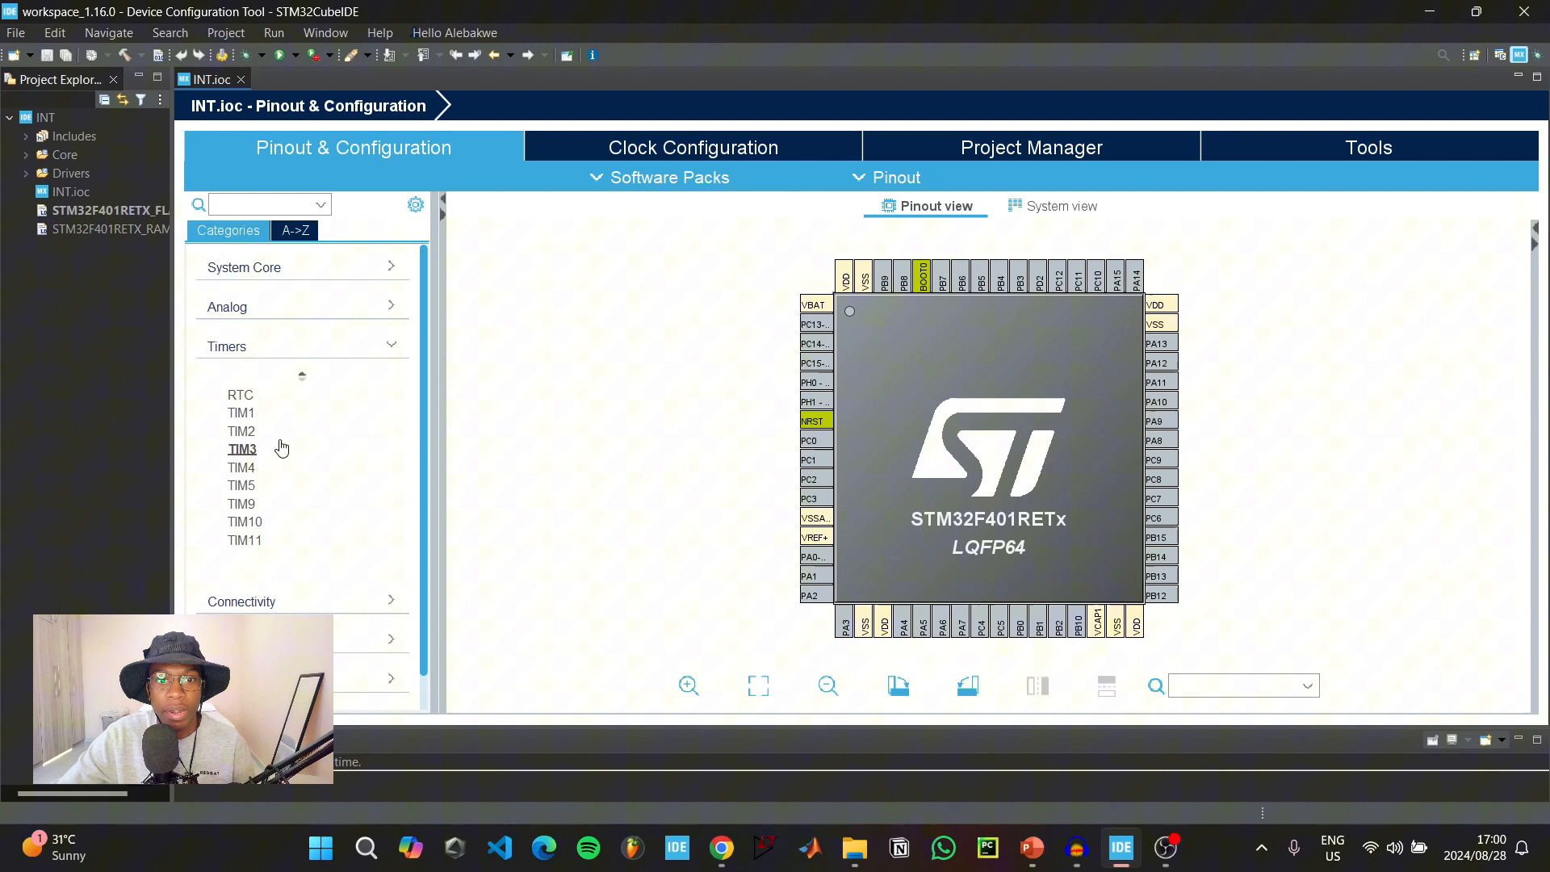
- Clock TIM2 from the internal clock and enable its global interrupt
left_click(241, 429)
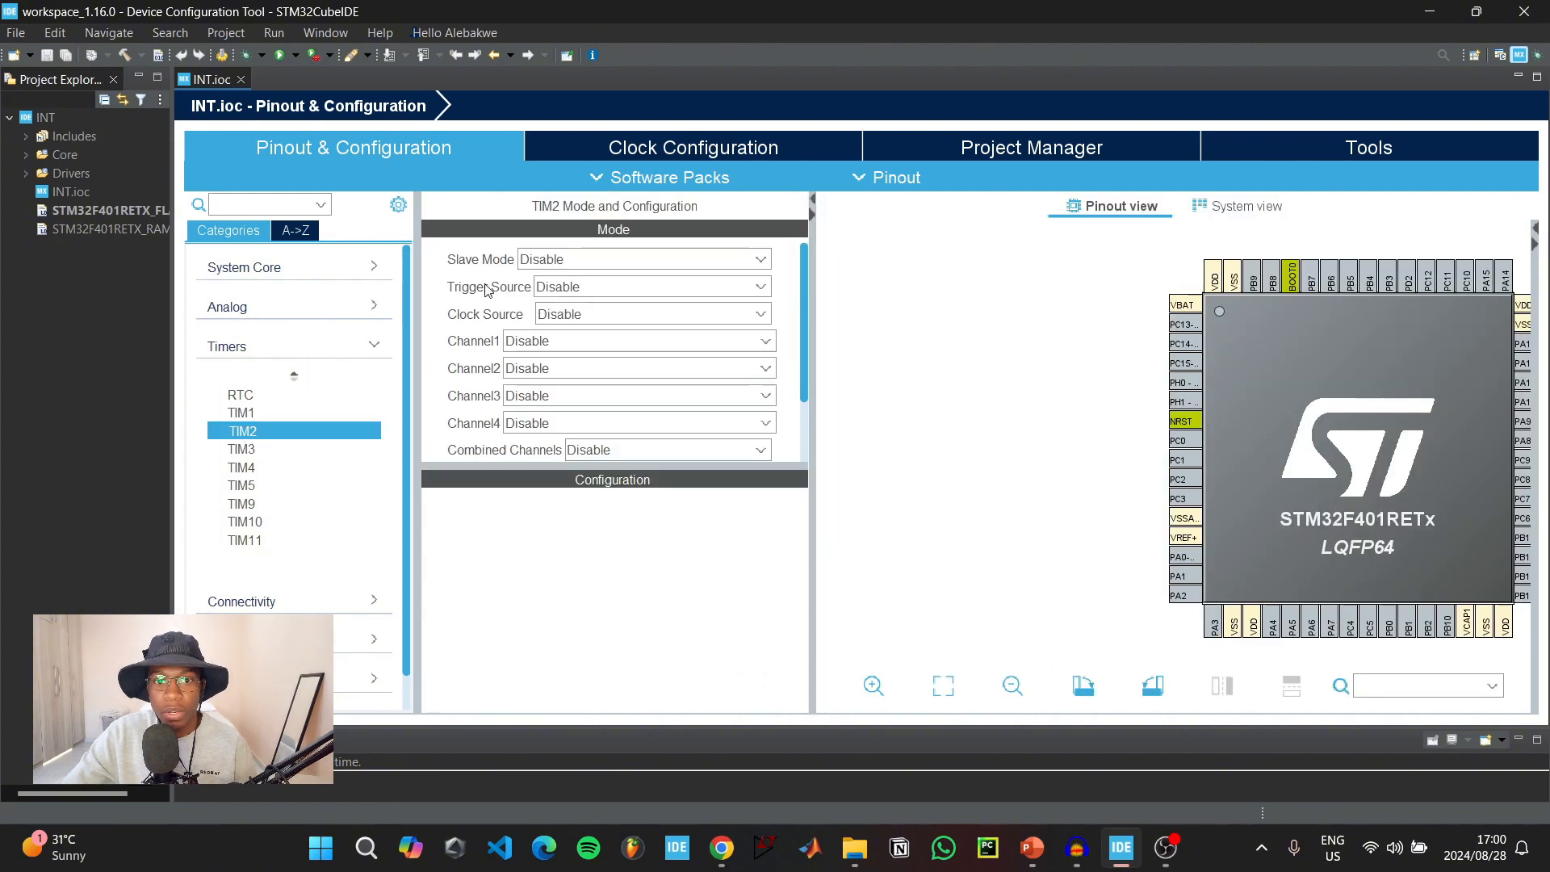
left_click(651, 313)
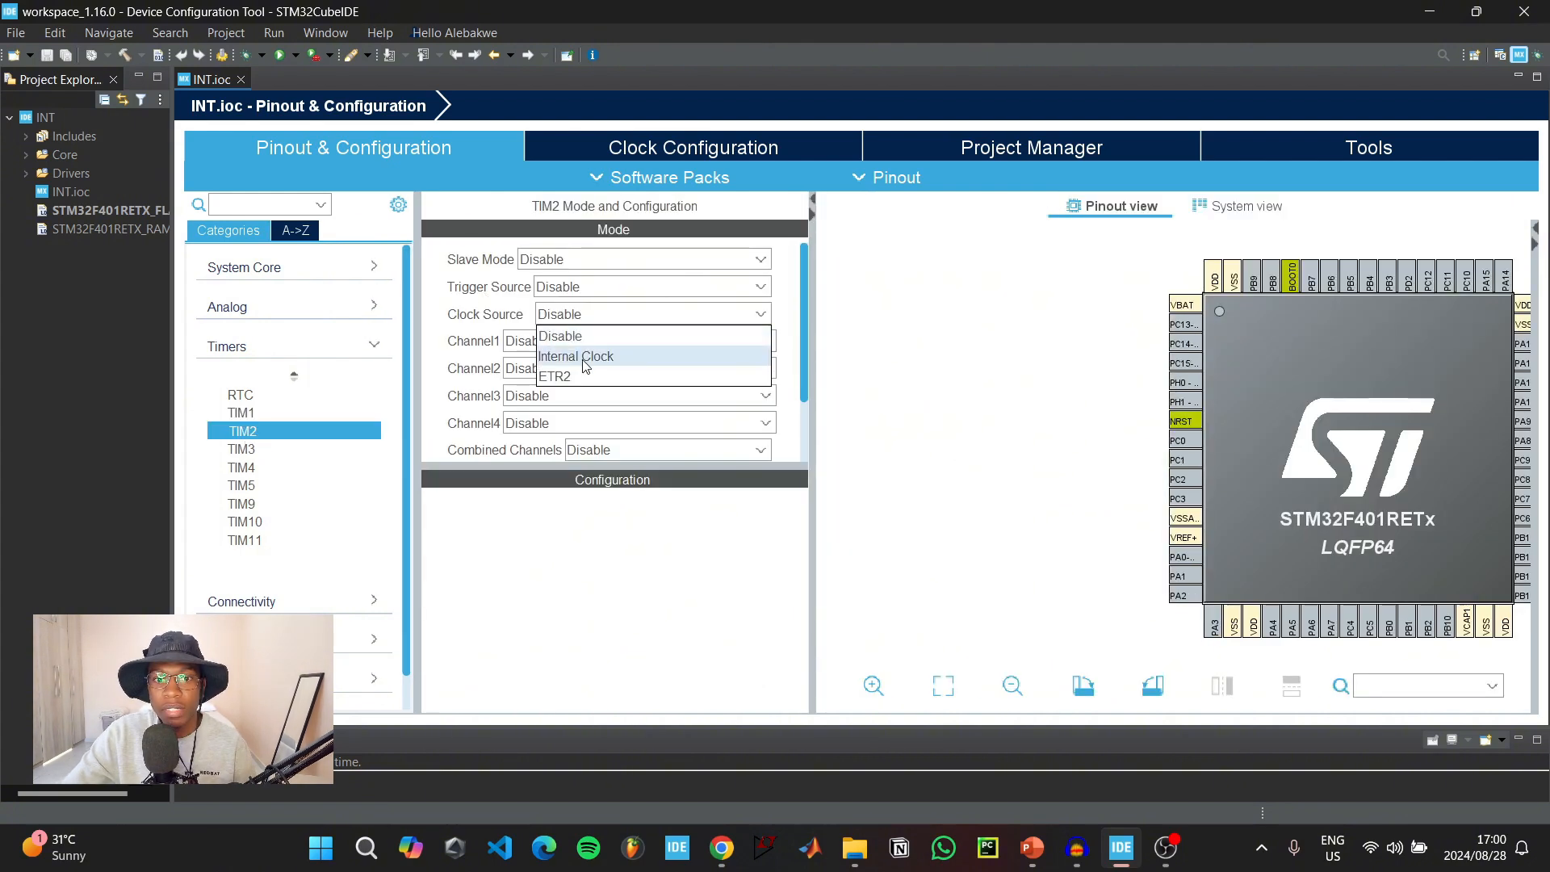
left_click(575, 355)
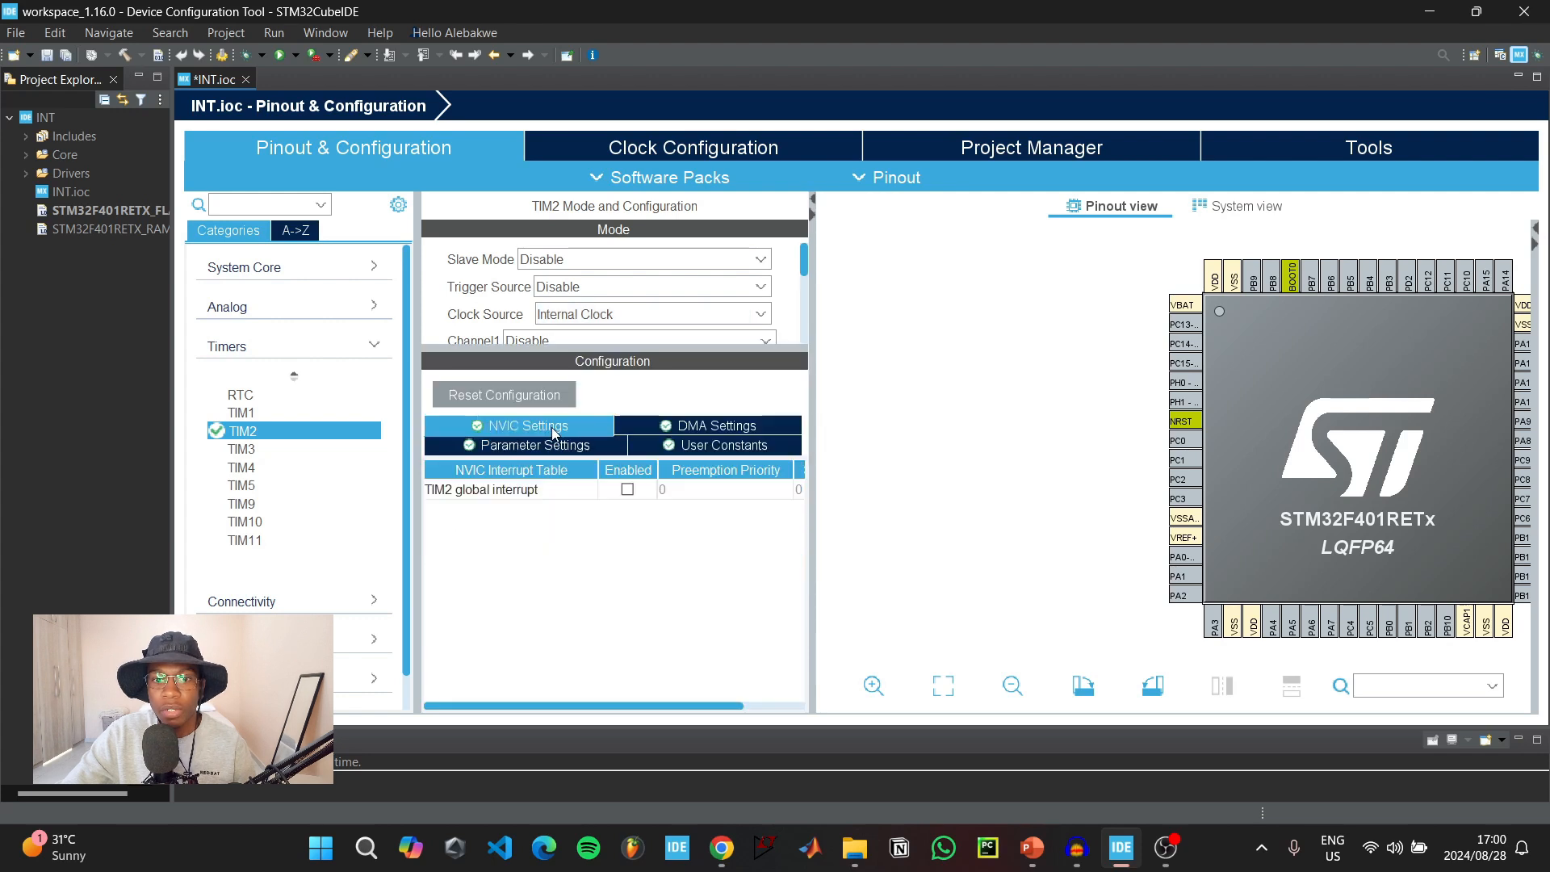
left_click(626, 489)
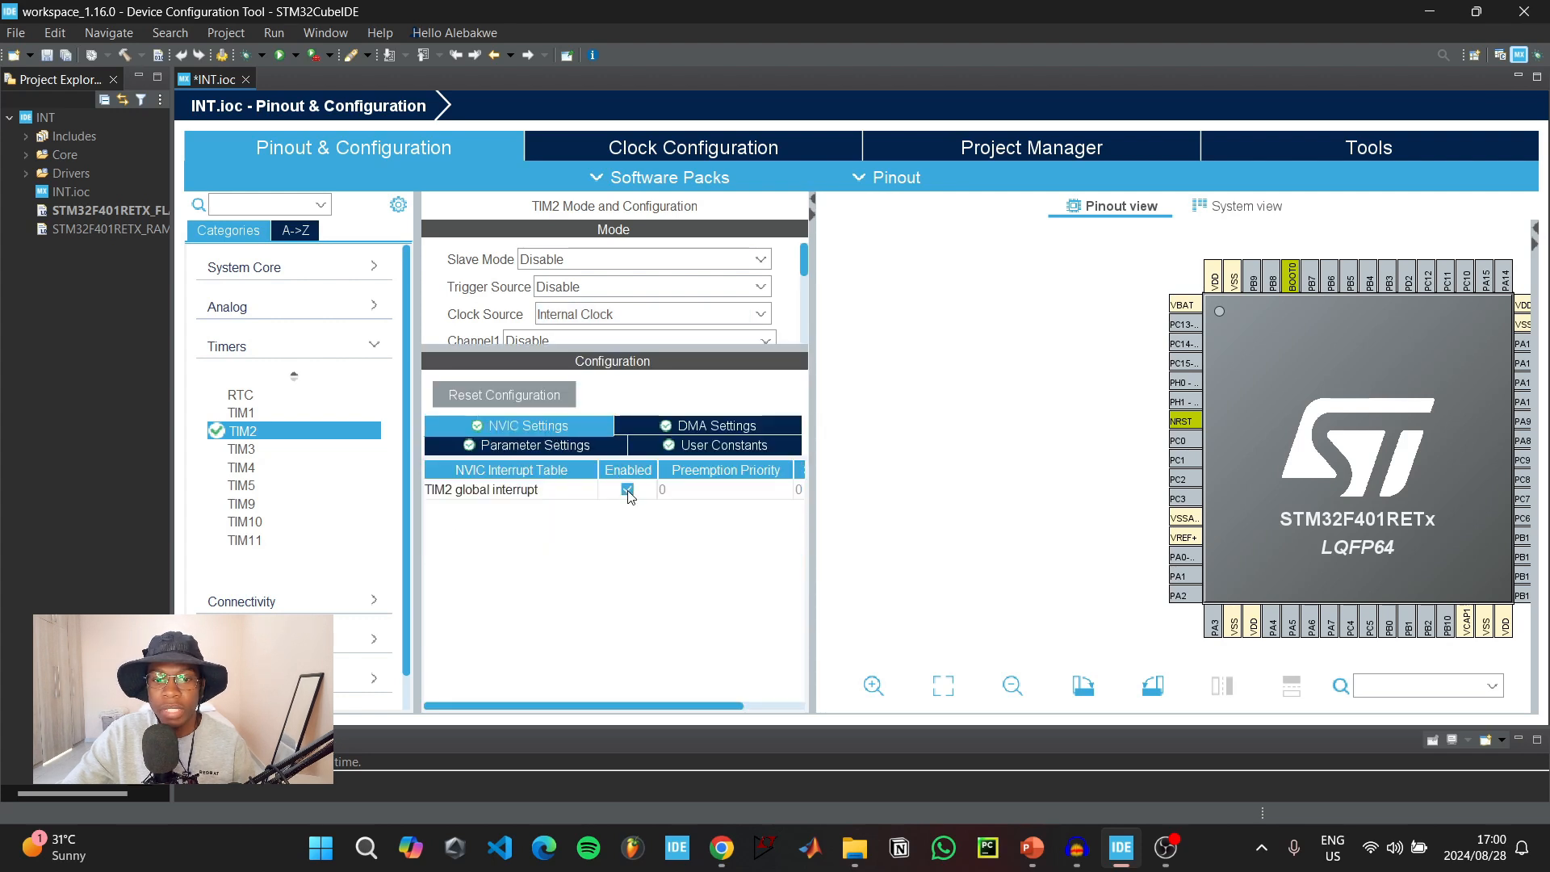
left_click(532, 446)
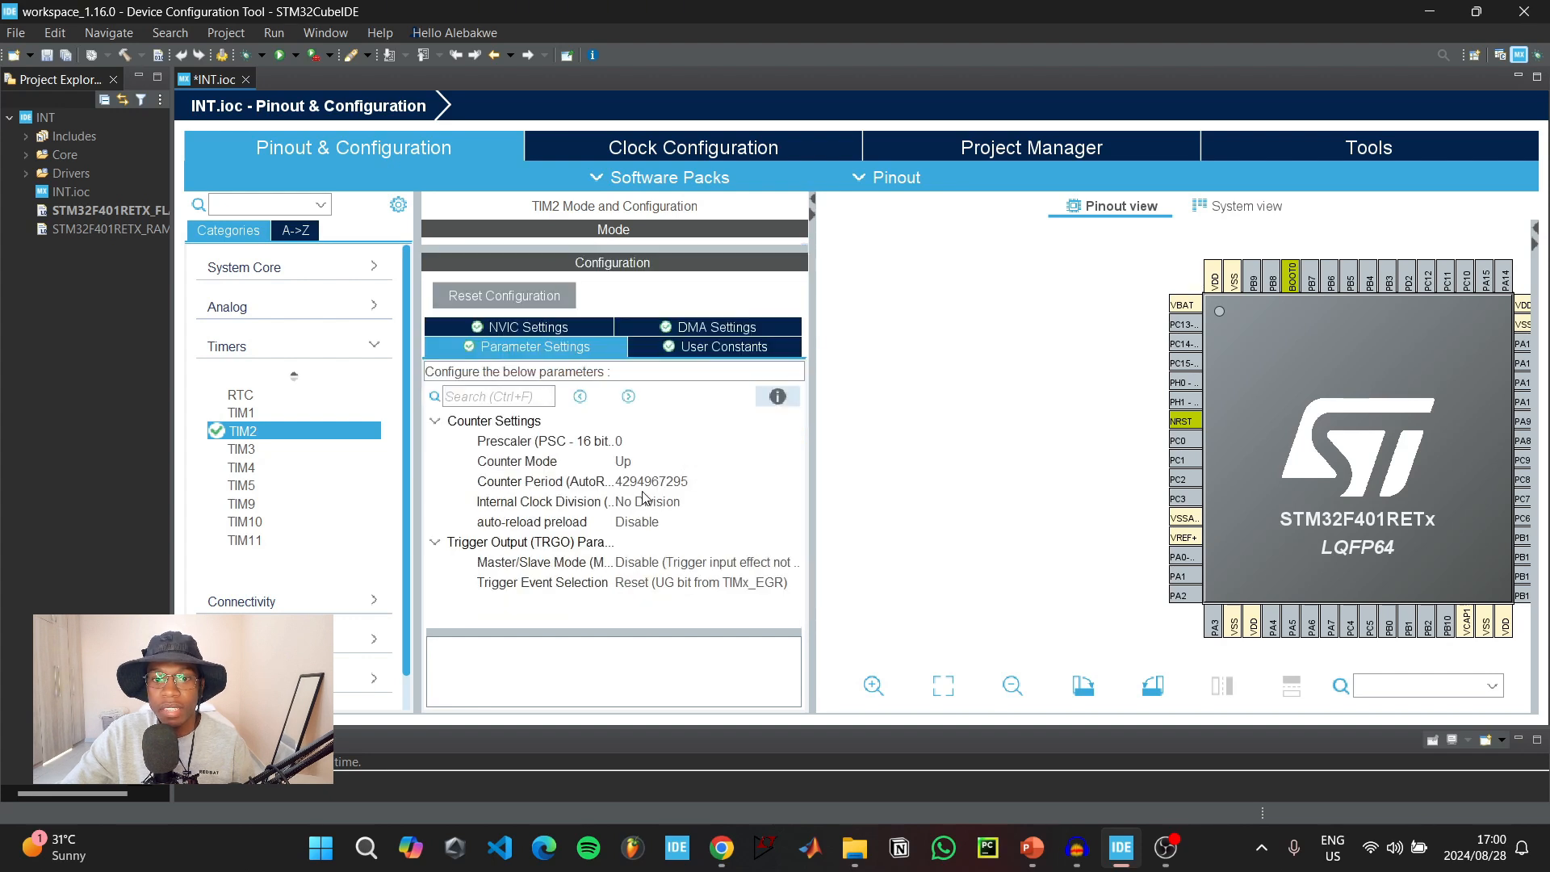
mouse_move(628, 460)
type("8400-1")
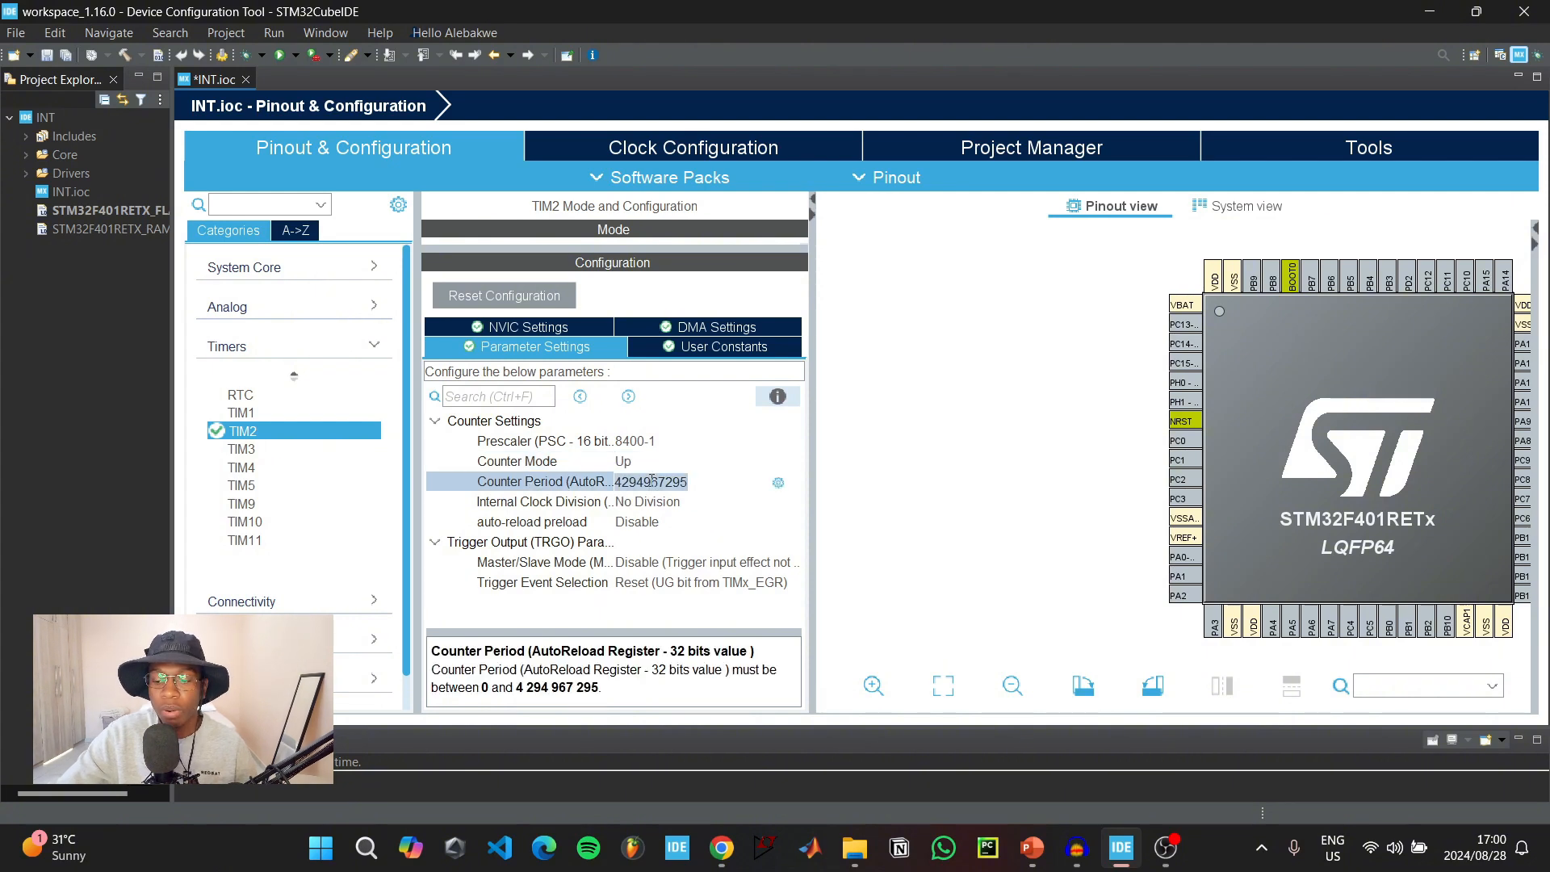
- Set TIM2's counter period to 2000-1, then move on to TIM3
type("2000")
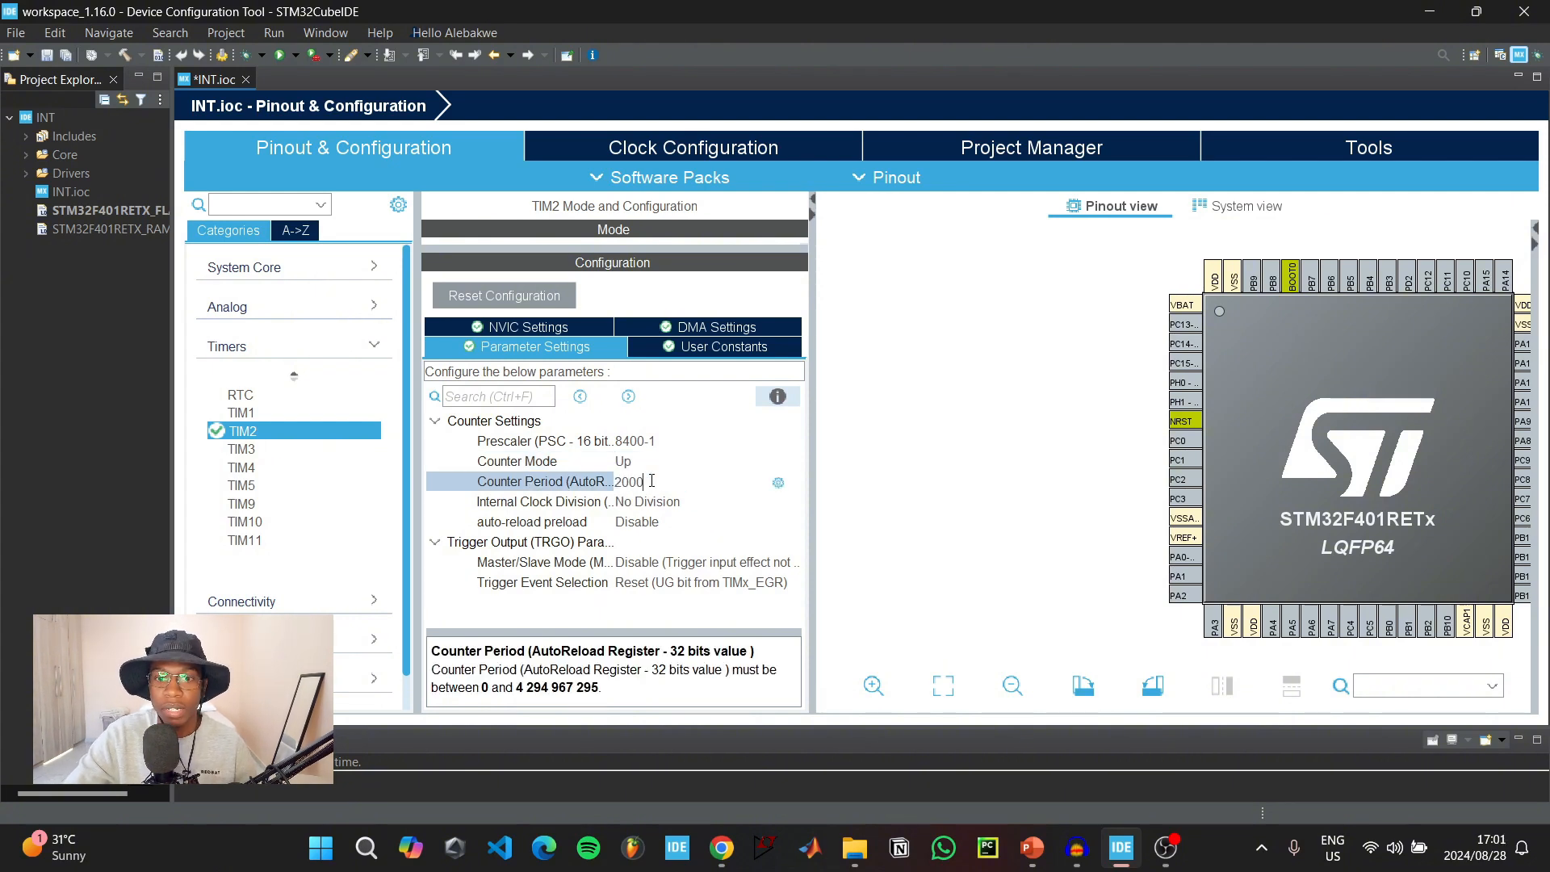
type("-1")
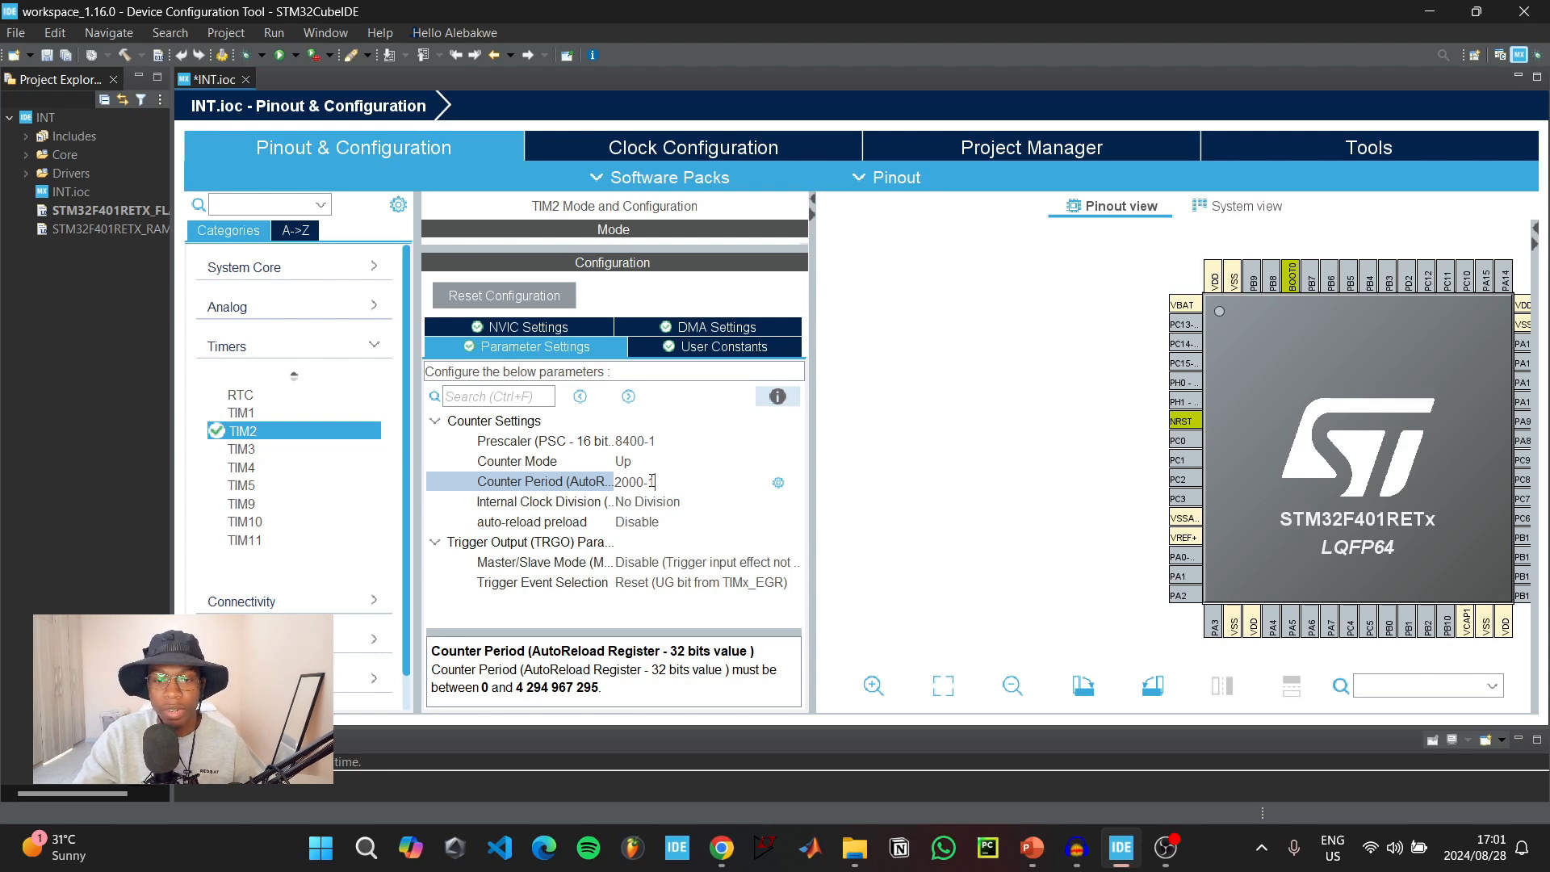
left_click(240, 449)
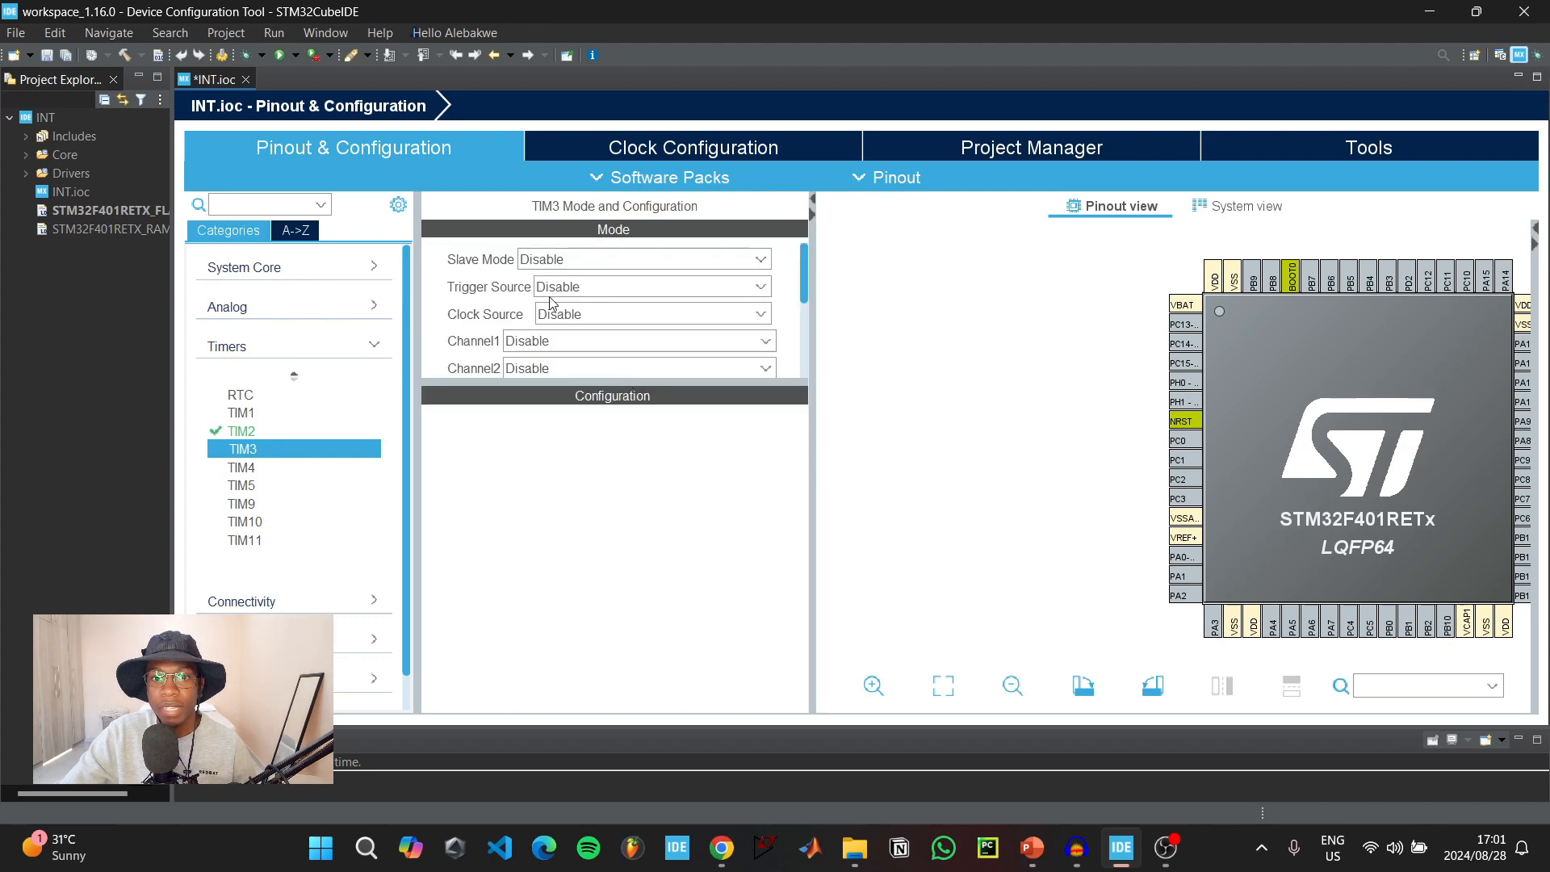
- Clock TIM3 from the internal clock and enable its global interrupt
left_click(650, 313)
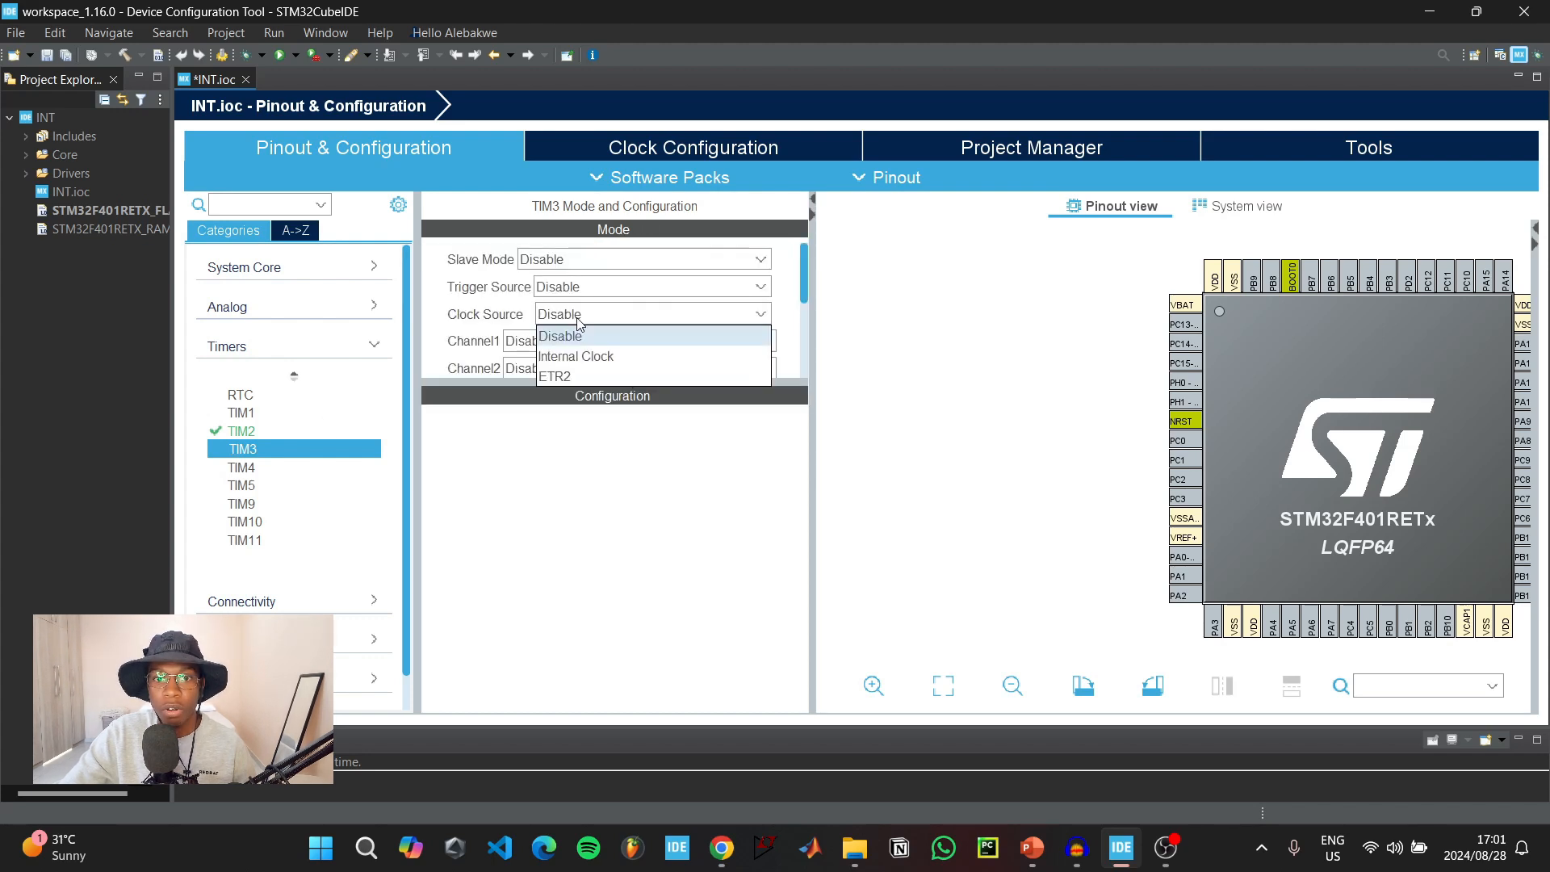
left_click(574, 355)
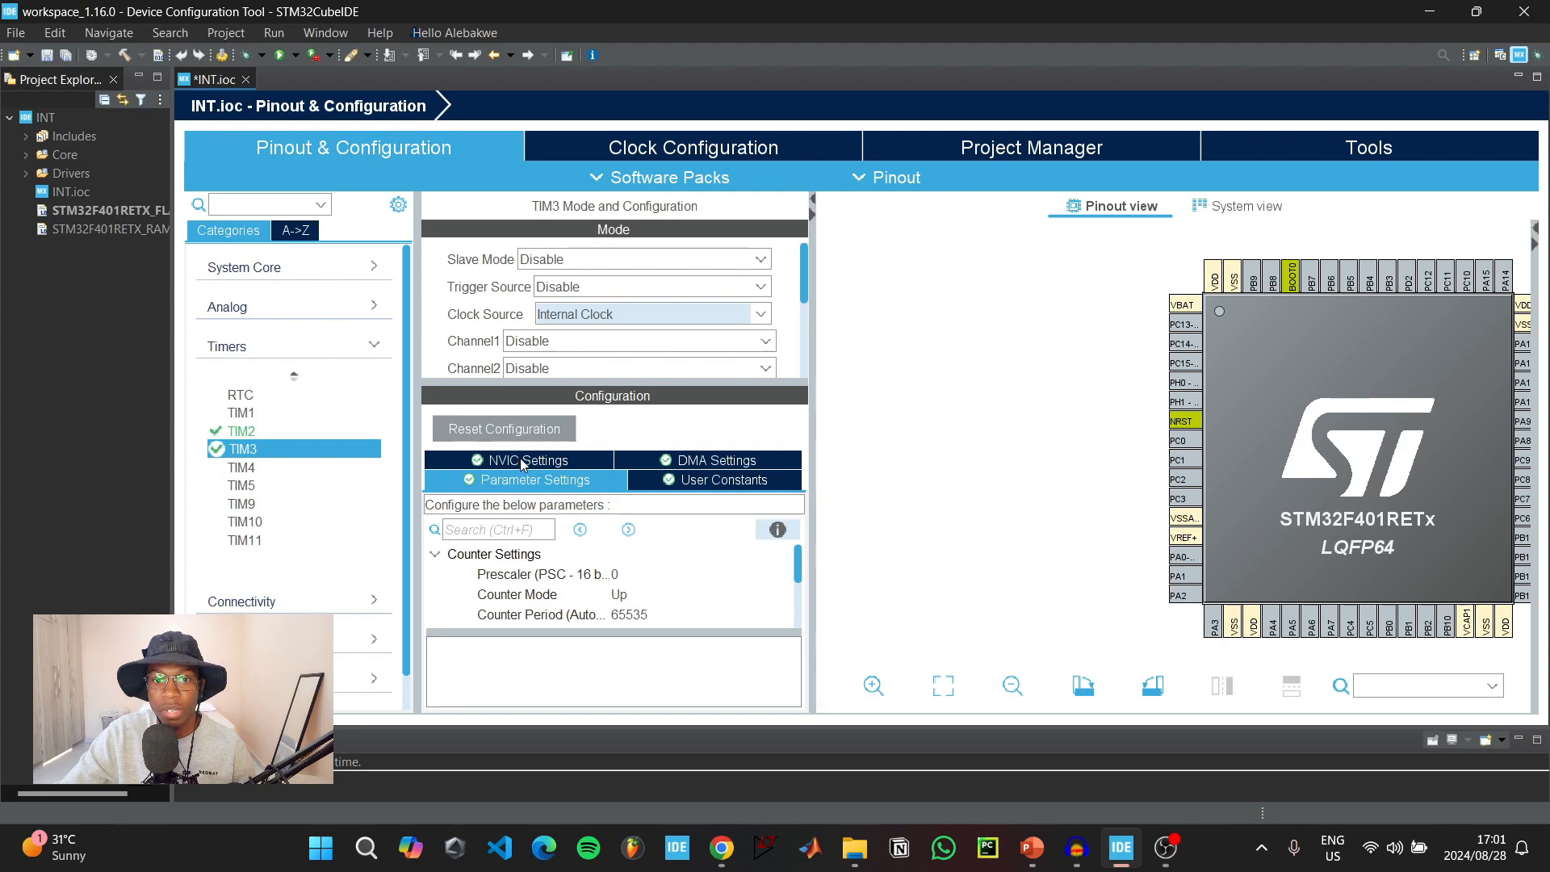
left_click(527, 460)
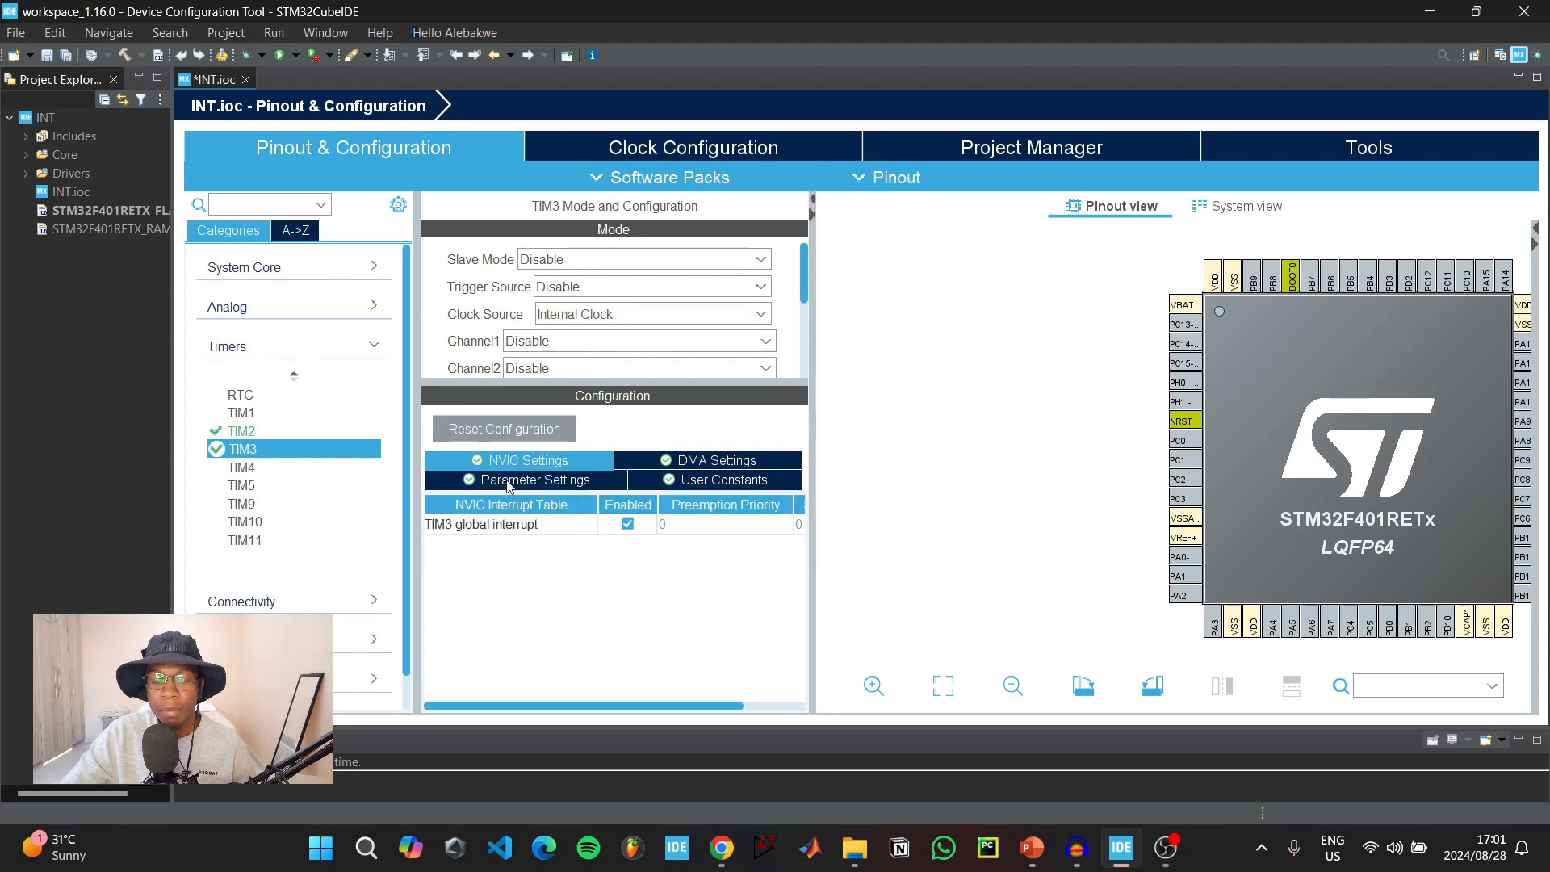
left_click(526, 480)
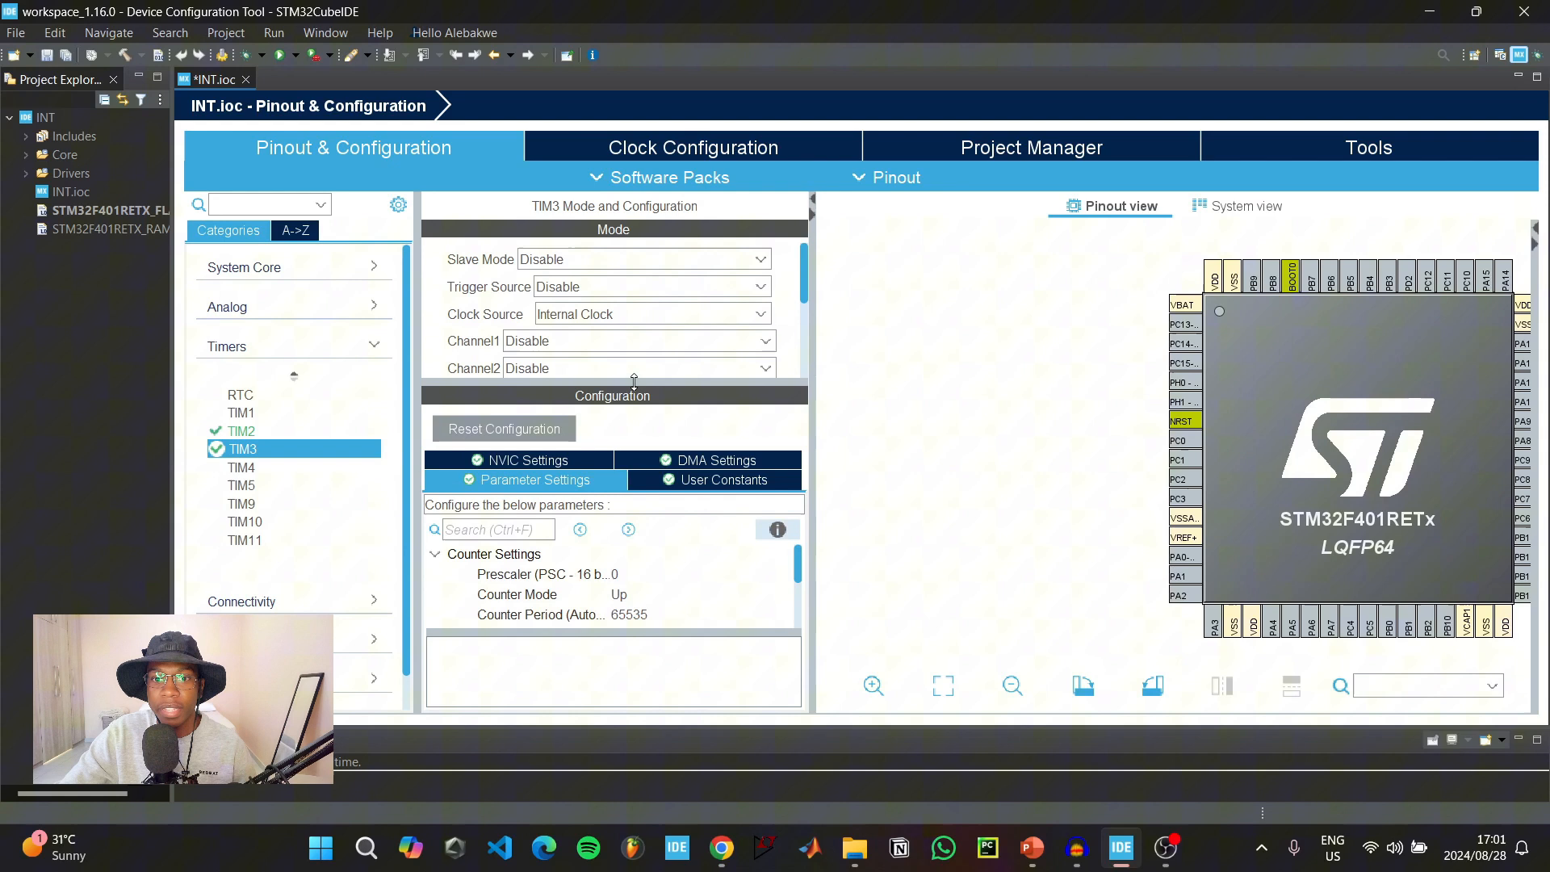
- Set TIM3's prescaler to 8400-1 and edit its counter period, then move to TIM4
left_click(544, 439)
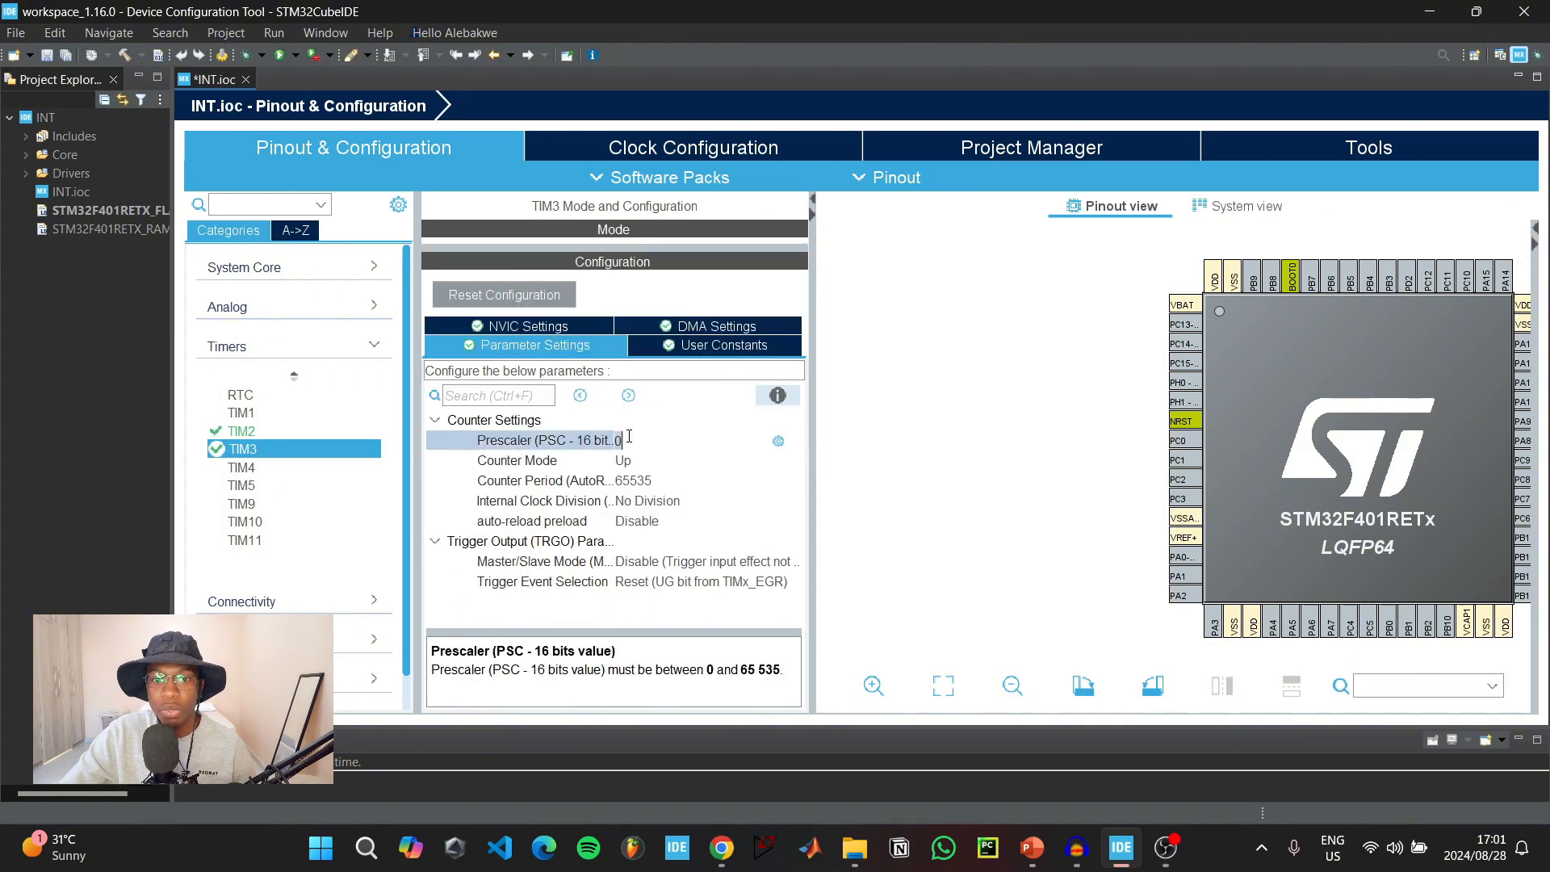
type("8400-1")
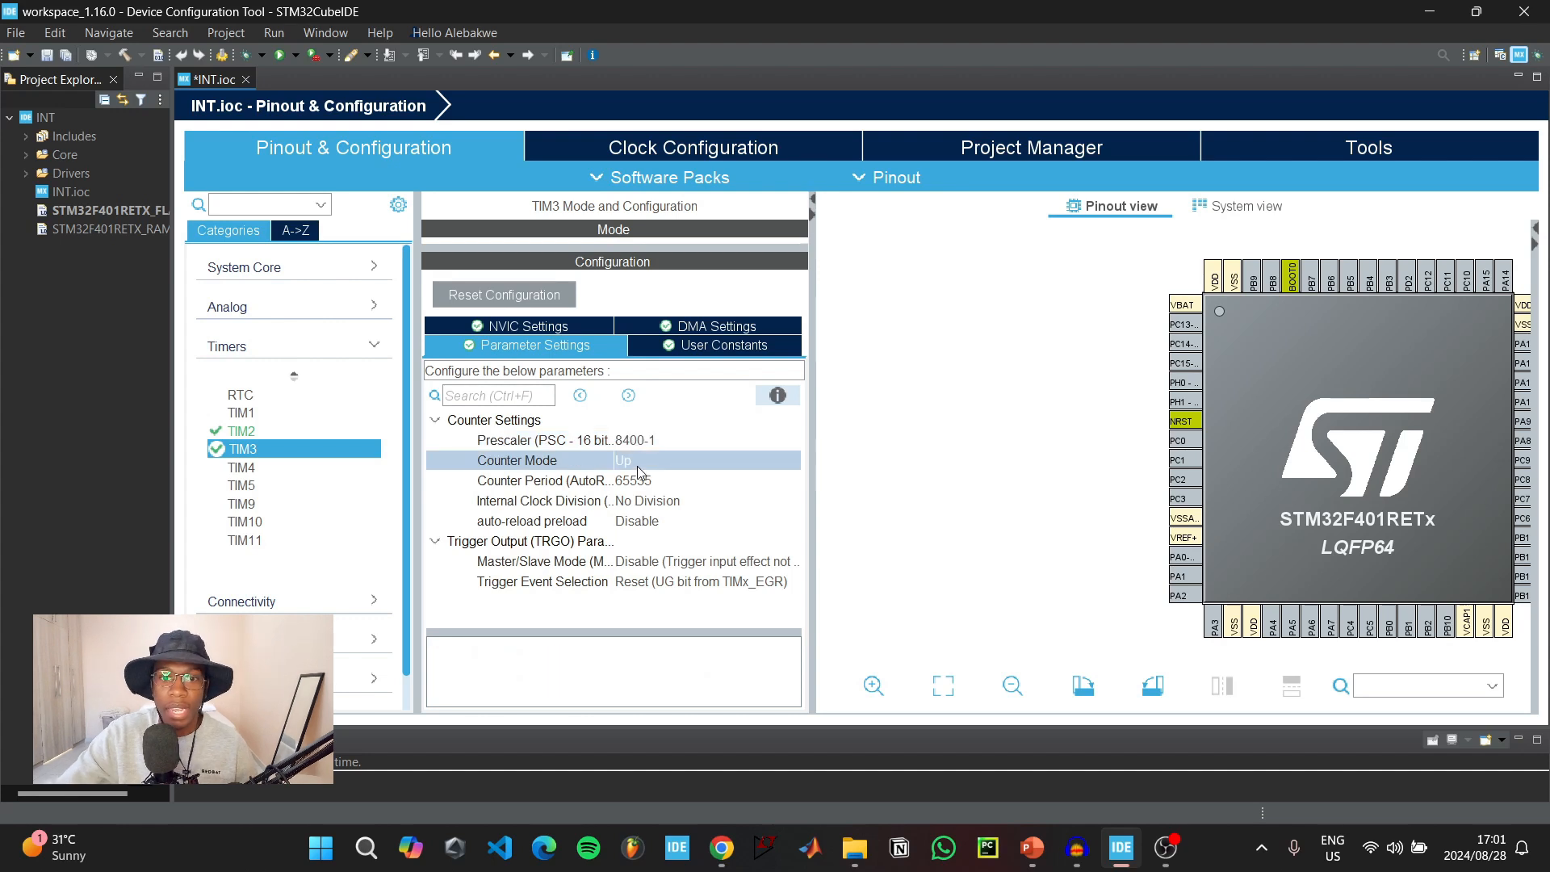
left_click(539, 481)
type("4")
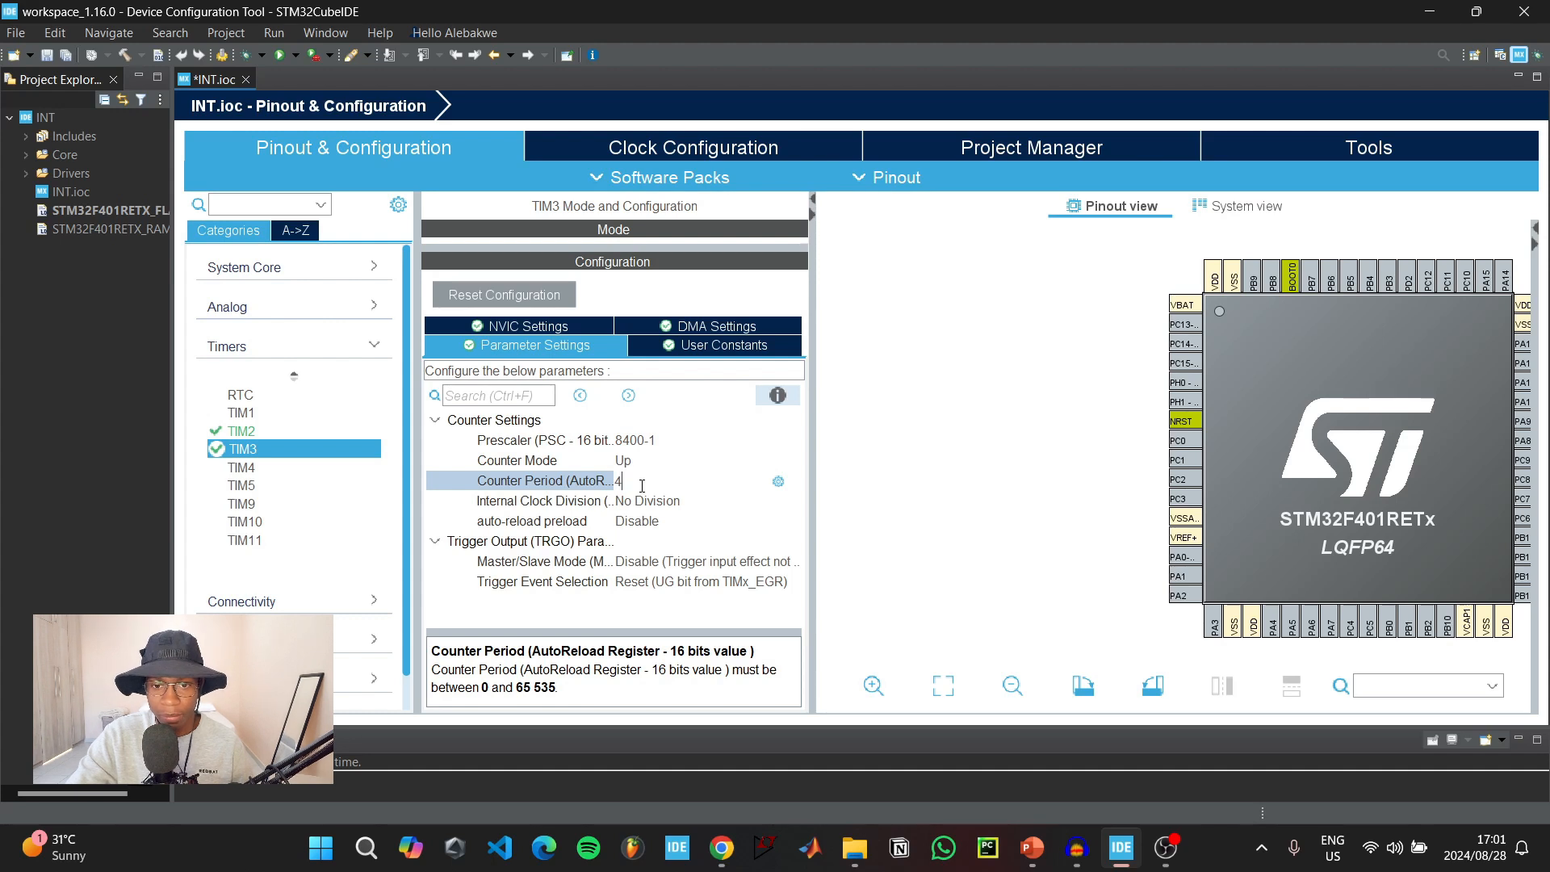
left_click(241, 466)
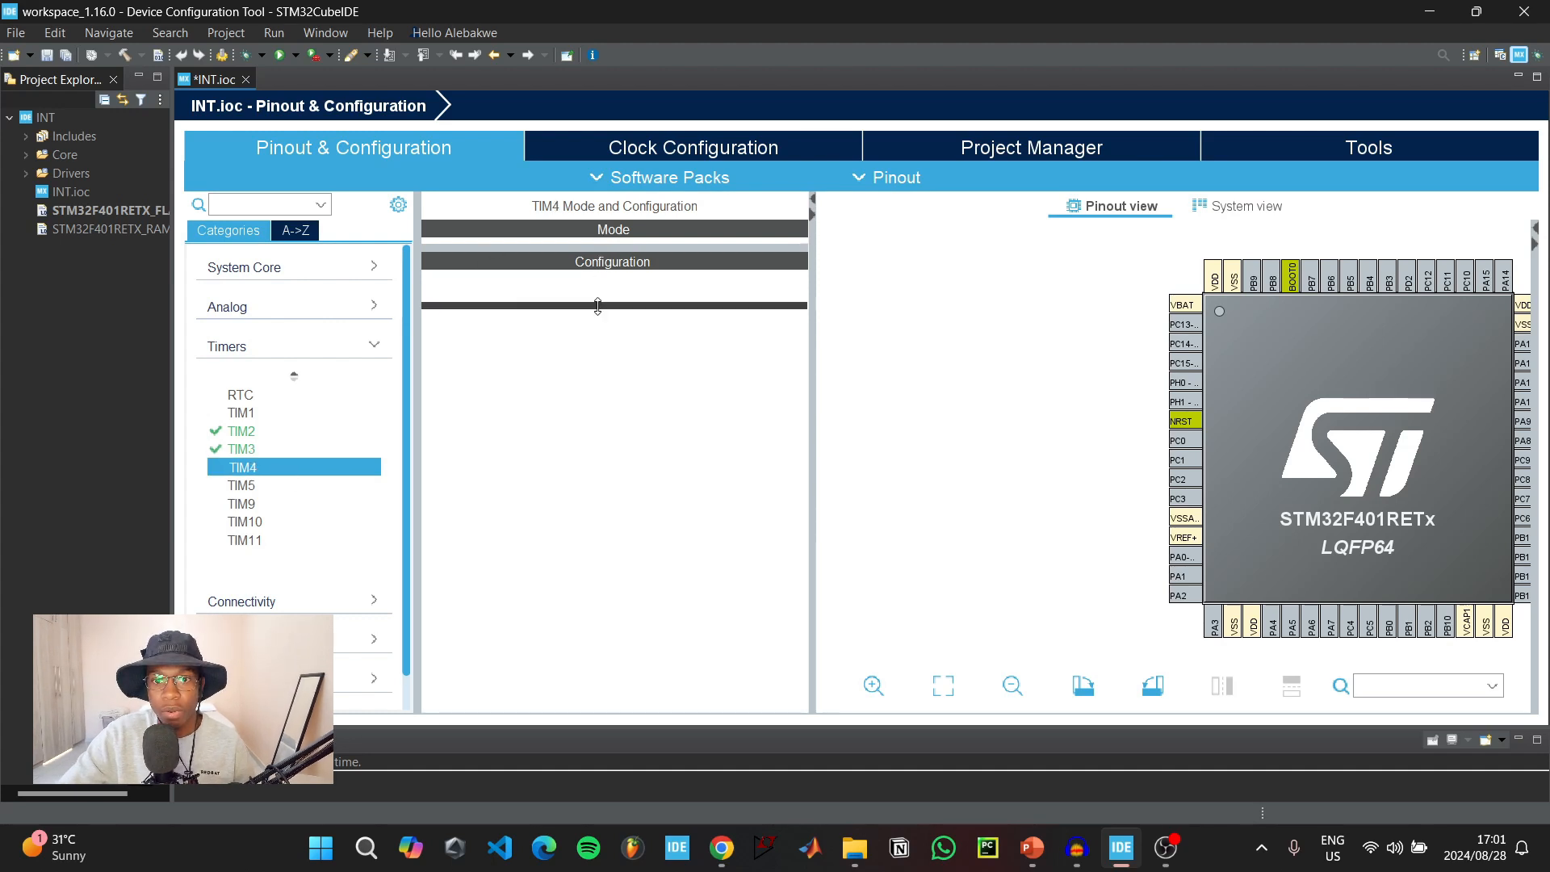
- Enable the TIM4 global interrupt in its NVIC settings
left_click(651, 286)
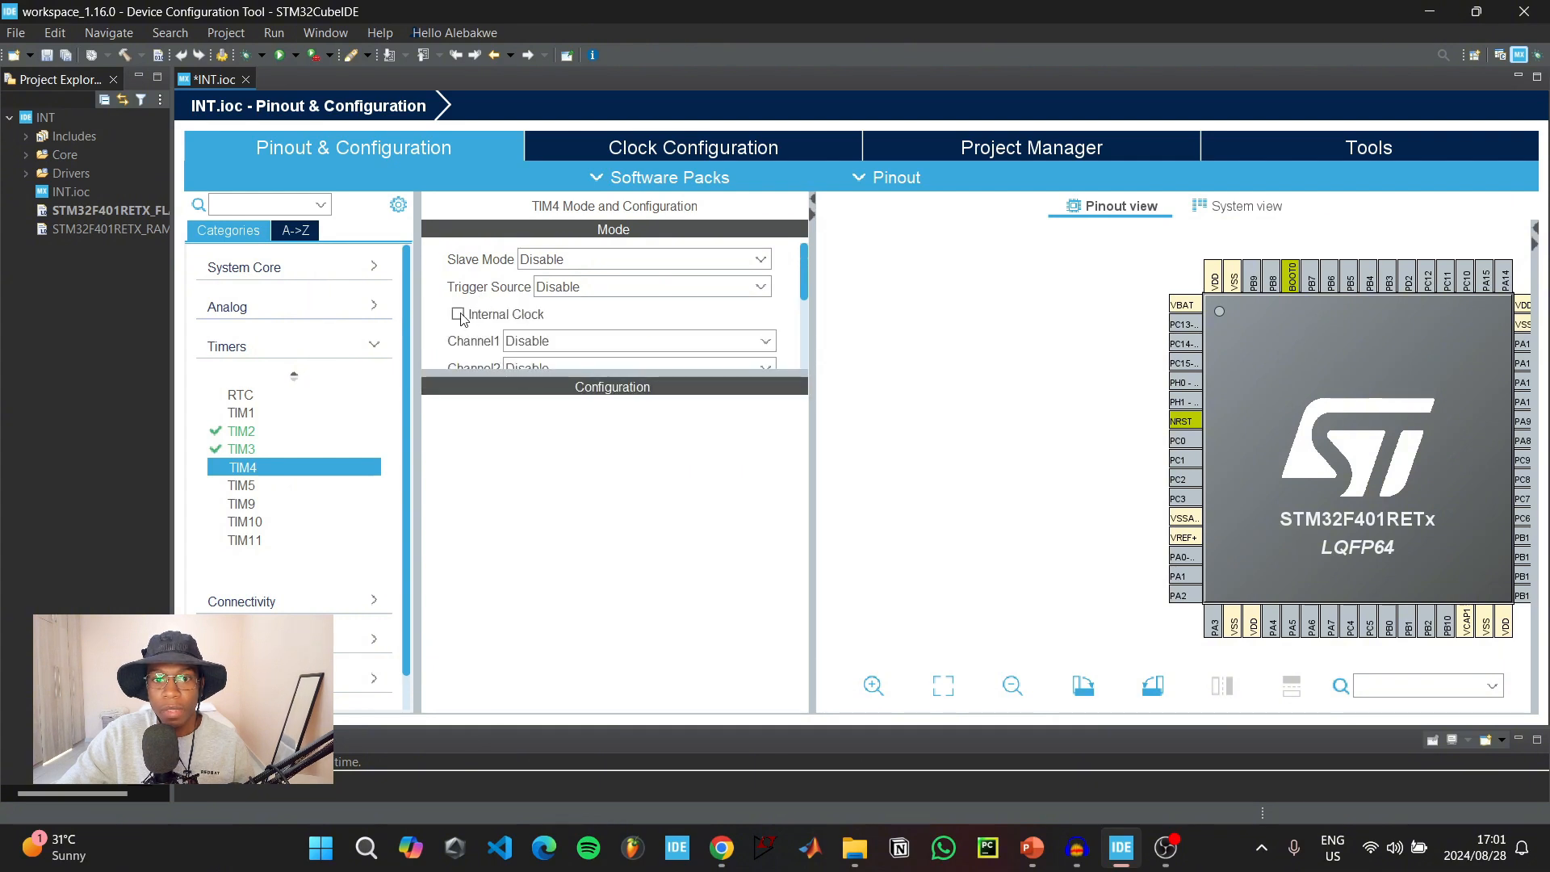
left_click(456, 315)
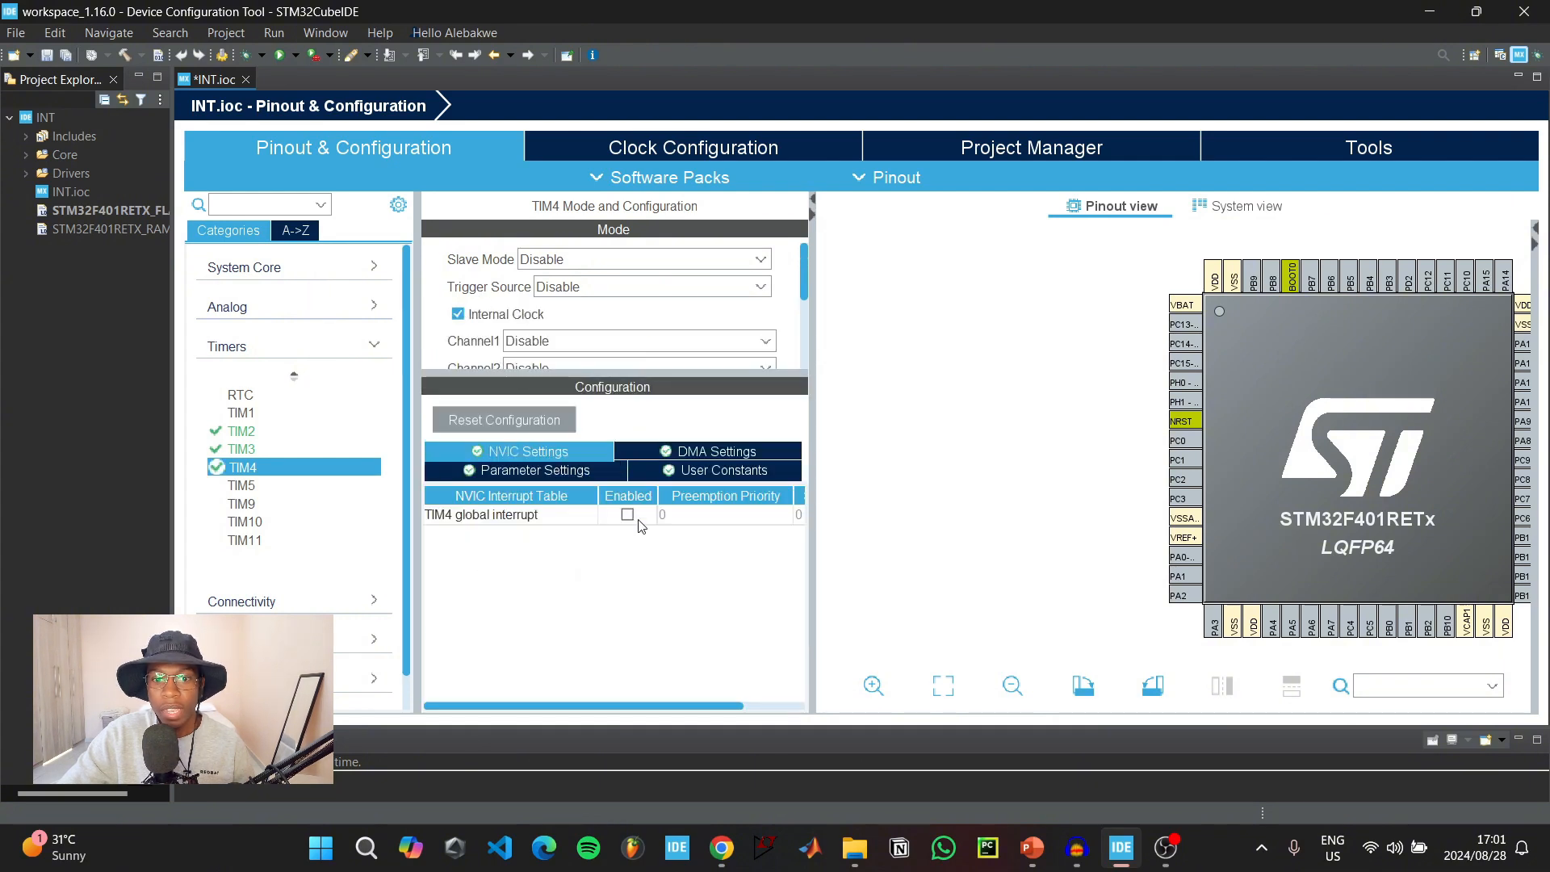
left_click(539, 470)
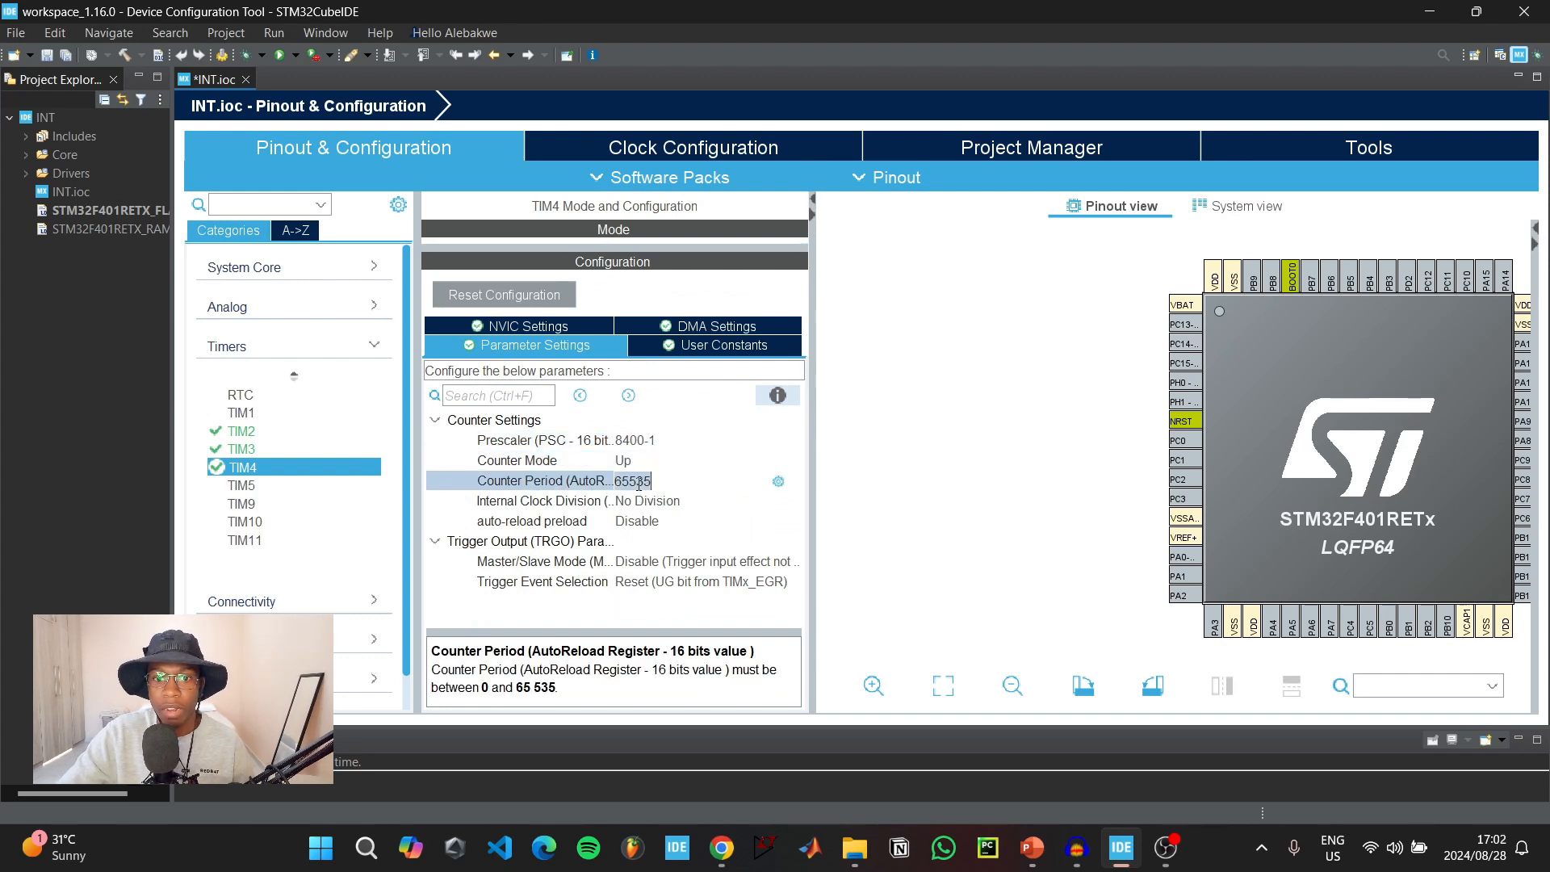
- Set TIM4's counter period to 6000-1, then move to TIM5
type("60")
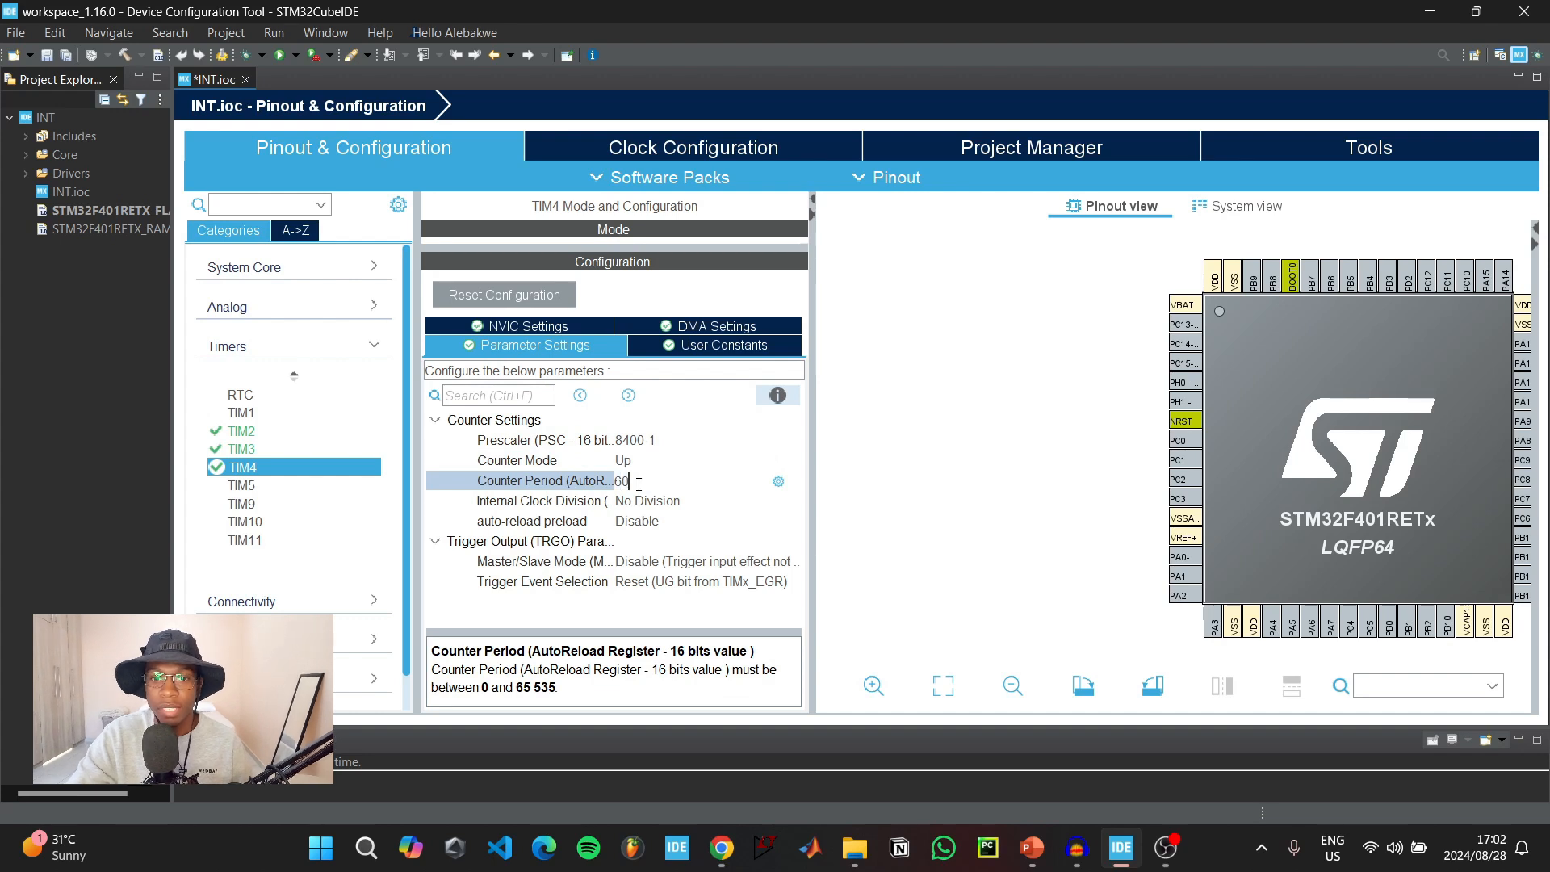
type("6000-1")
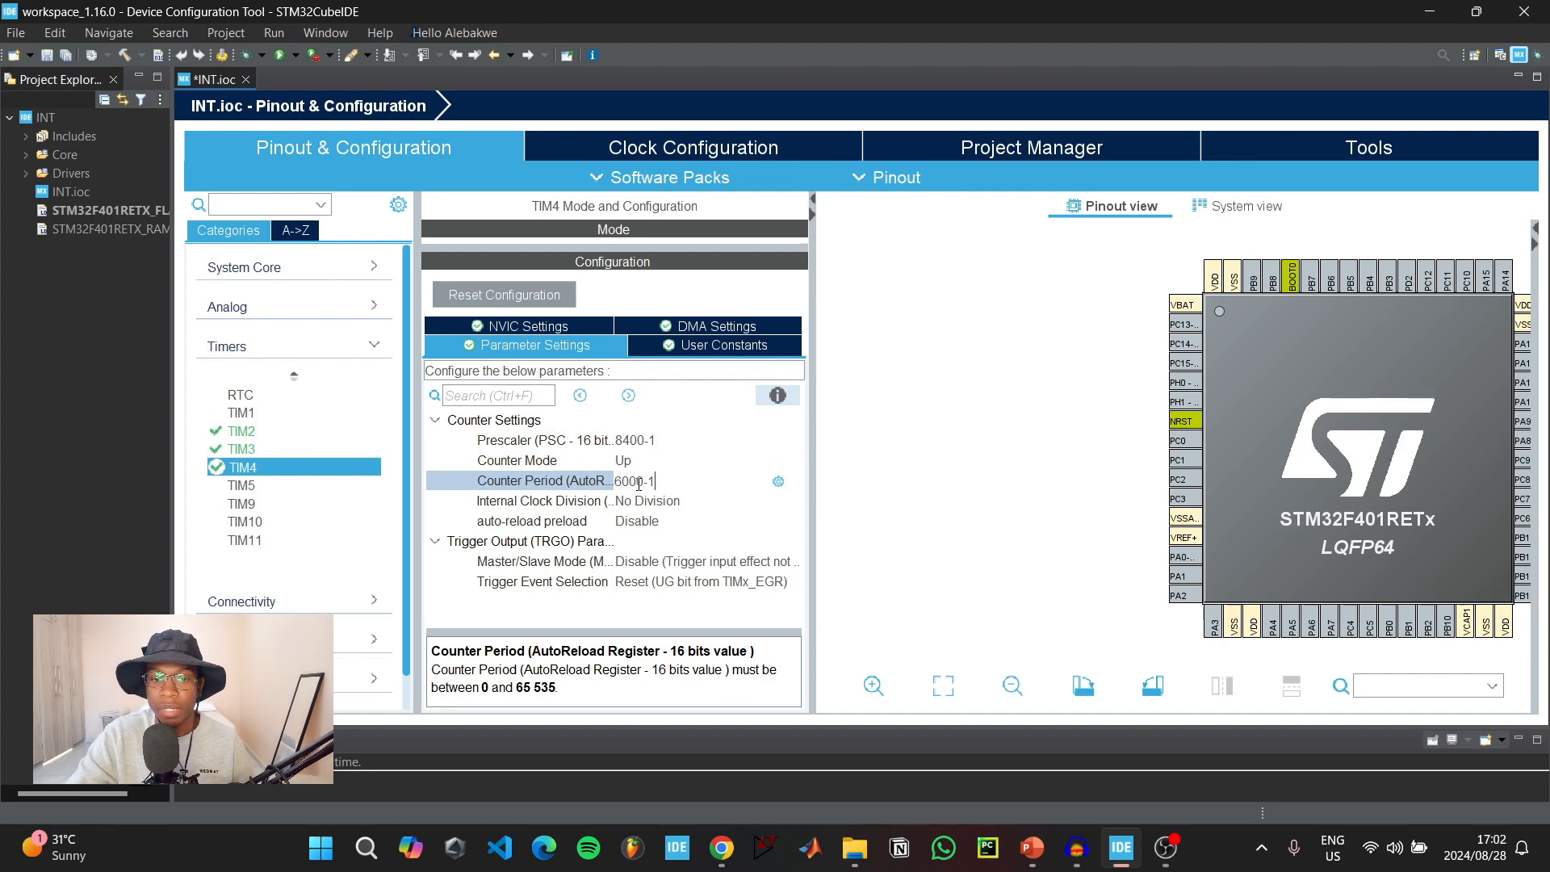
left_click(613, 501)
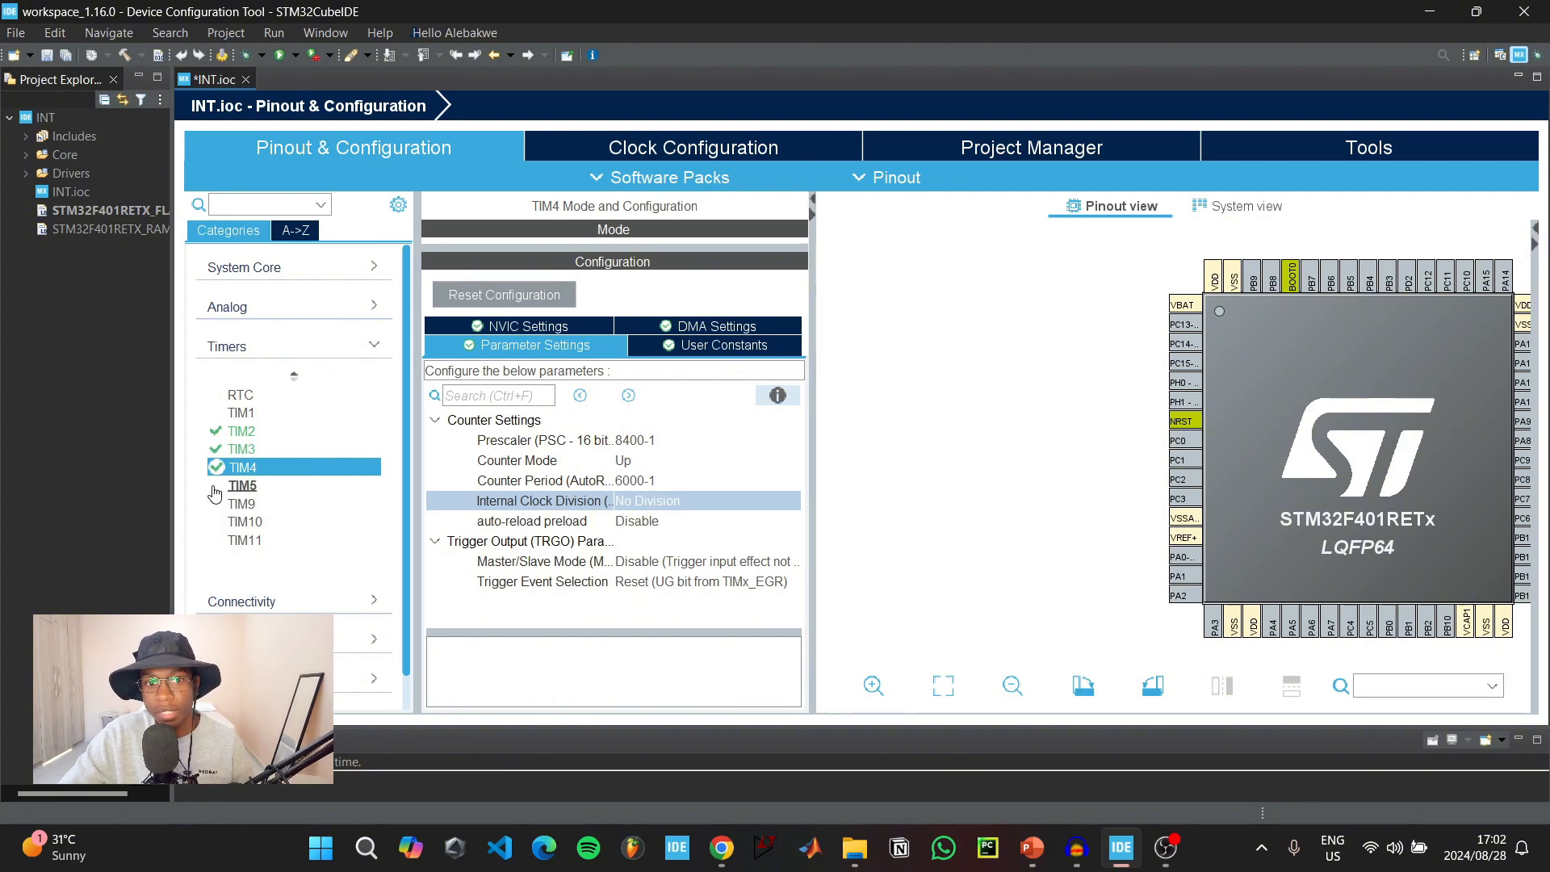
left_click(242, 484)
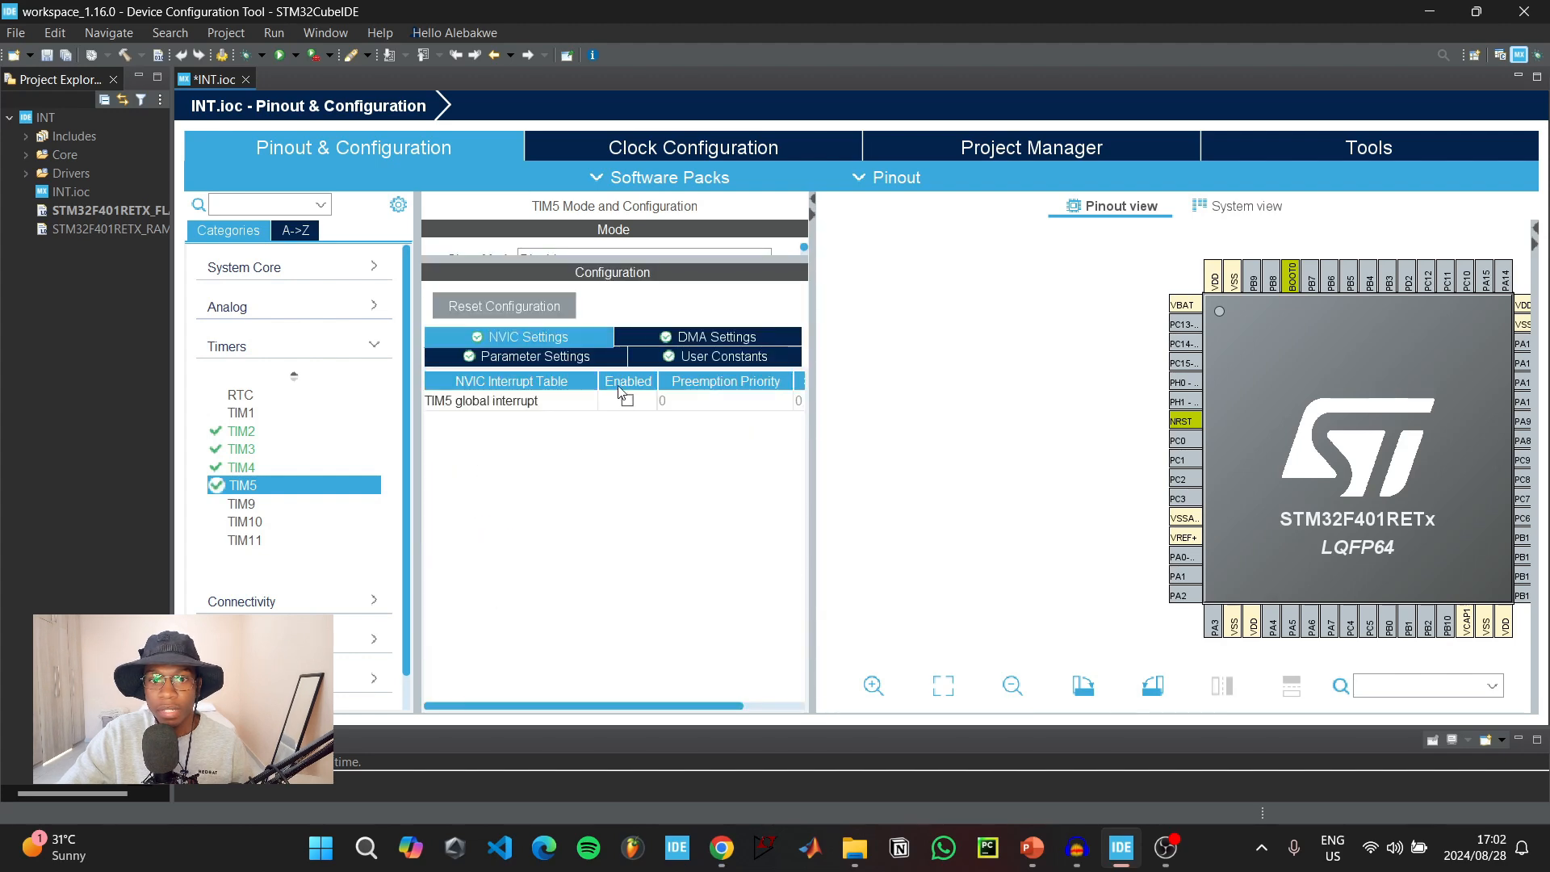
- Enable the TIM5 global interrupt and enter its prescaler and 8000-1 counter period
left_click(529, 356)
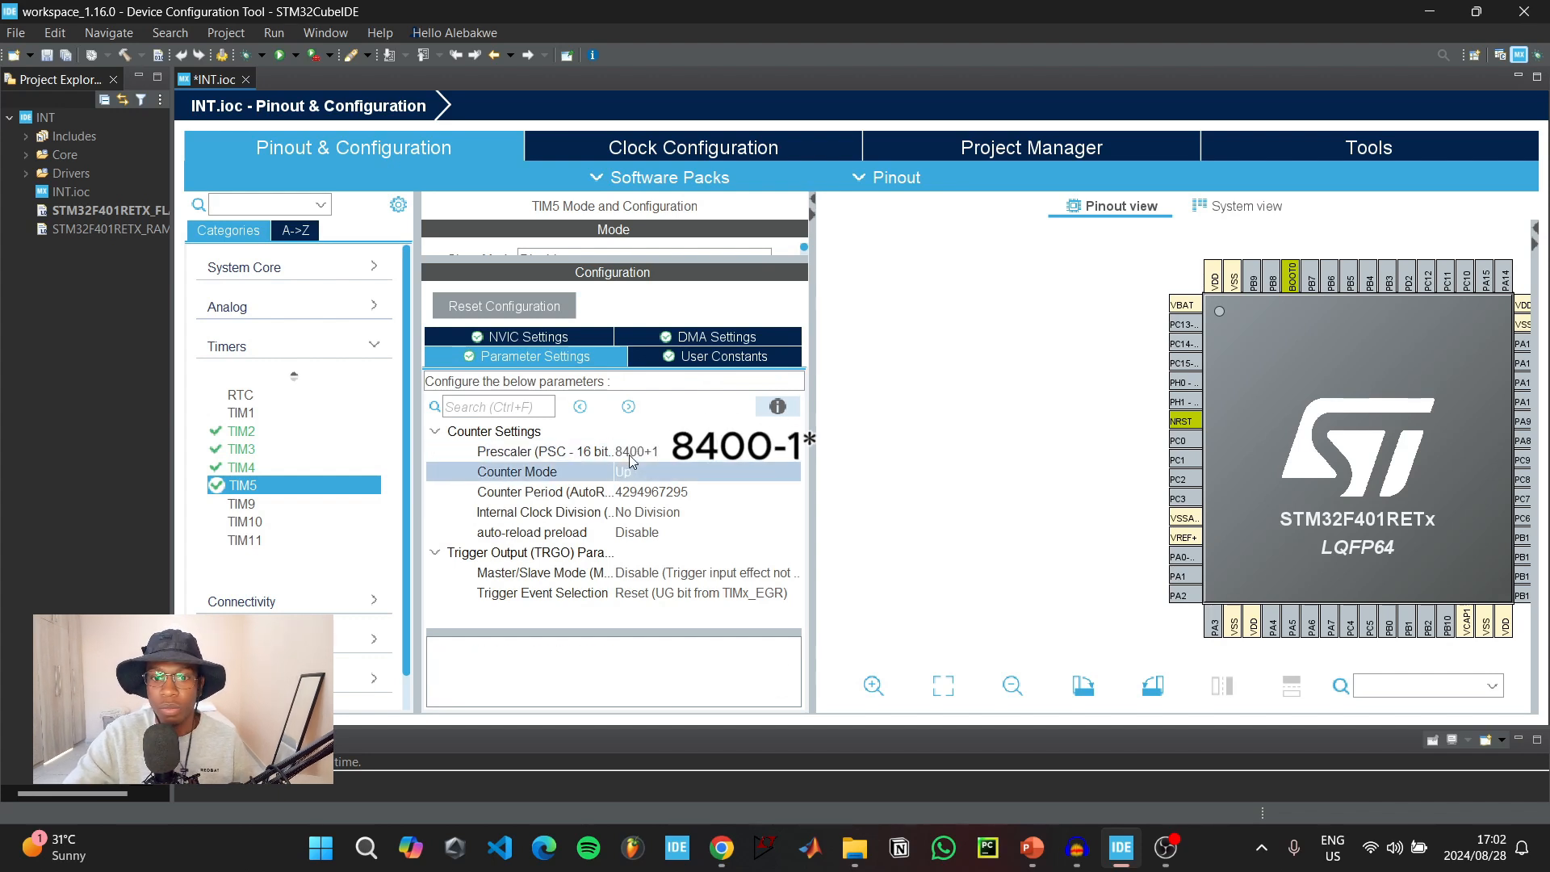
left_click(581, 491)
type("8000-1")
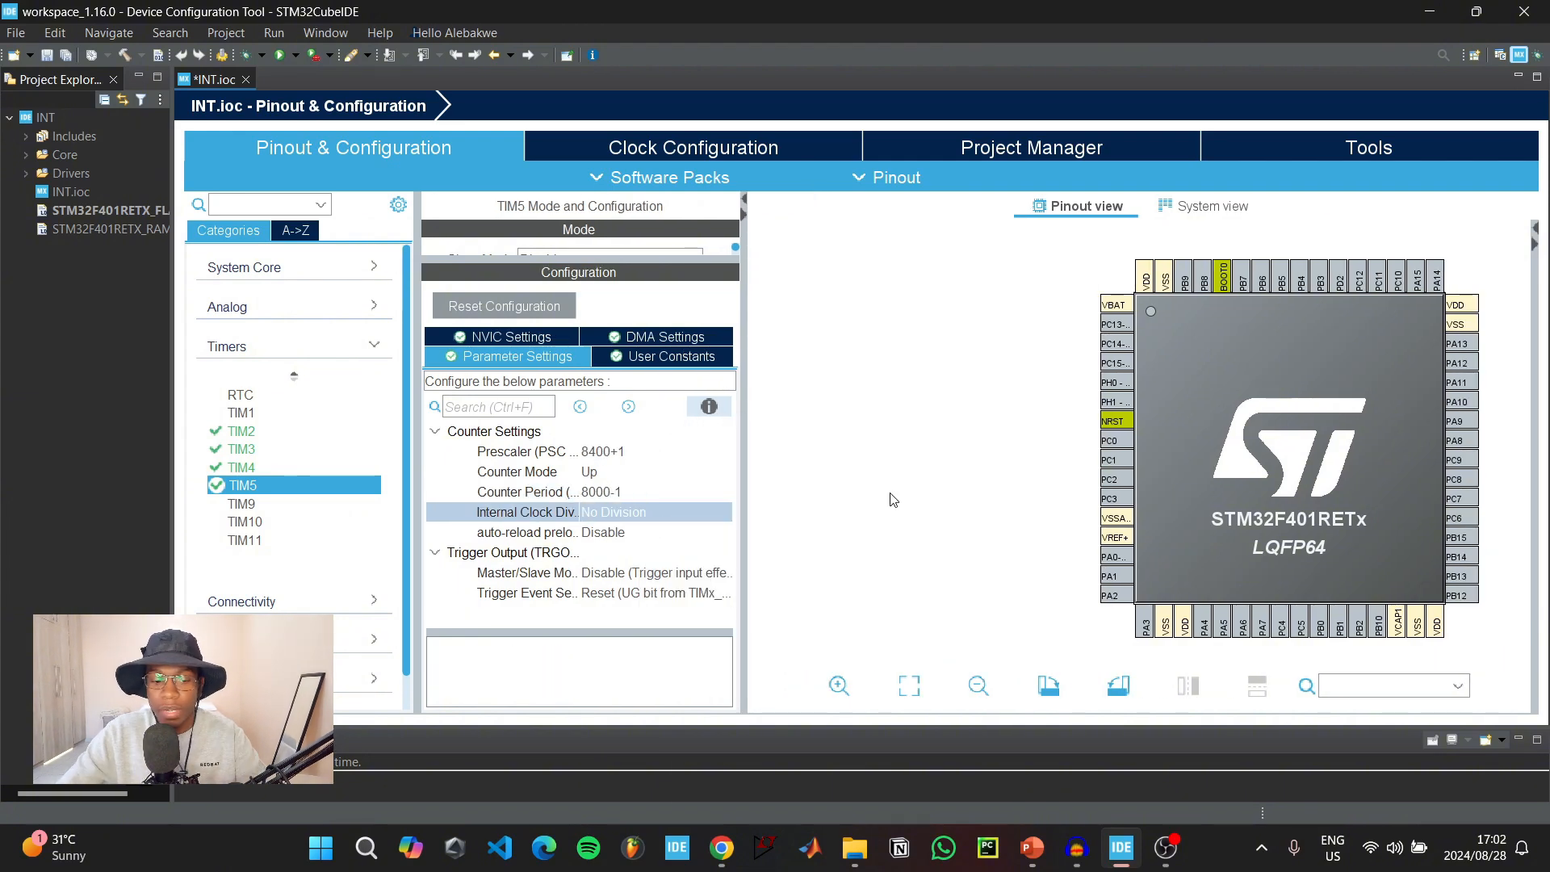
left_click(977, 685)
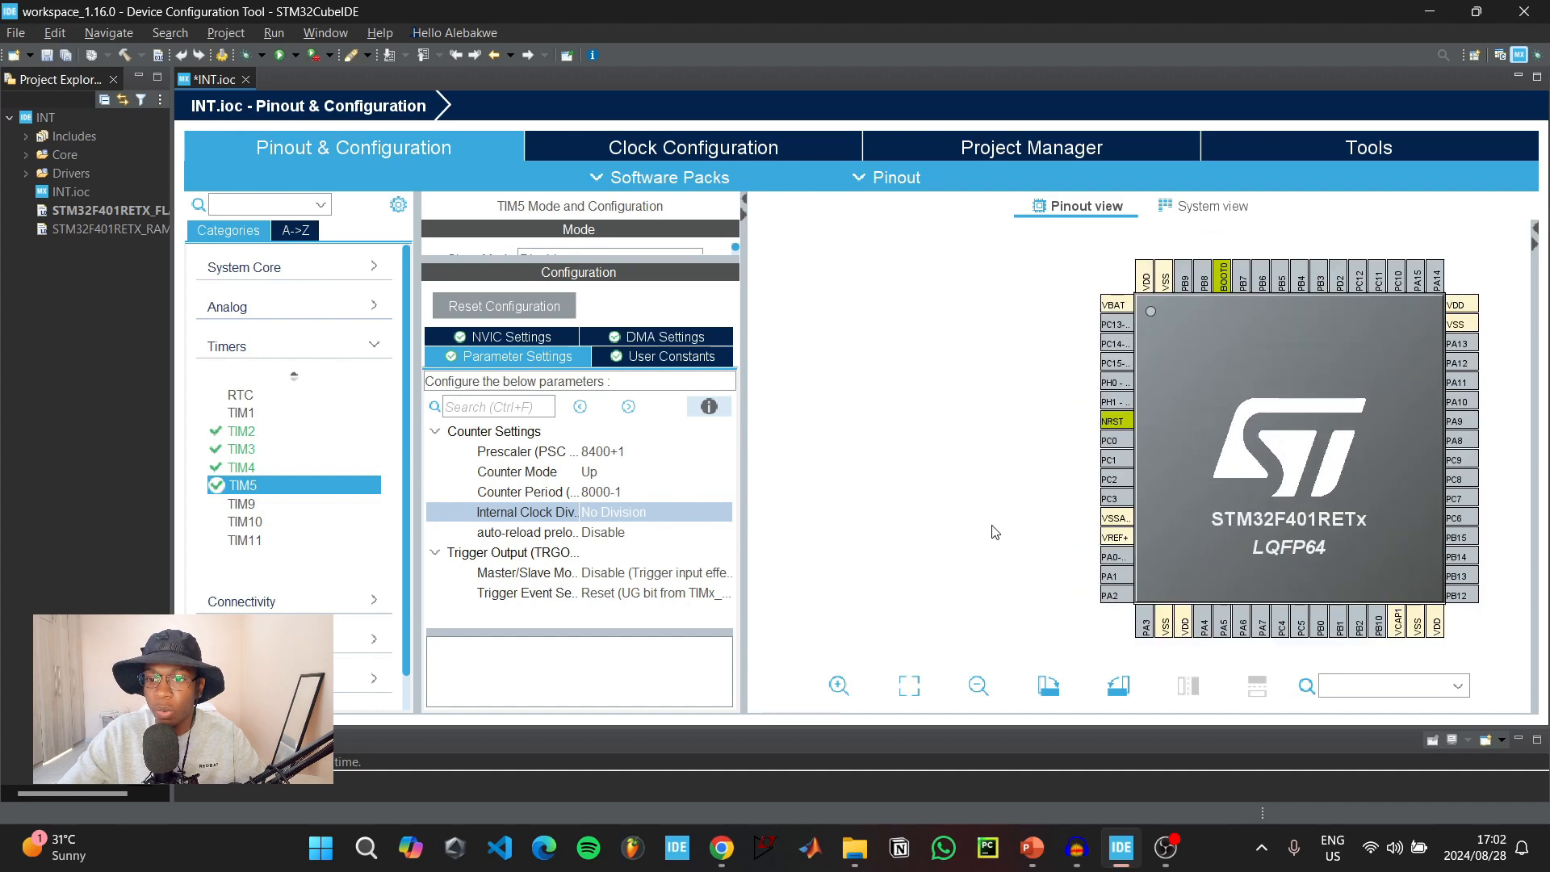
mouse_move(1014, 551)
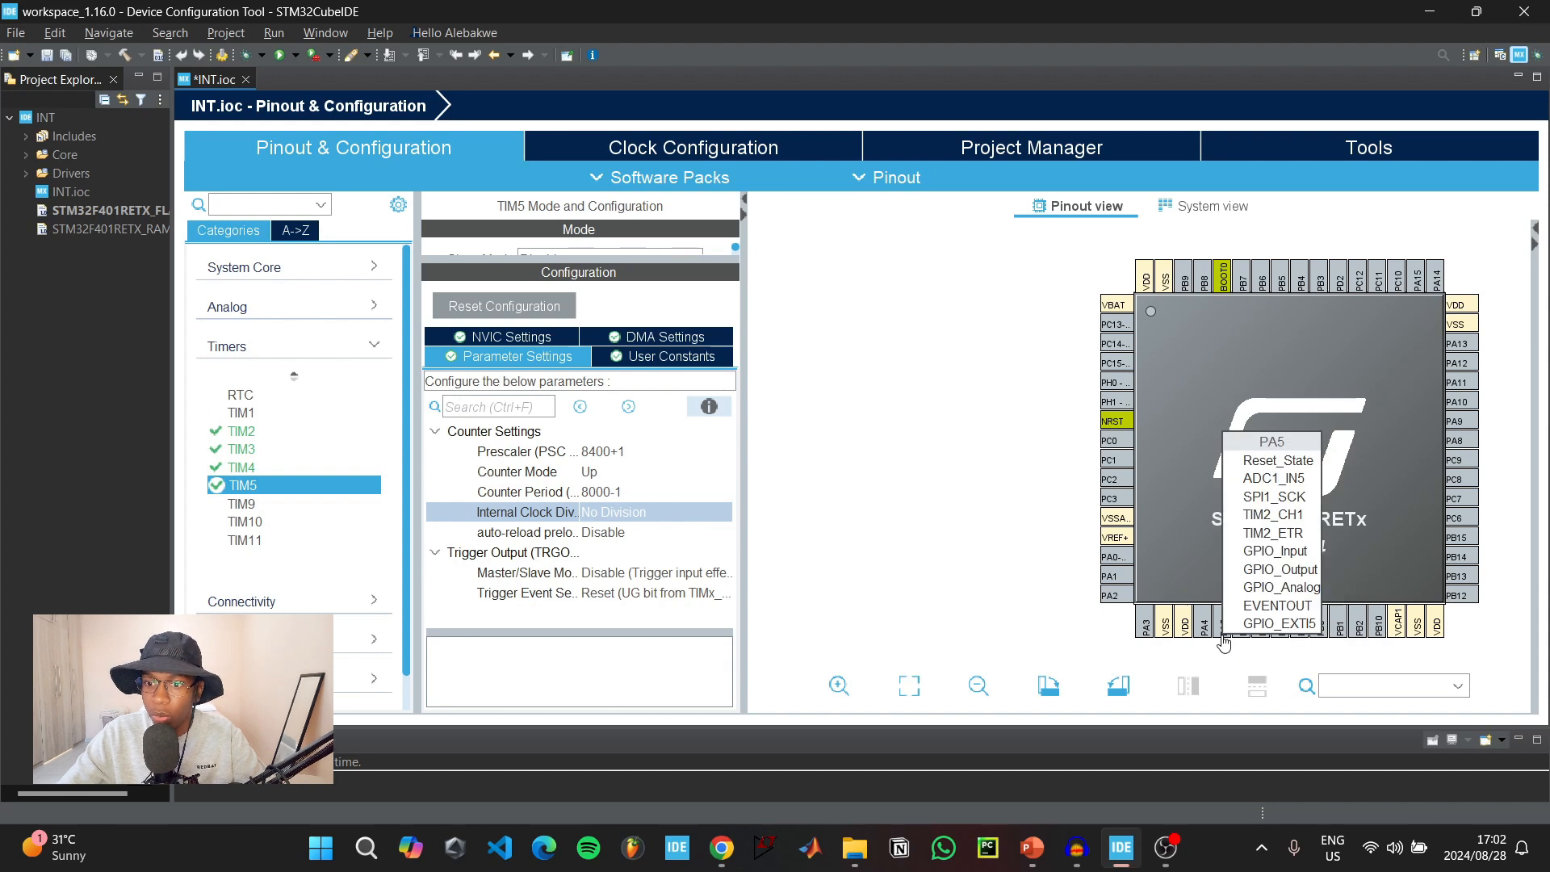
mouse_move(1278, 581)
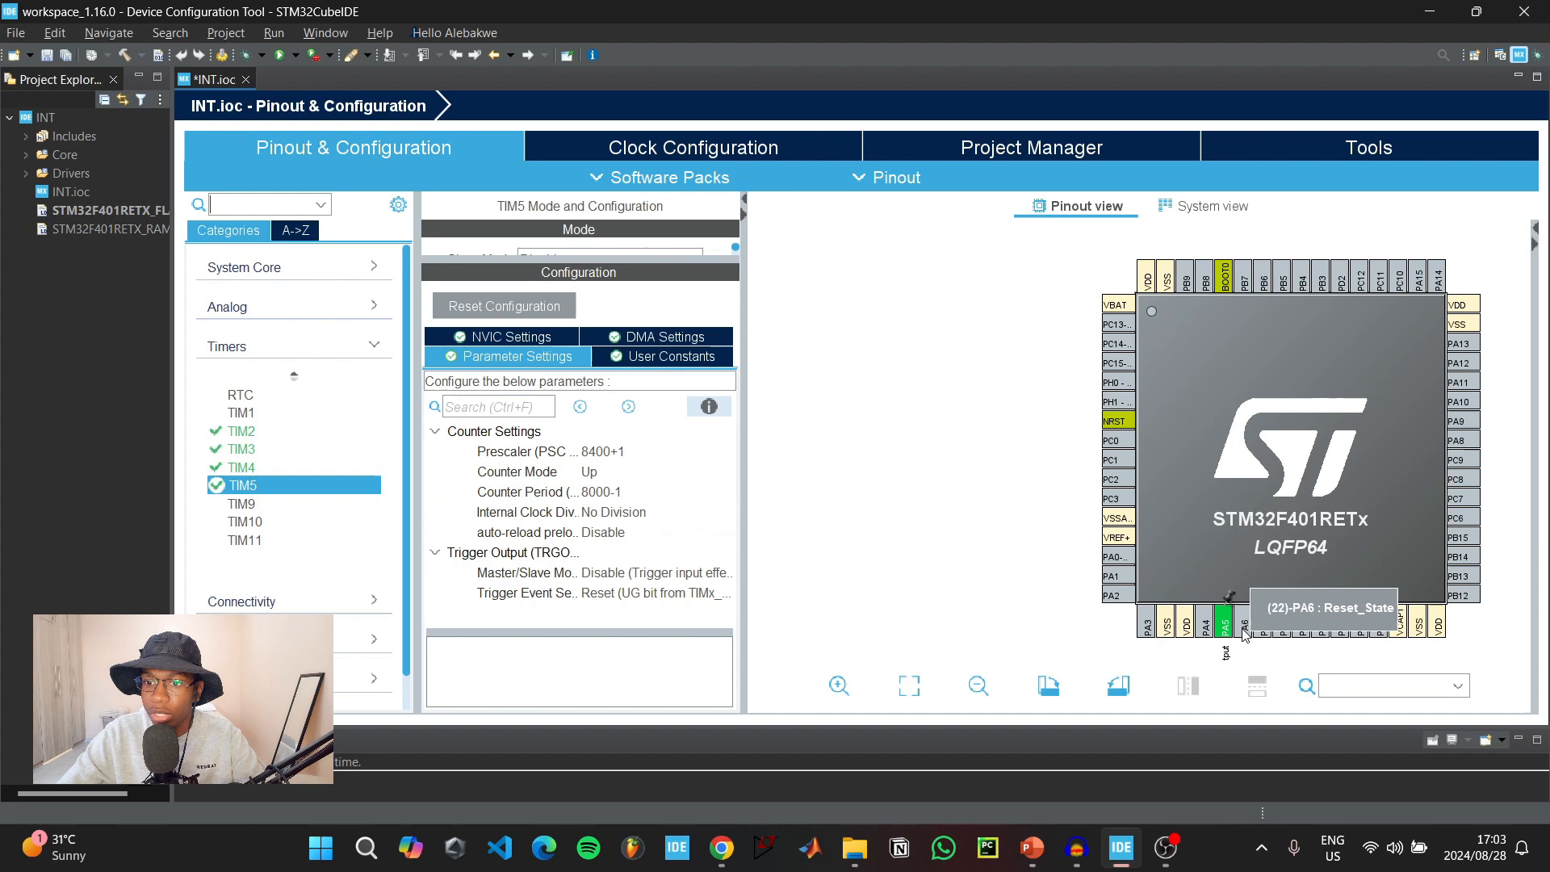
mouse_move(1278, 629)
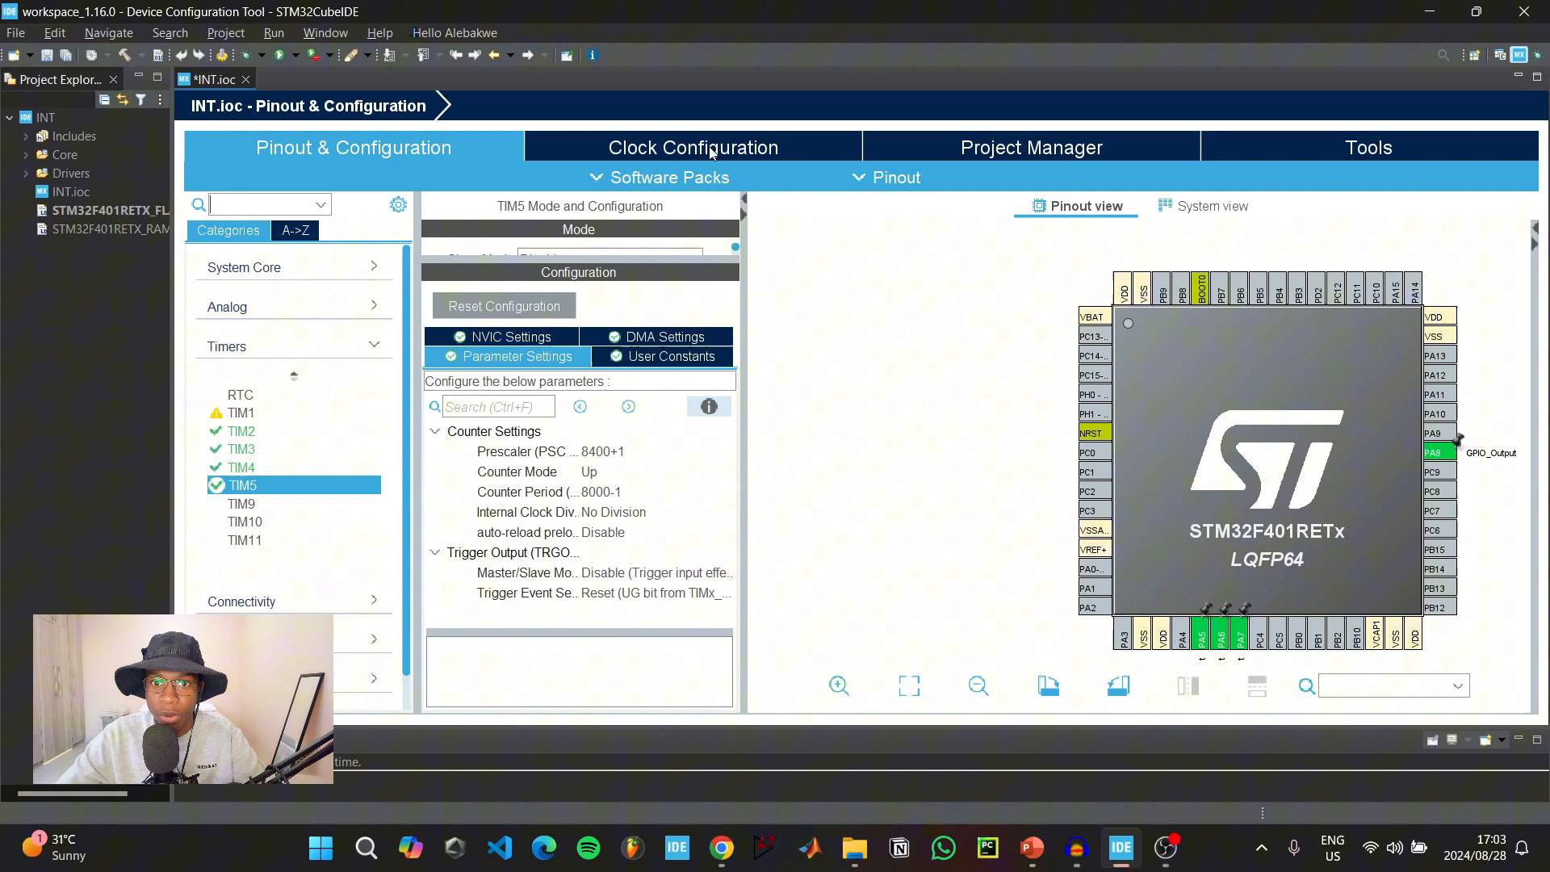
- Set HCLK to 84 MHz in the clock configuration and accept the Clock Wizard fix
left_click(692, 147)
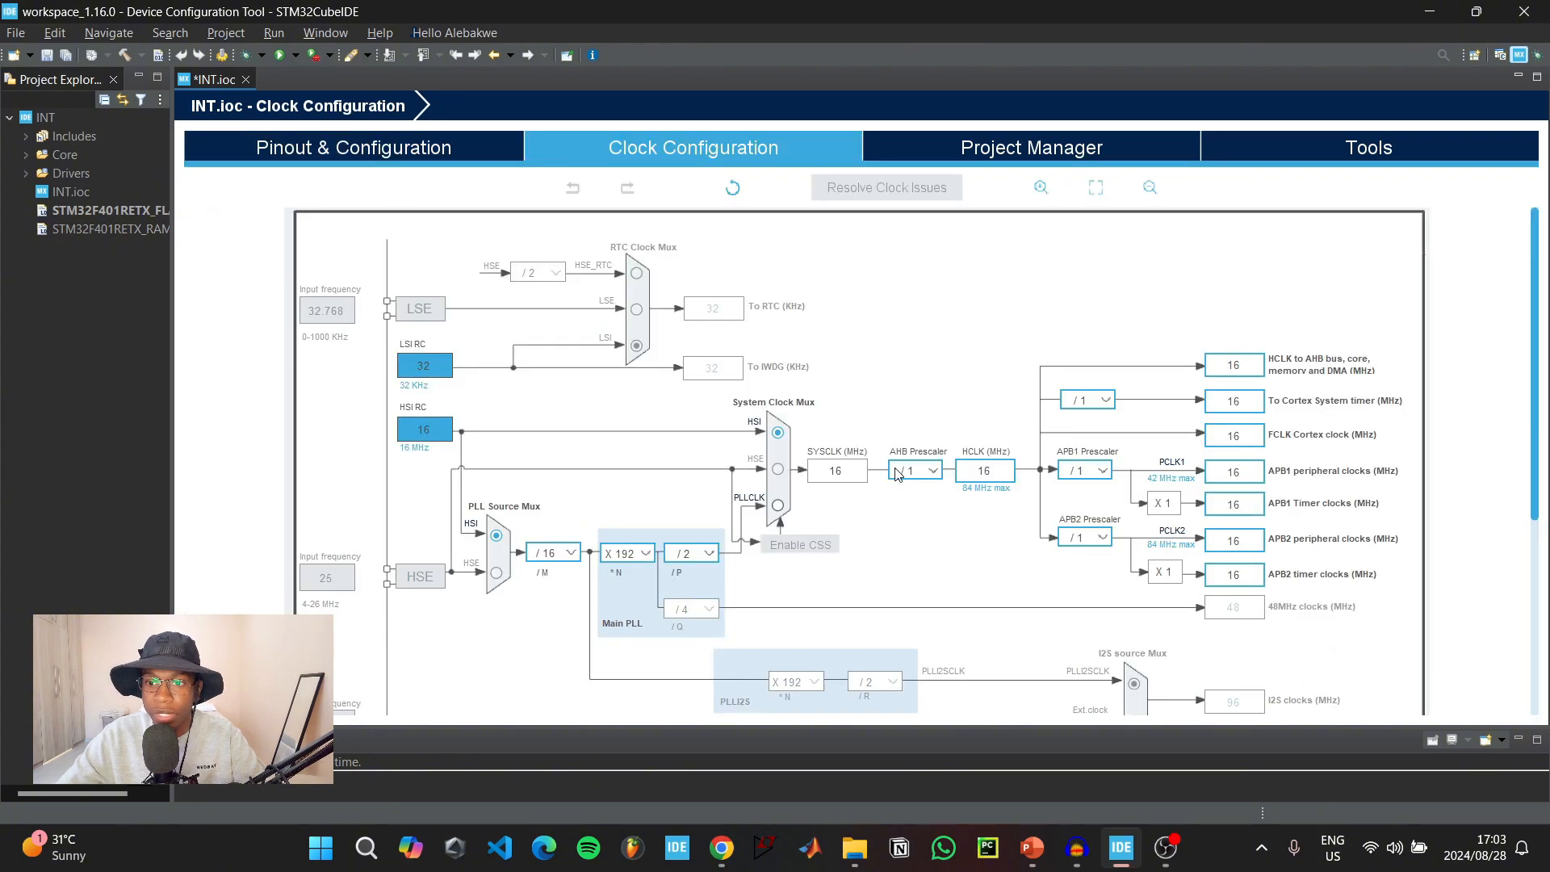
mouse_move(959, 392)
type("84")
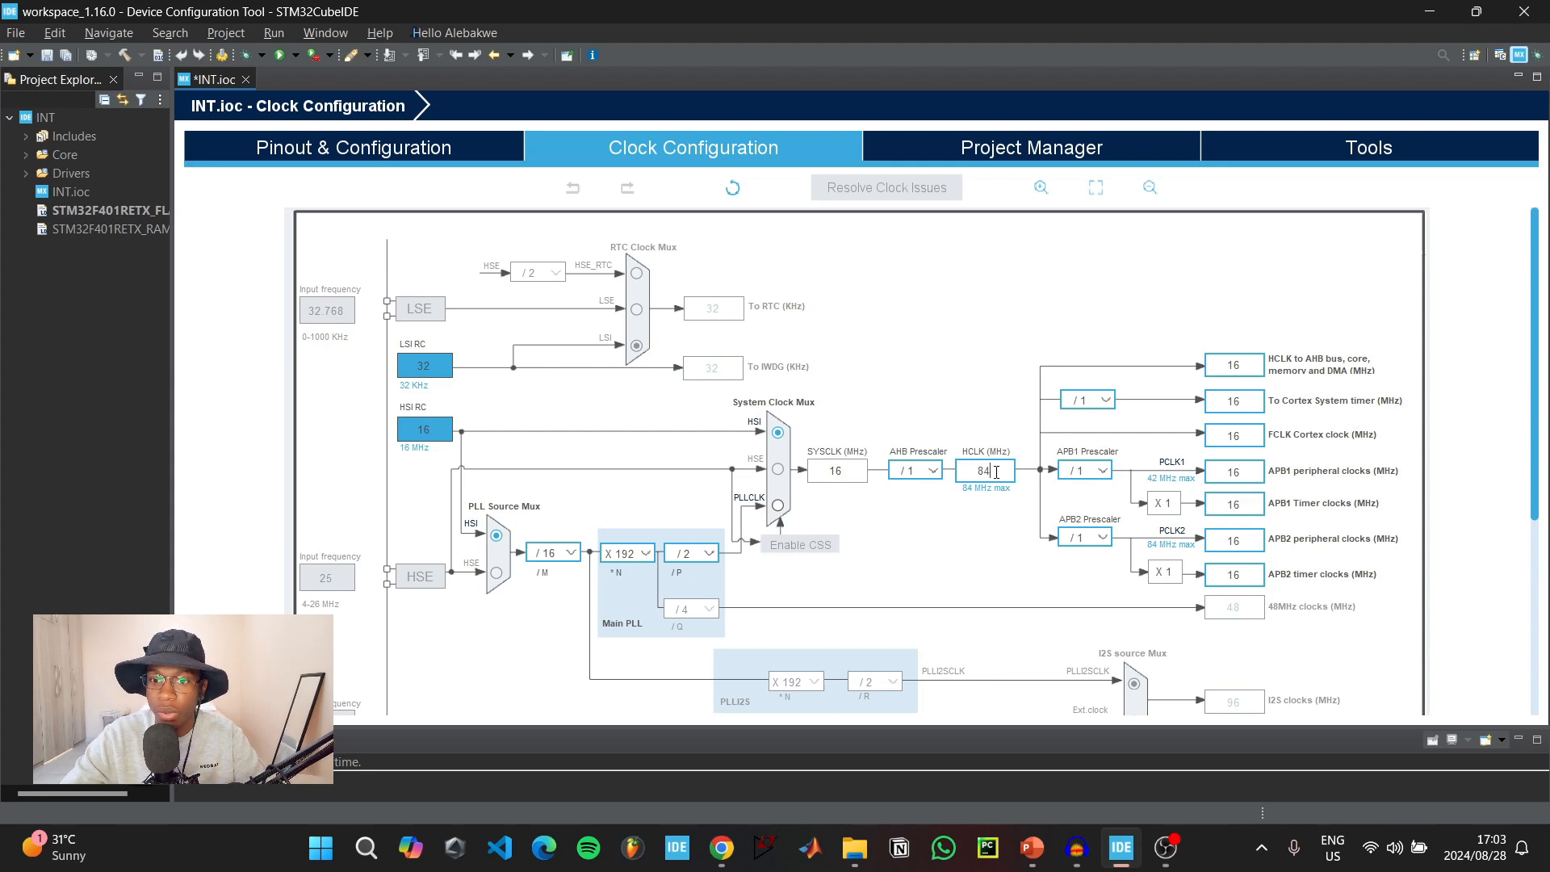
key("Return")
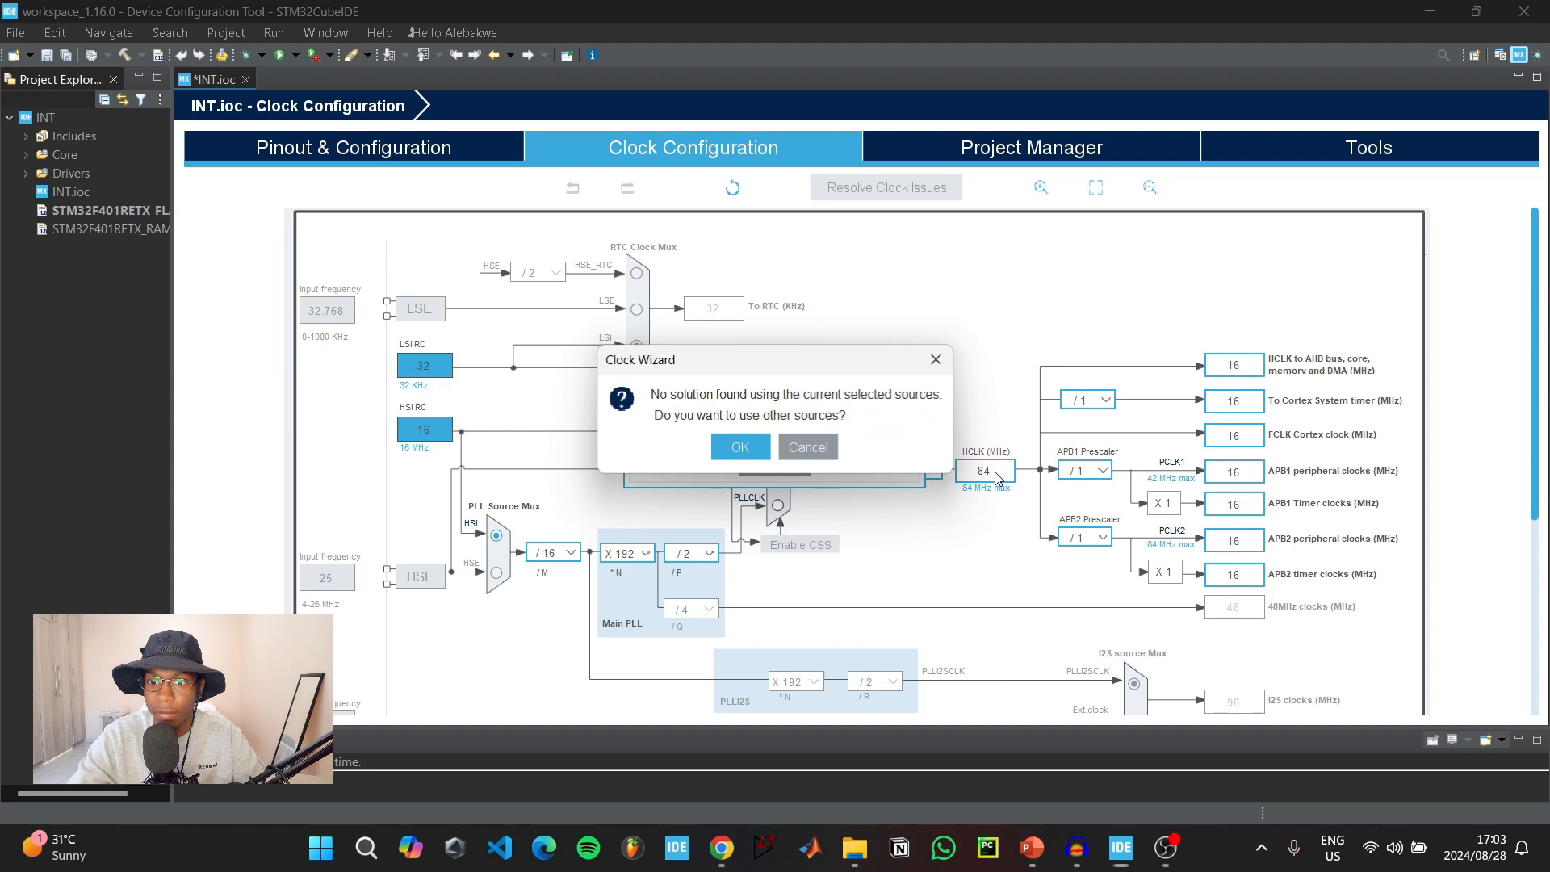
left_click(739, 446)
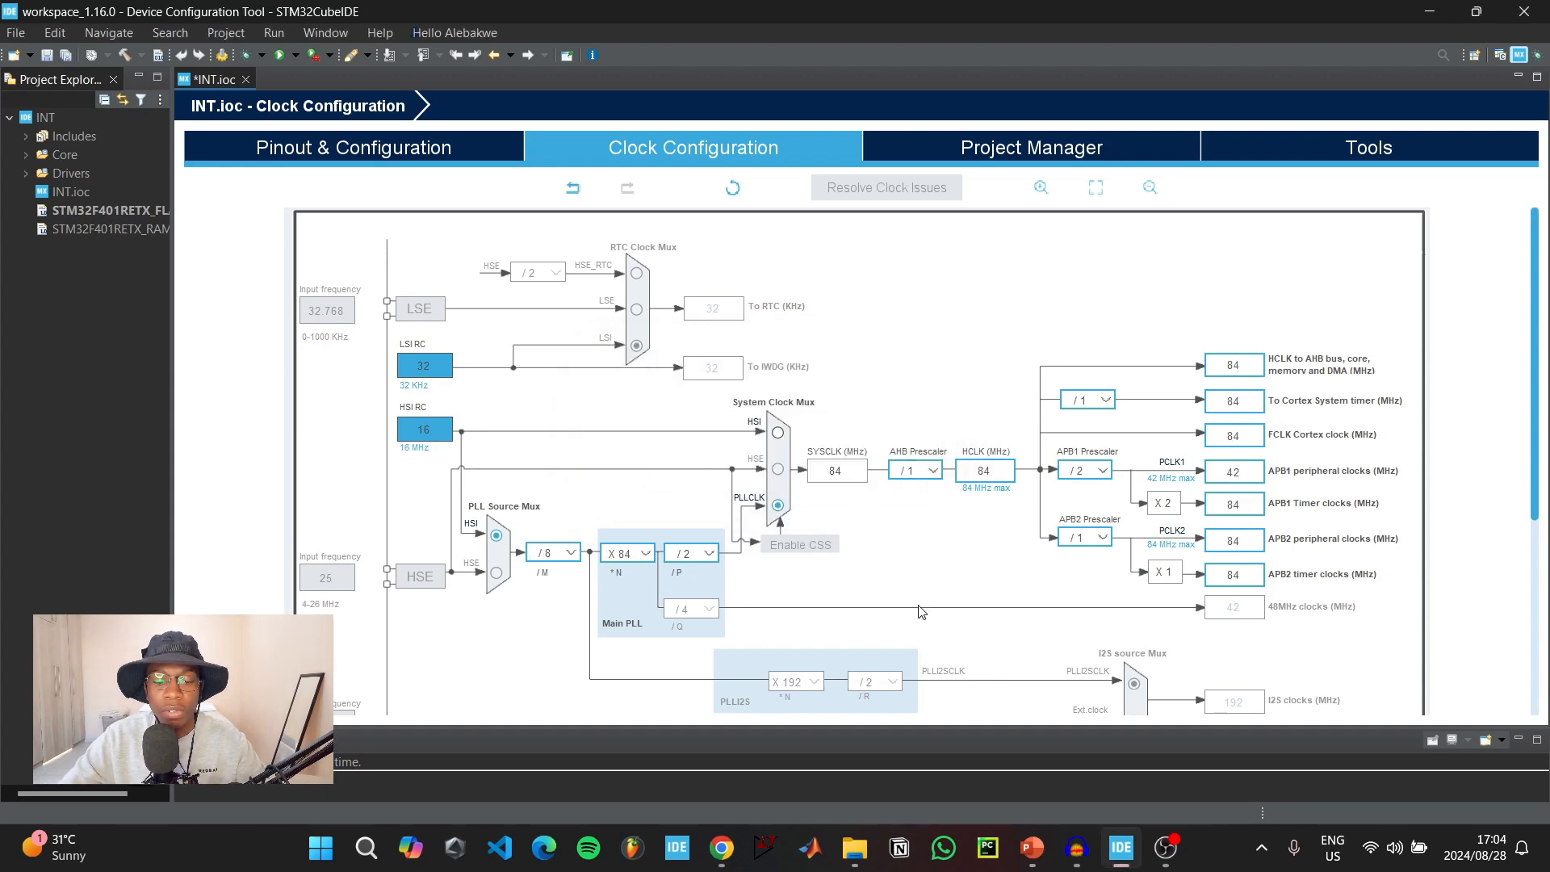
- Save the .ioc to generate code and switch to the C/C++ perspective
key("ctrl+s")
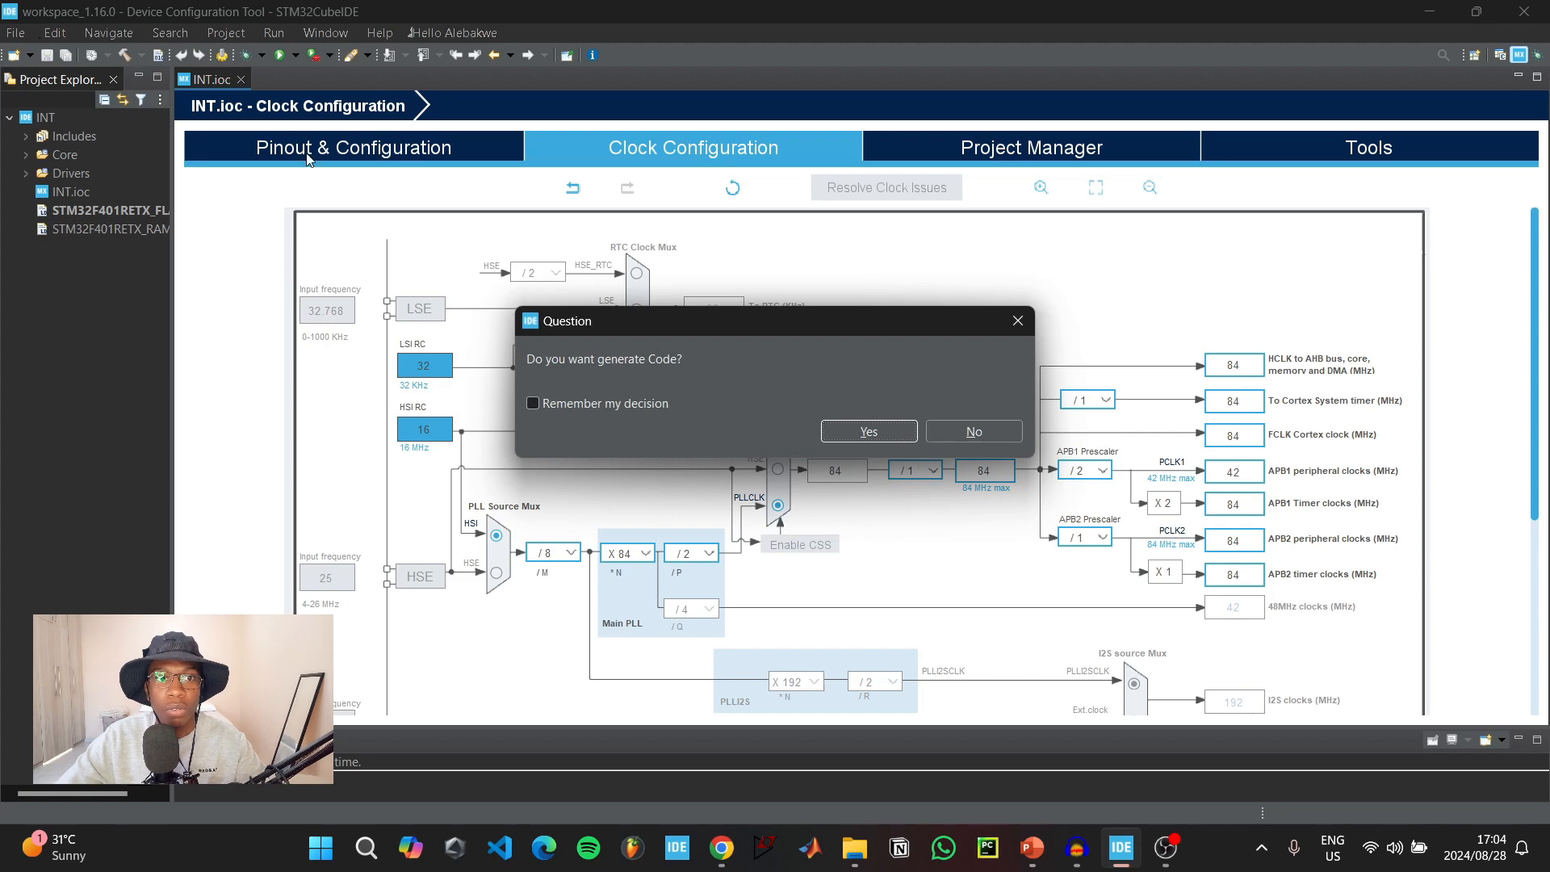
left_click(867, 431)
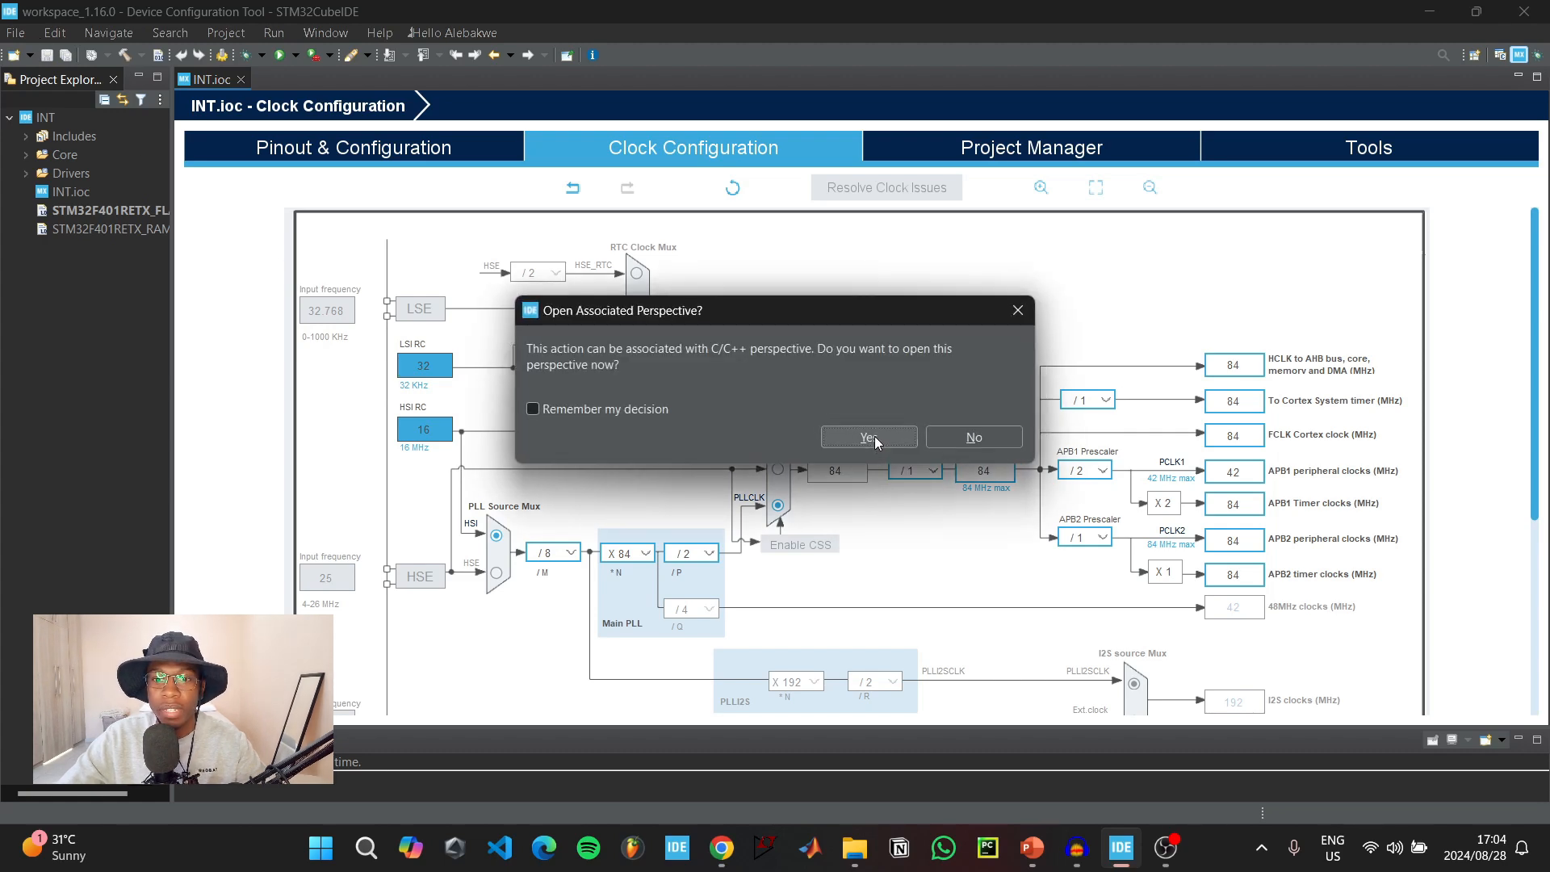
left_click(867, 437)
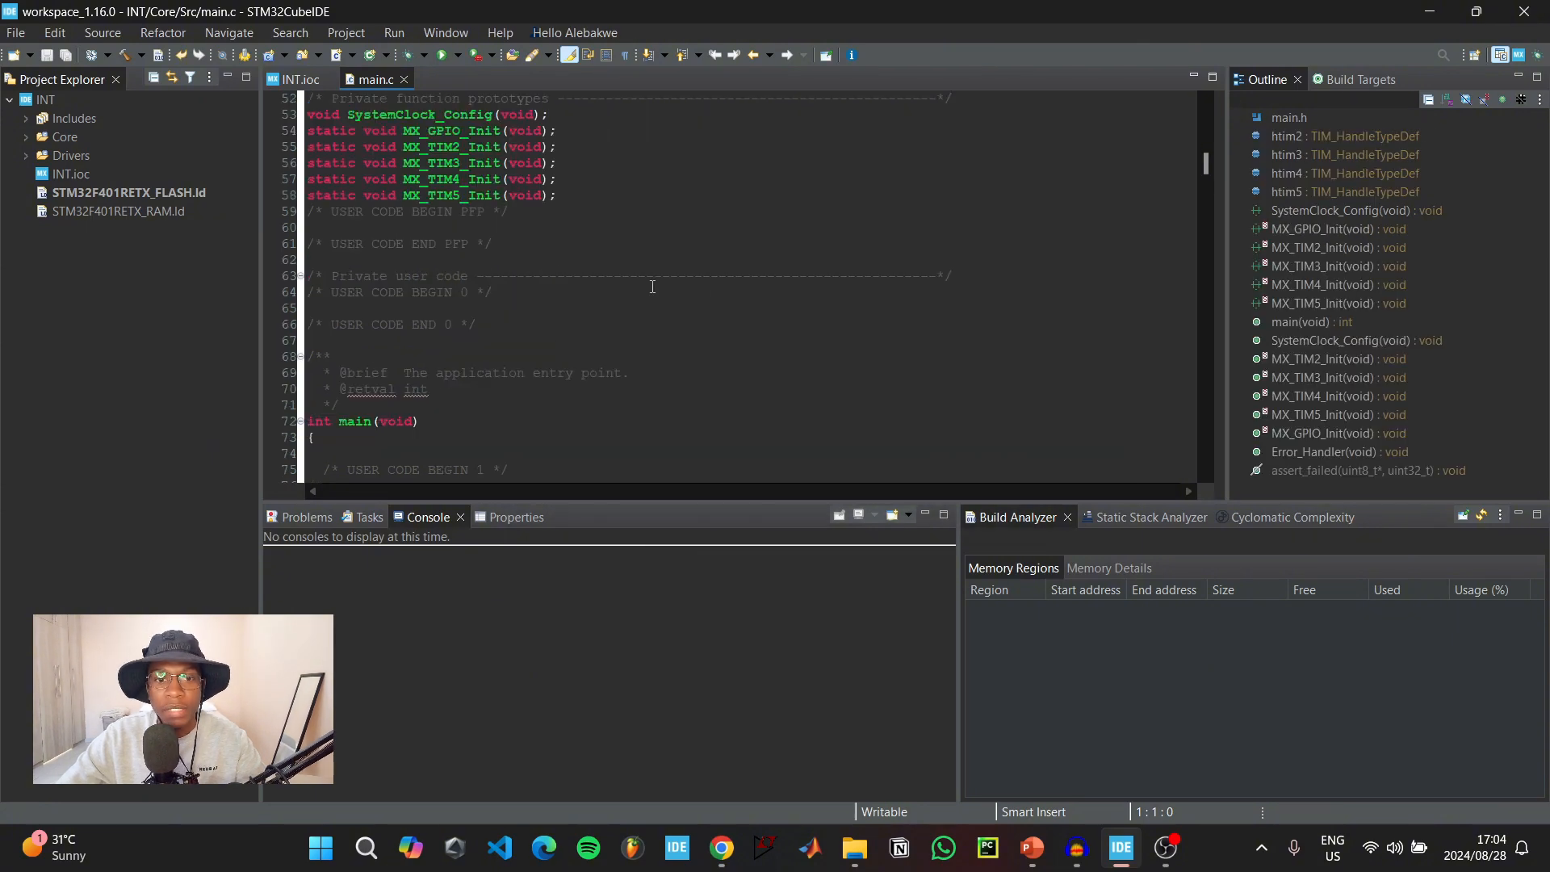
- Add HAL_TIM_Base_Start_IT calls for the timer handles under USER CODE BEGIN 2
scroll("down", 3)
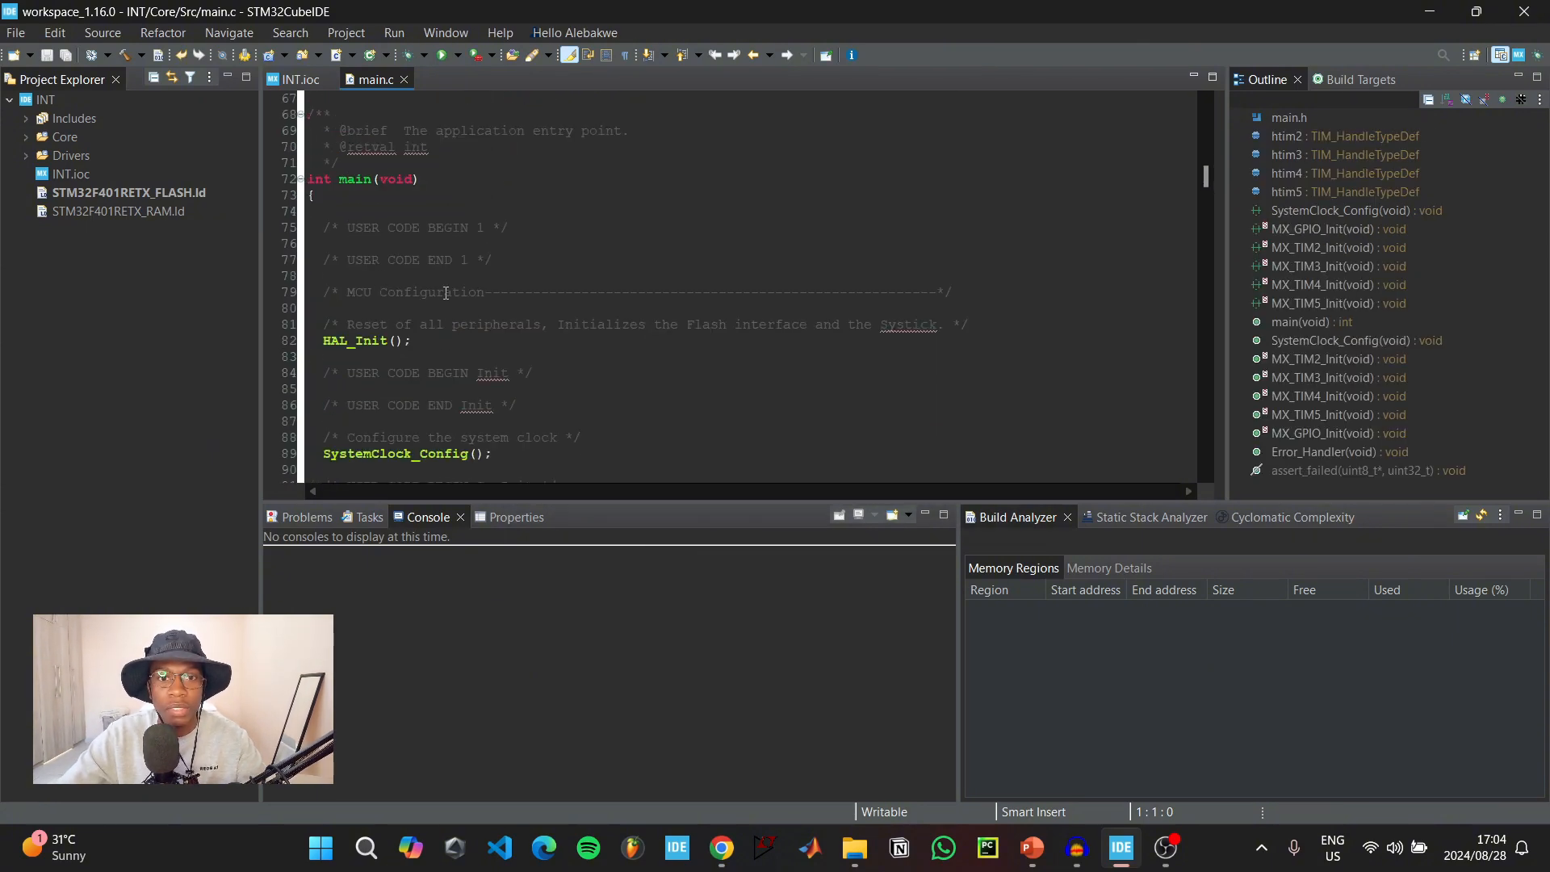
scroll("down", 3)
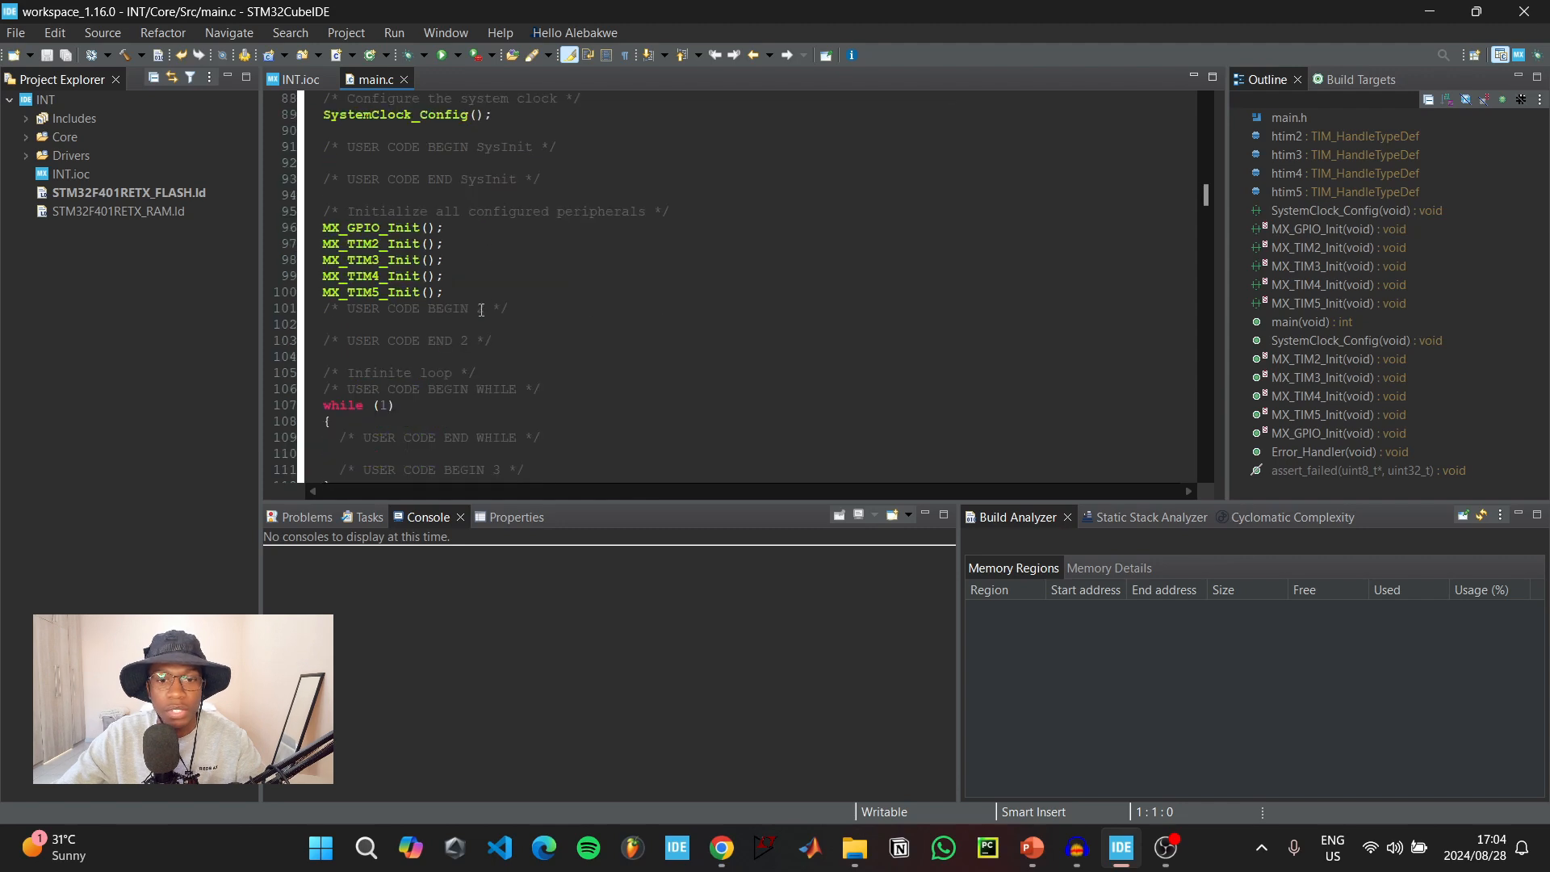
type("H")
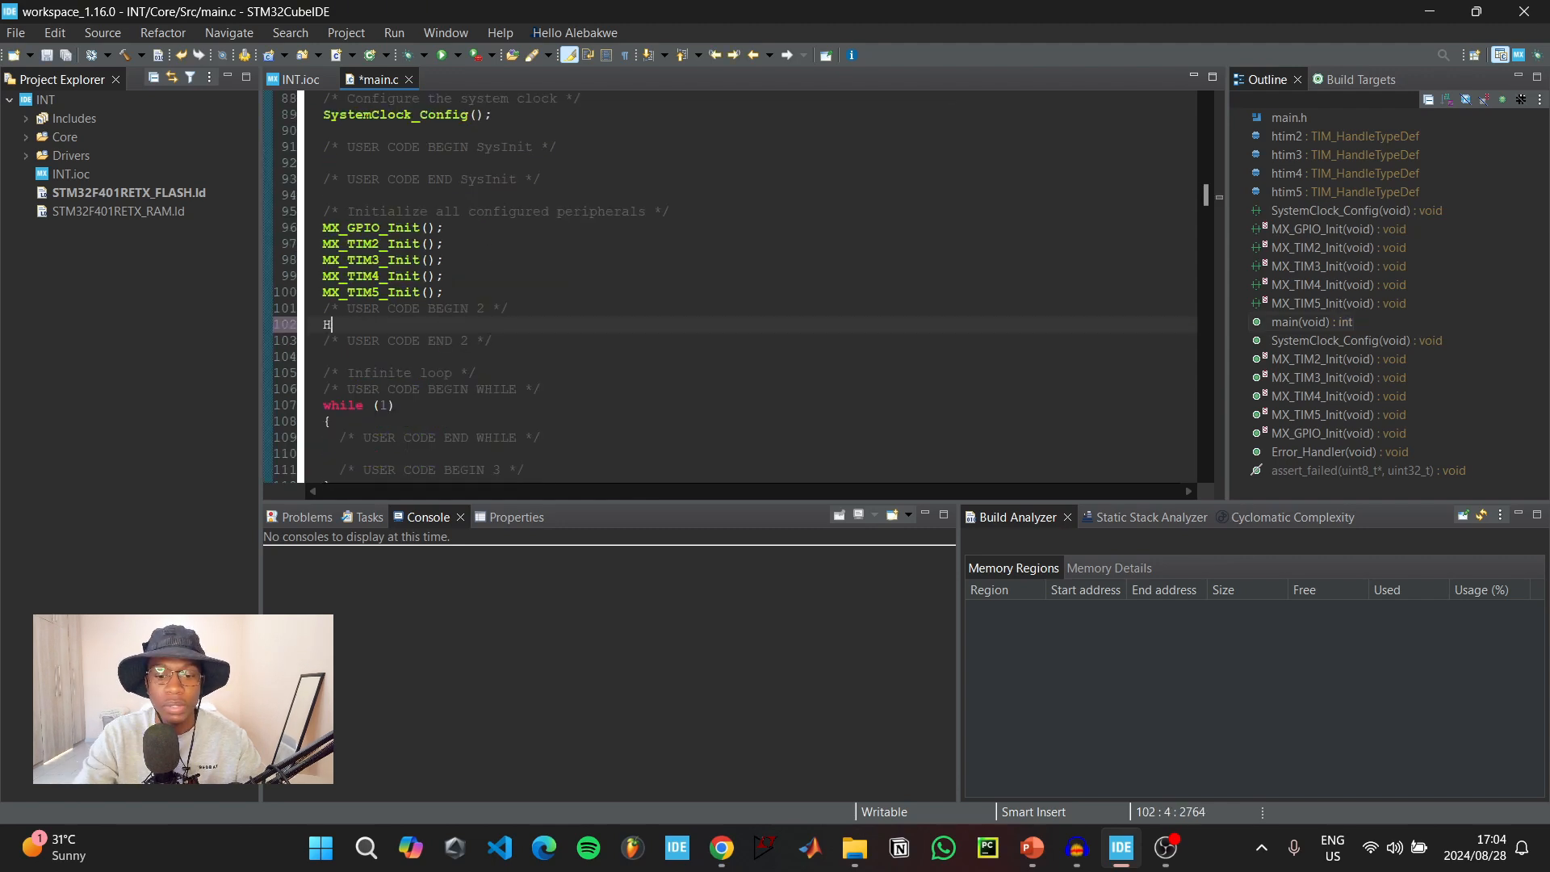
type("AL_")
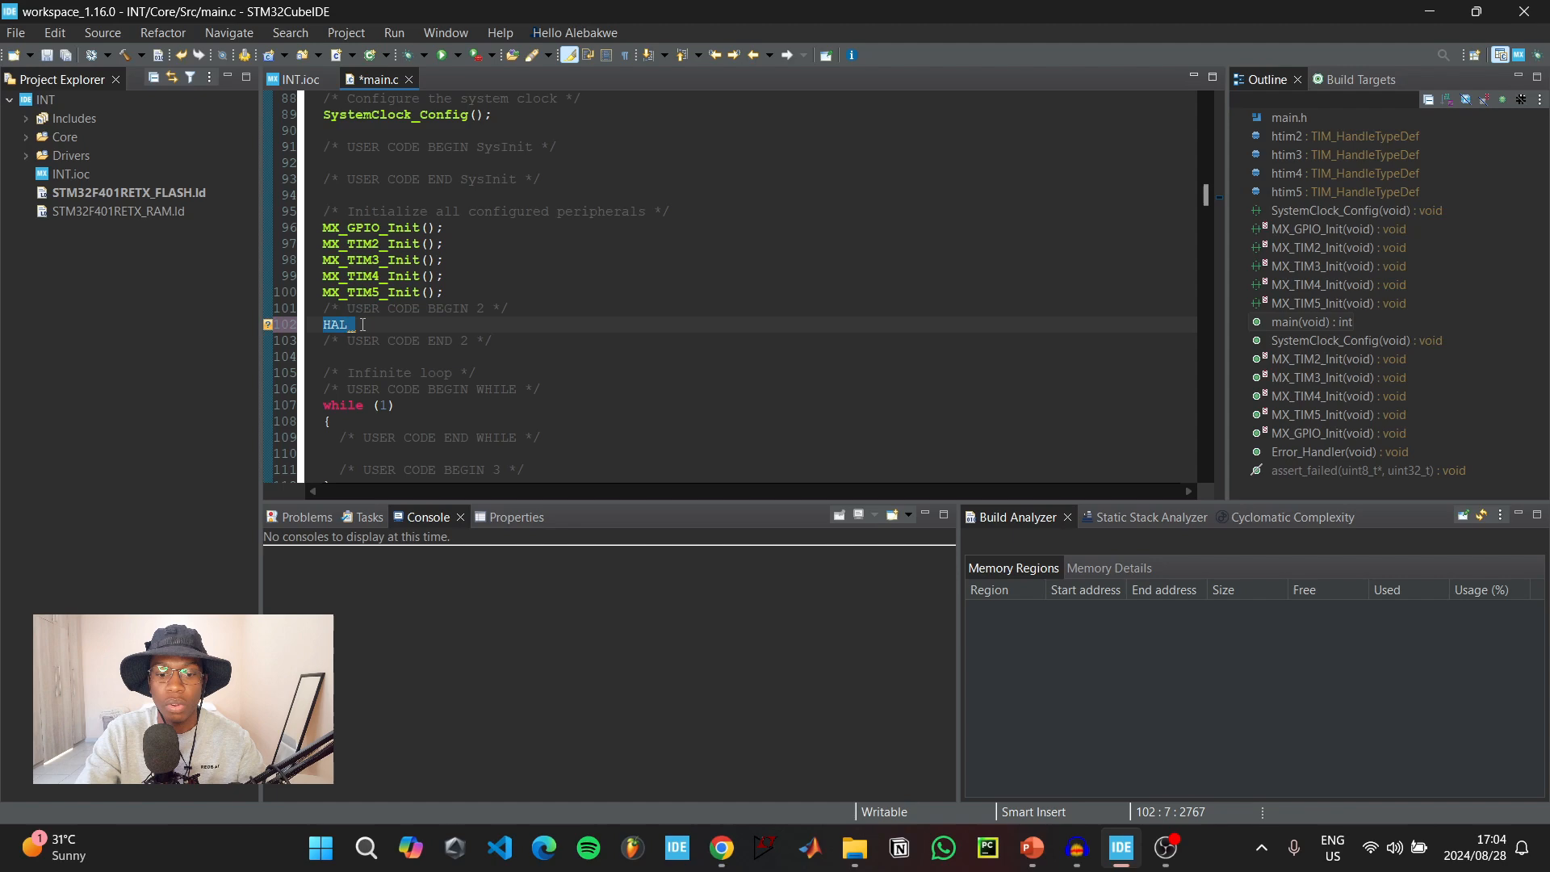
type("TIM")
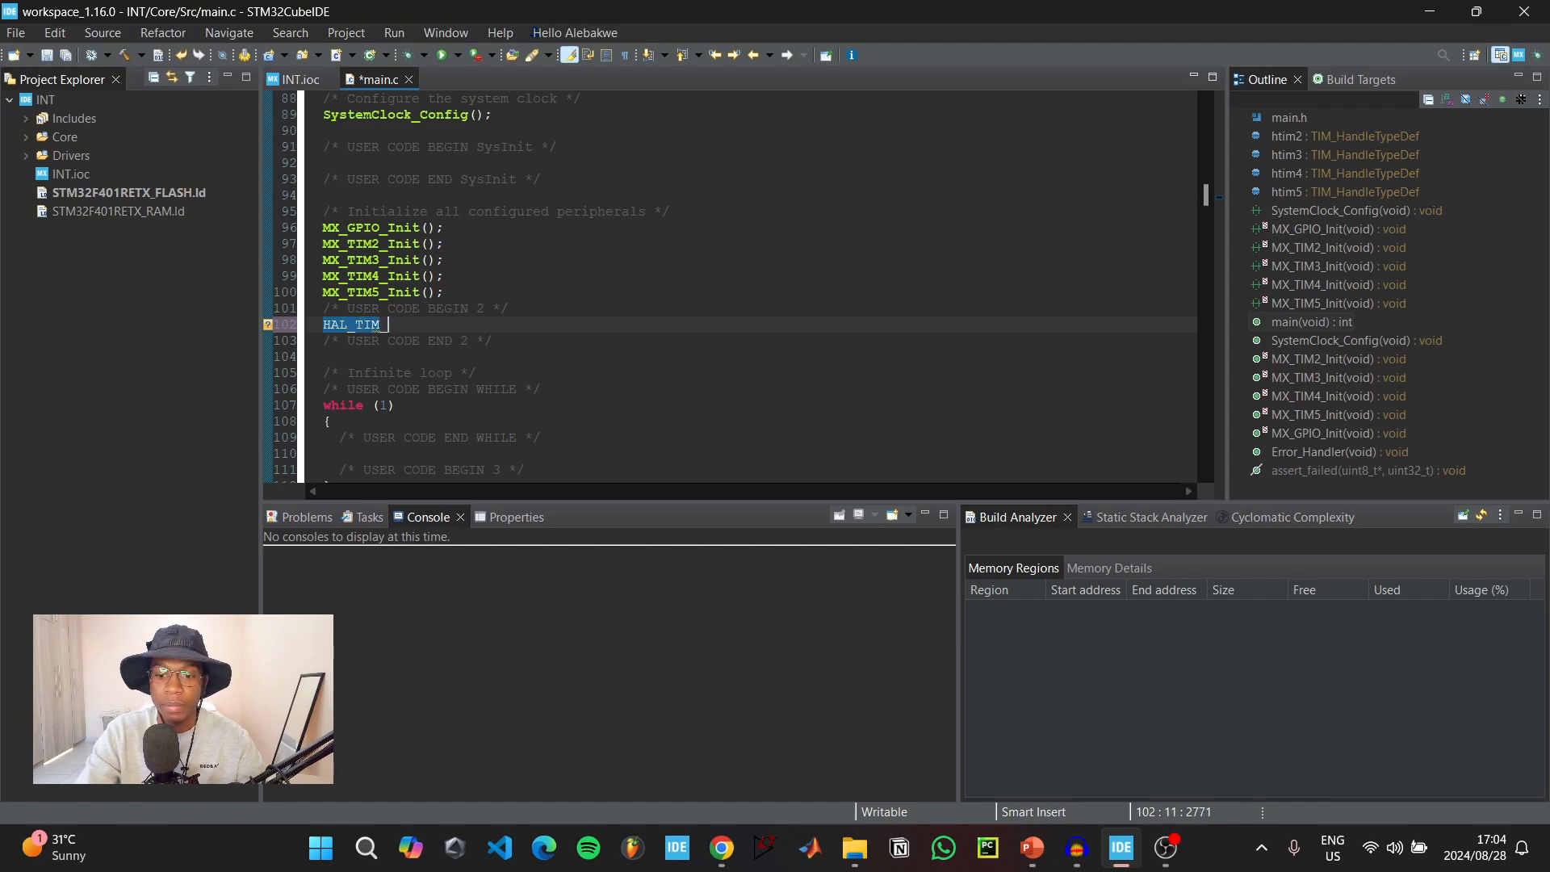
type("_BASE")
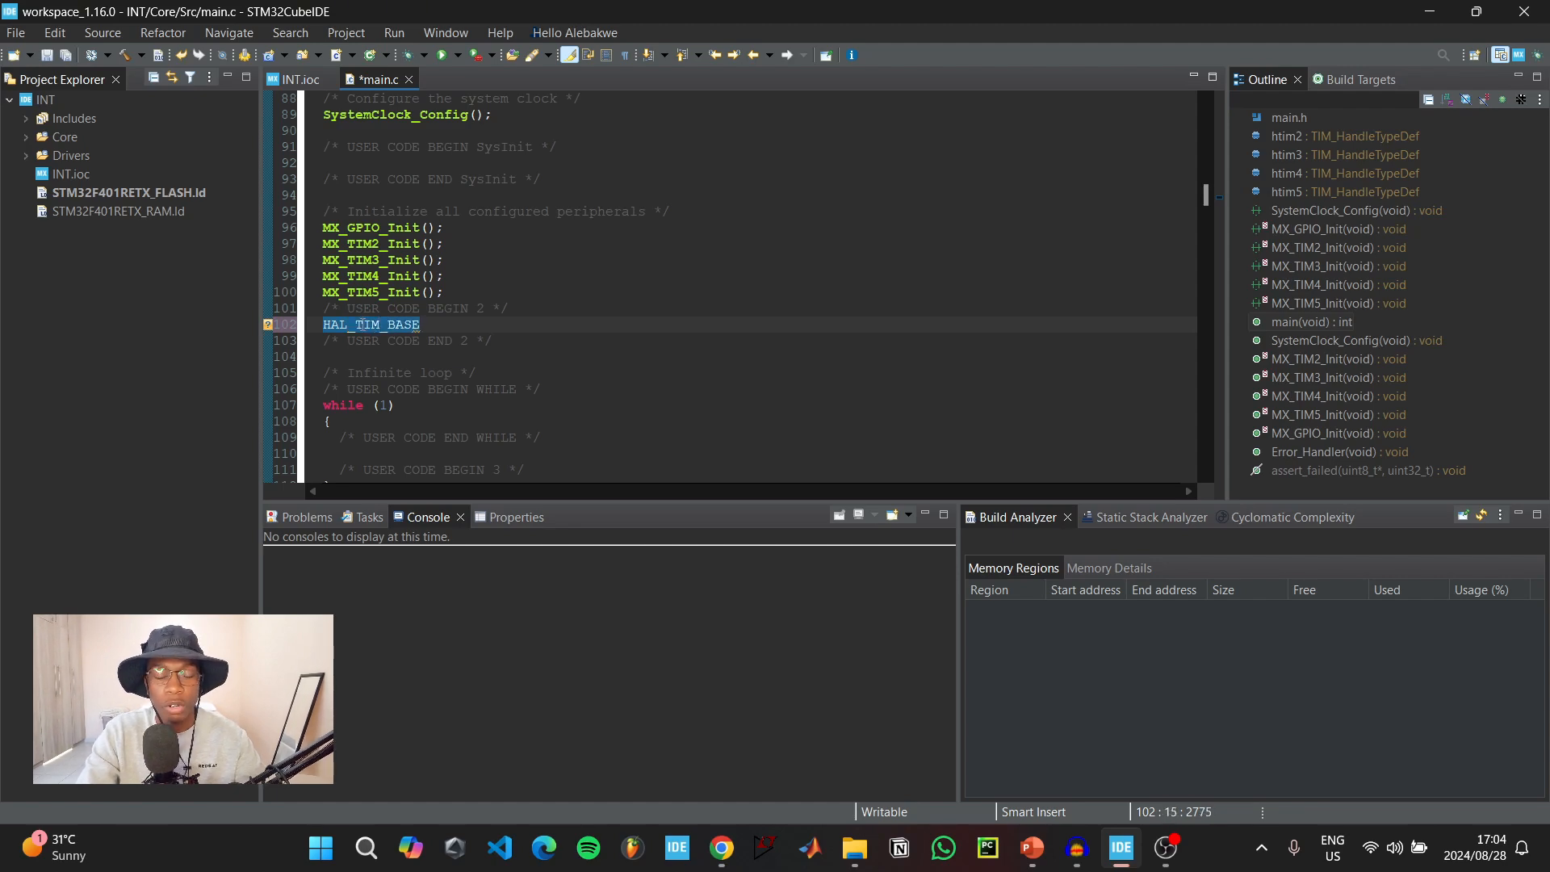
type("_Start_IT(htim")
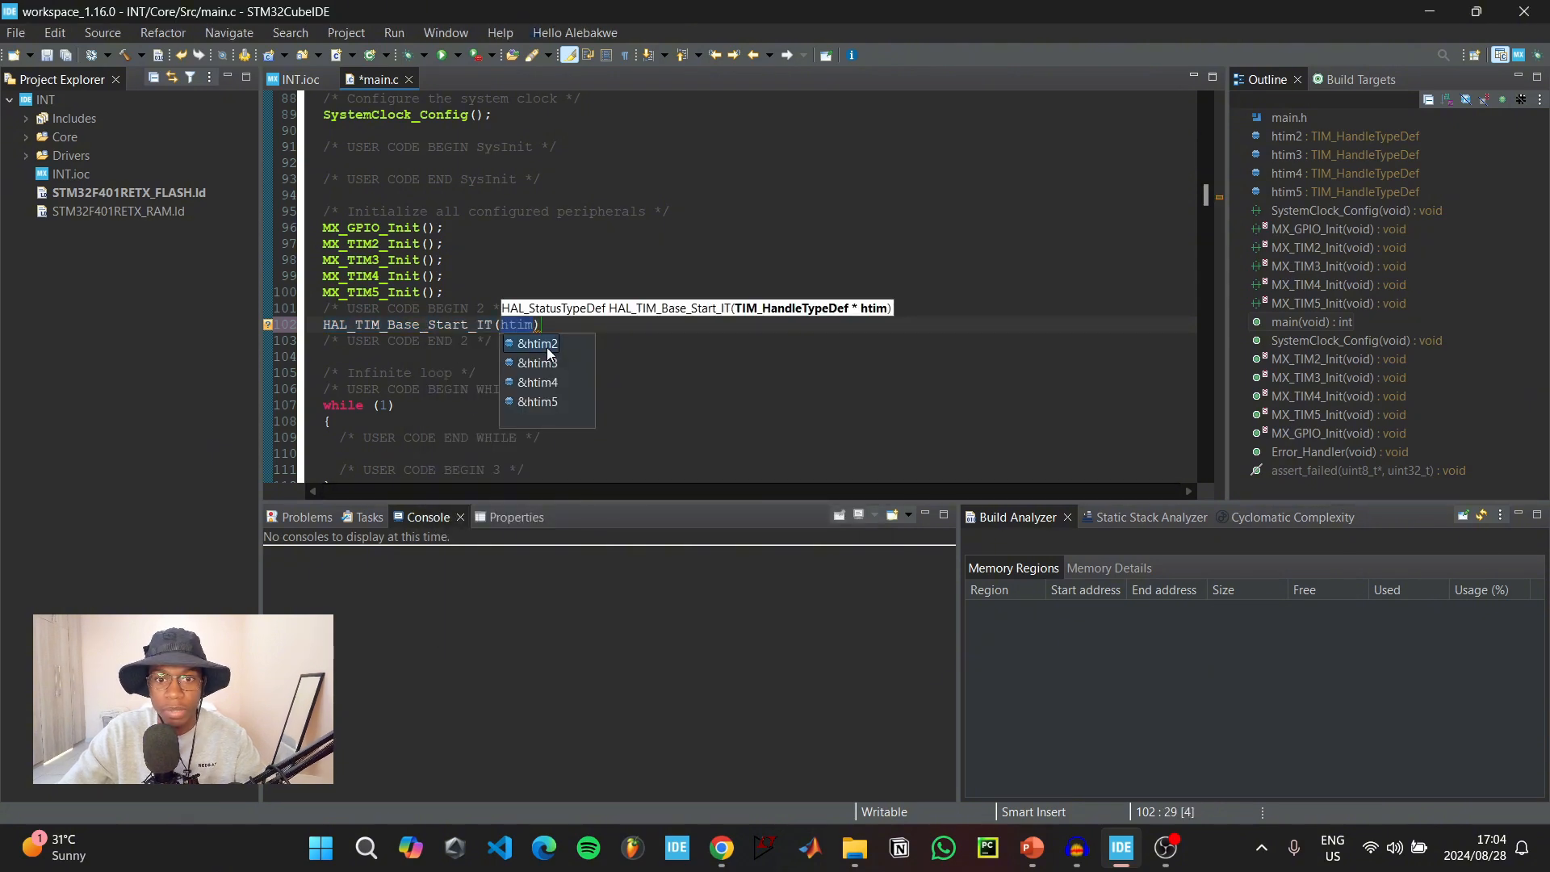
left_click(535, 342)
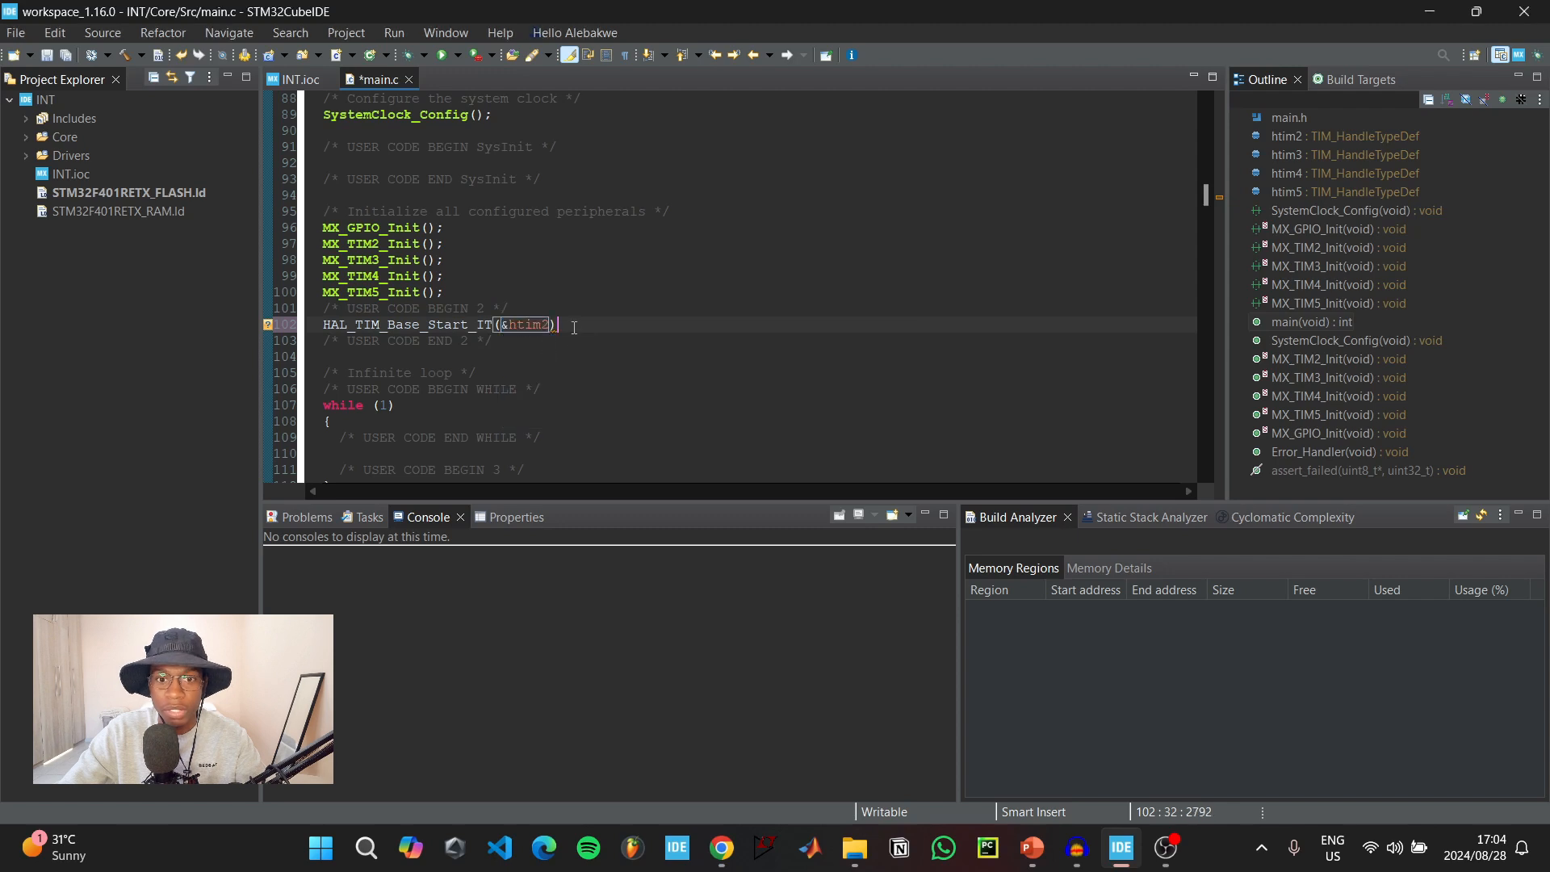
type(";")
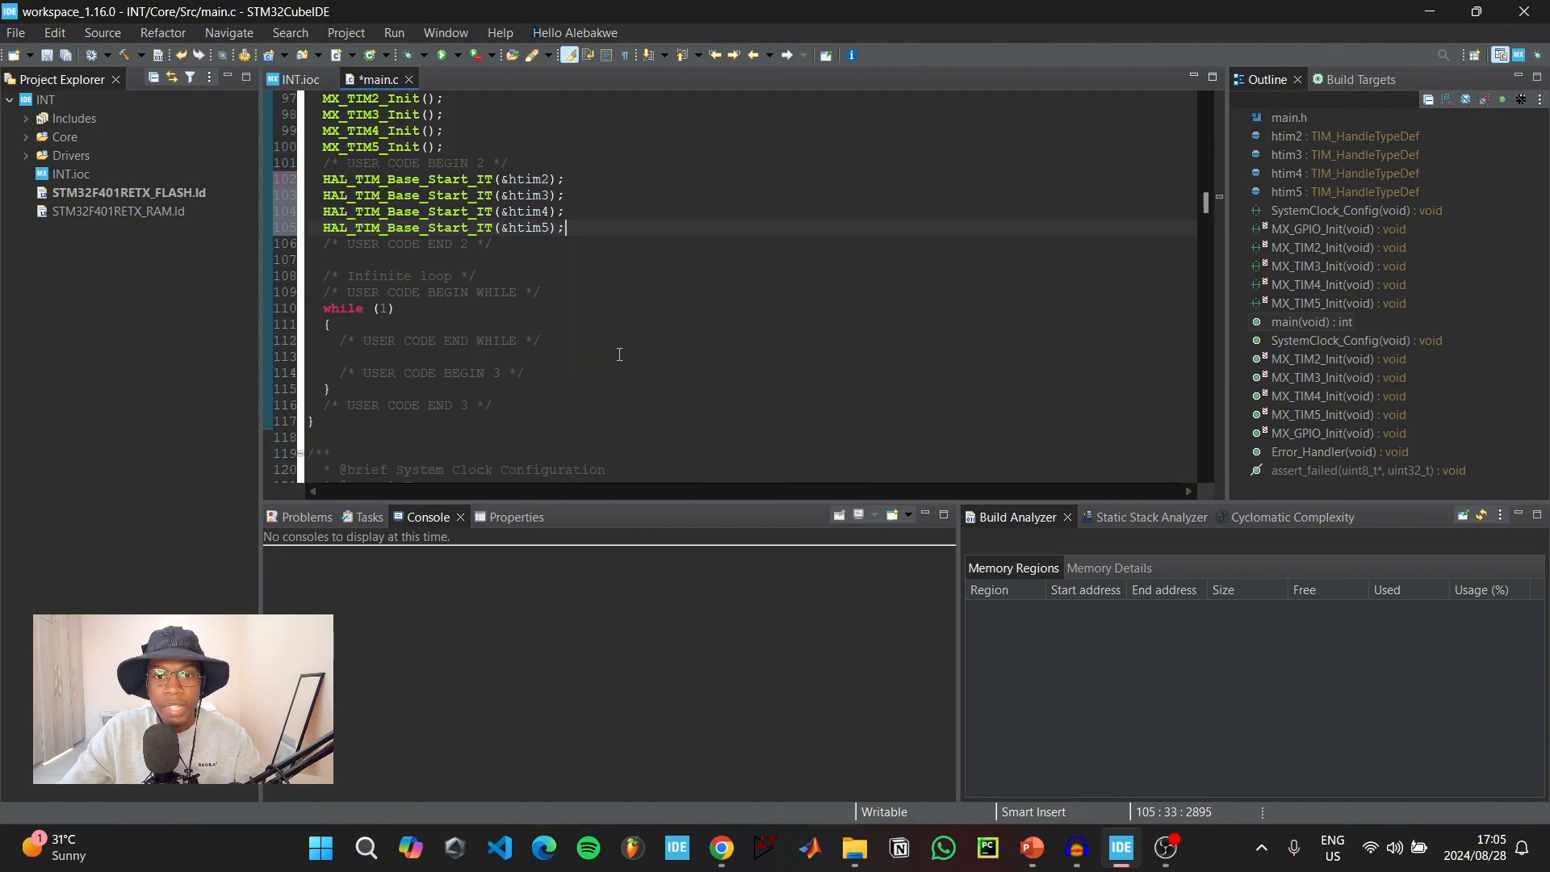
scroll("down", 3)
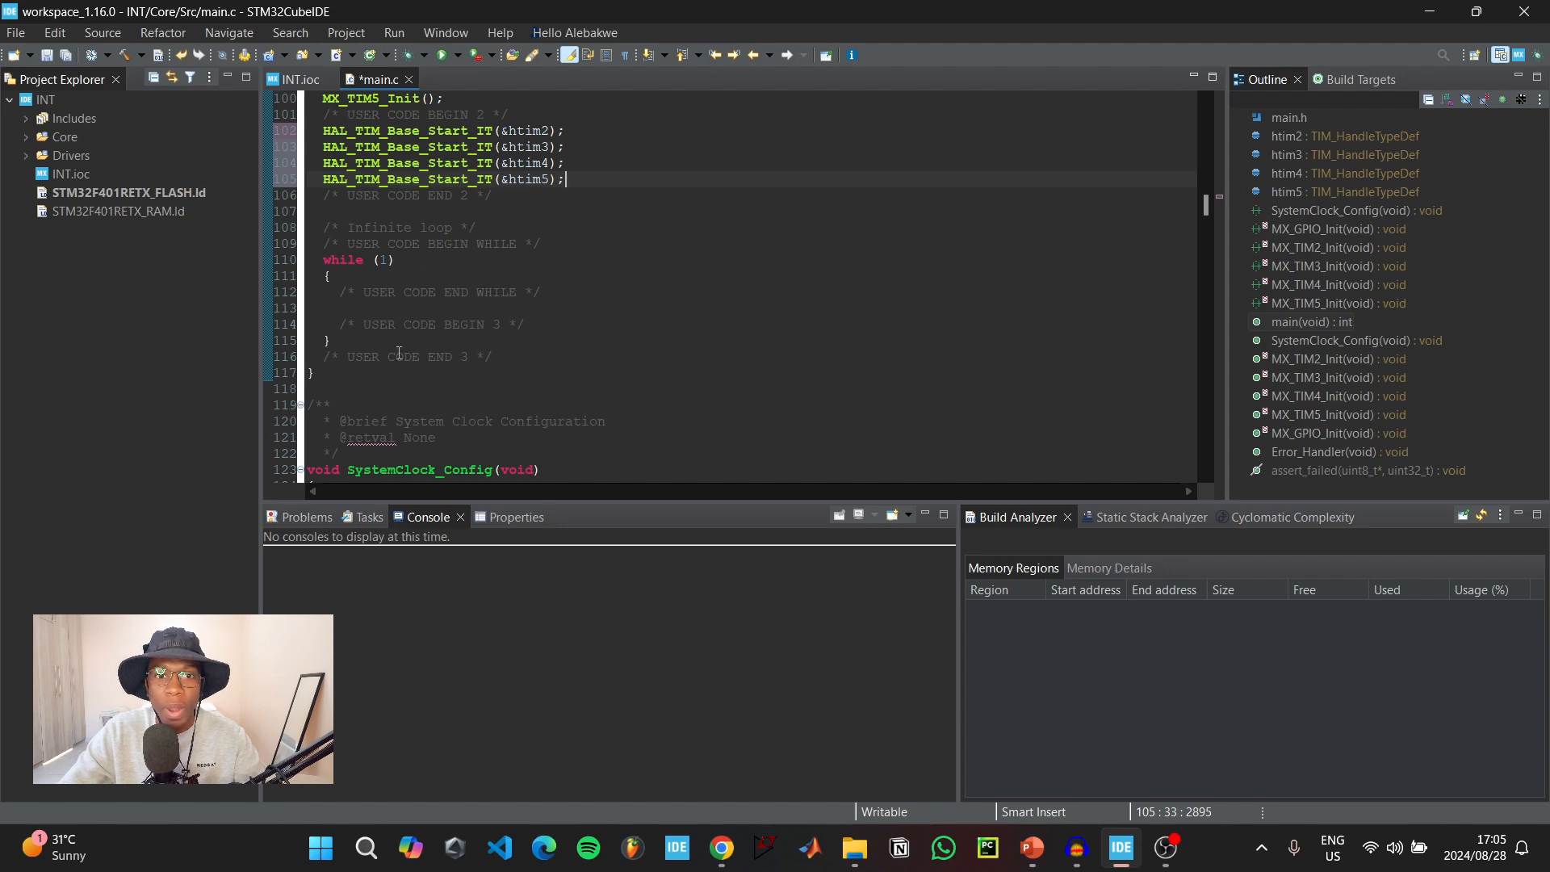
scroll("up", 3)
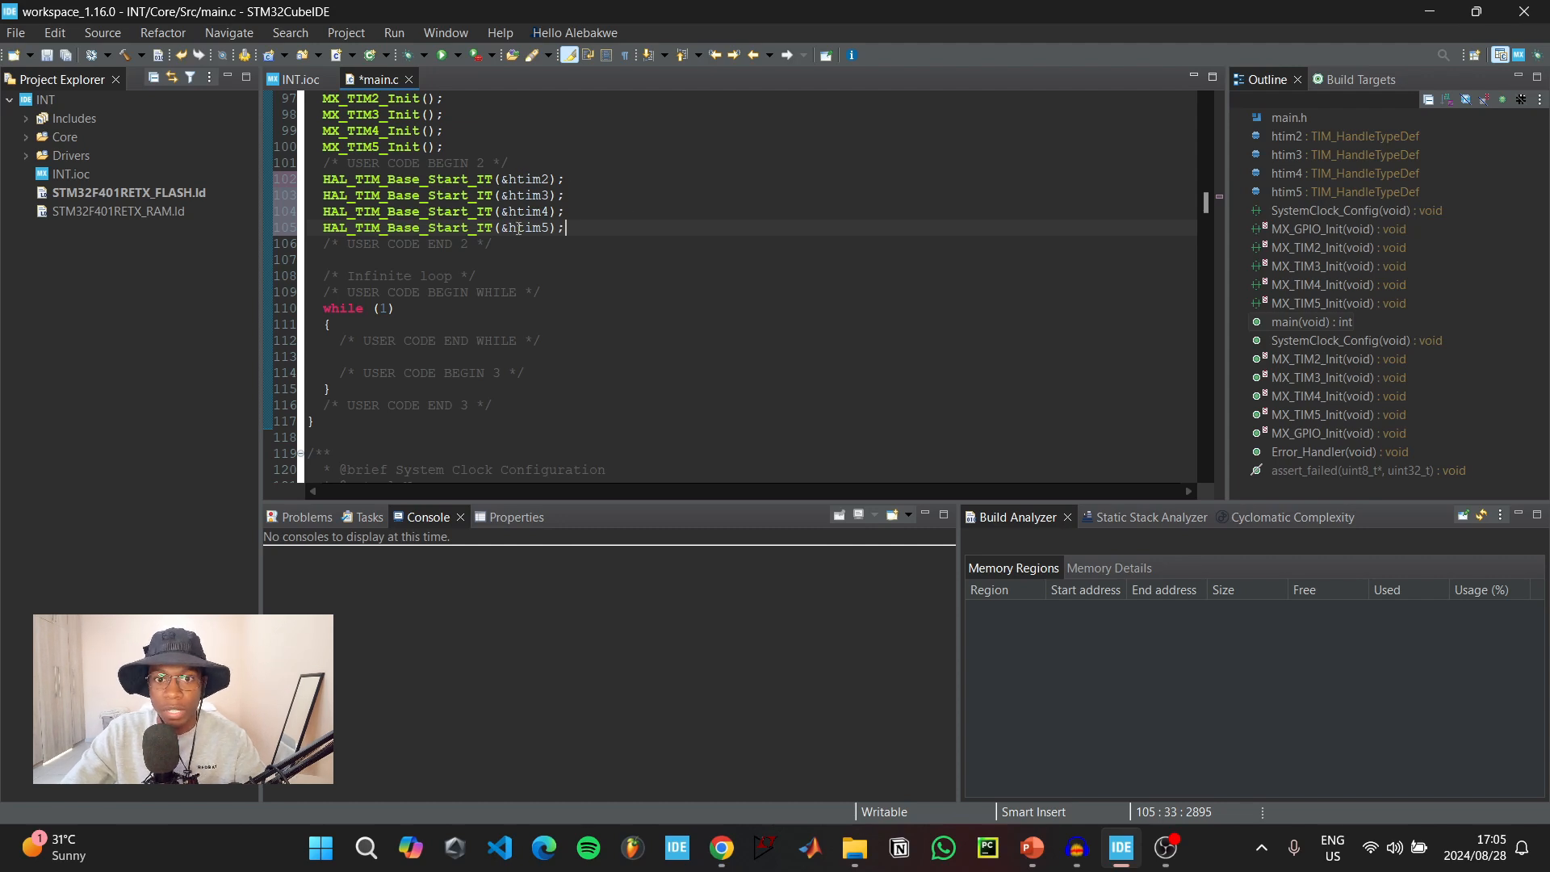
- Open stm32f4xx_hal_tim.c from Drivers > STM32F4xx_HAL_Driver > Src
left_click(25, 155)
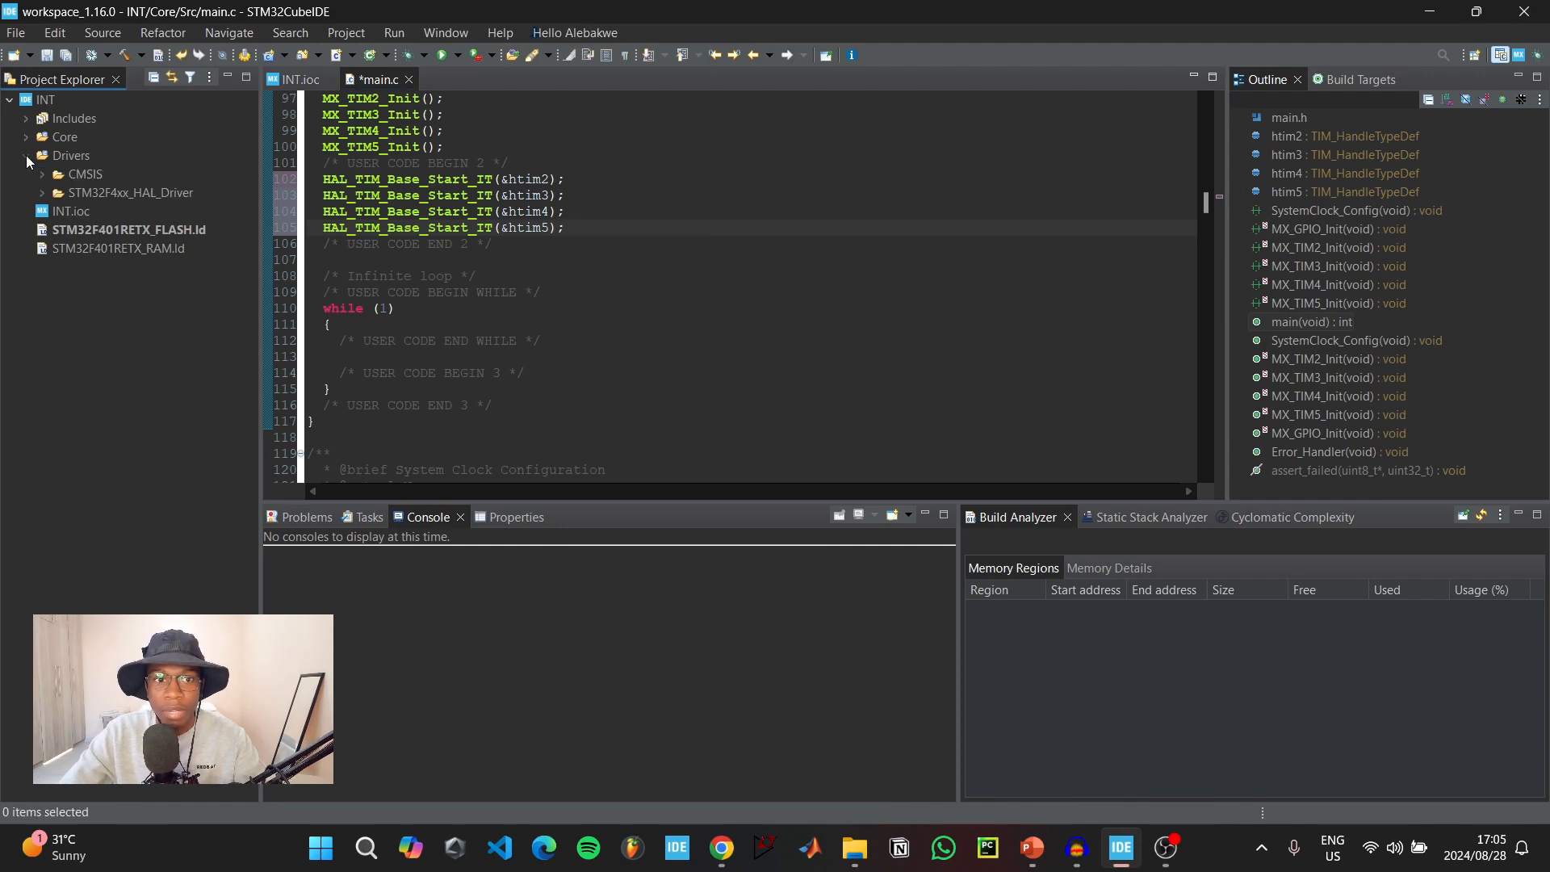
left_click(25, 155)
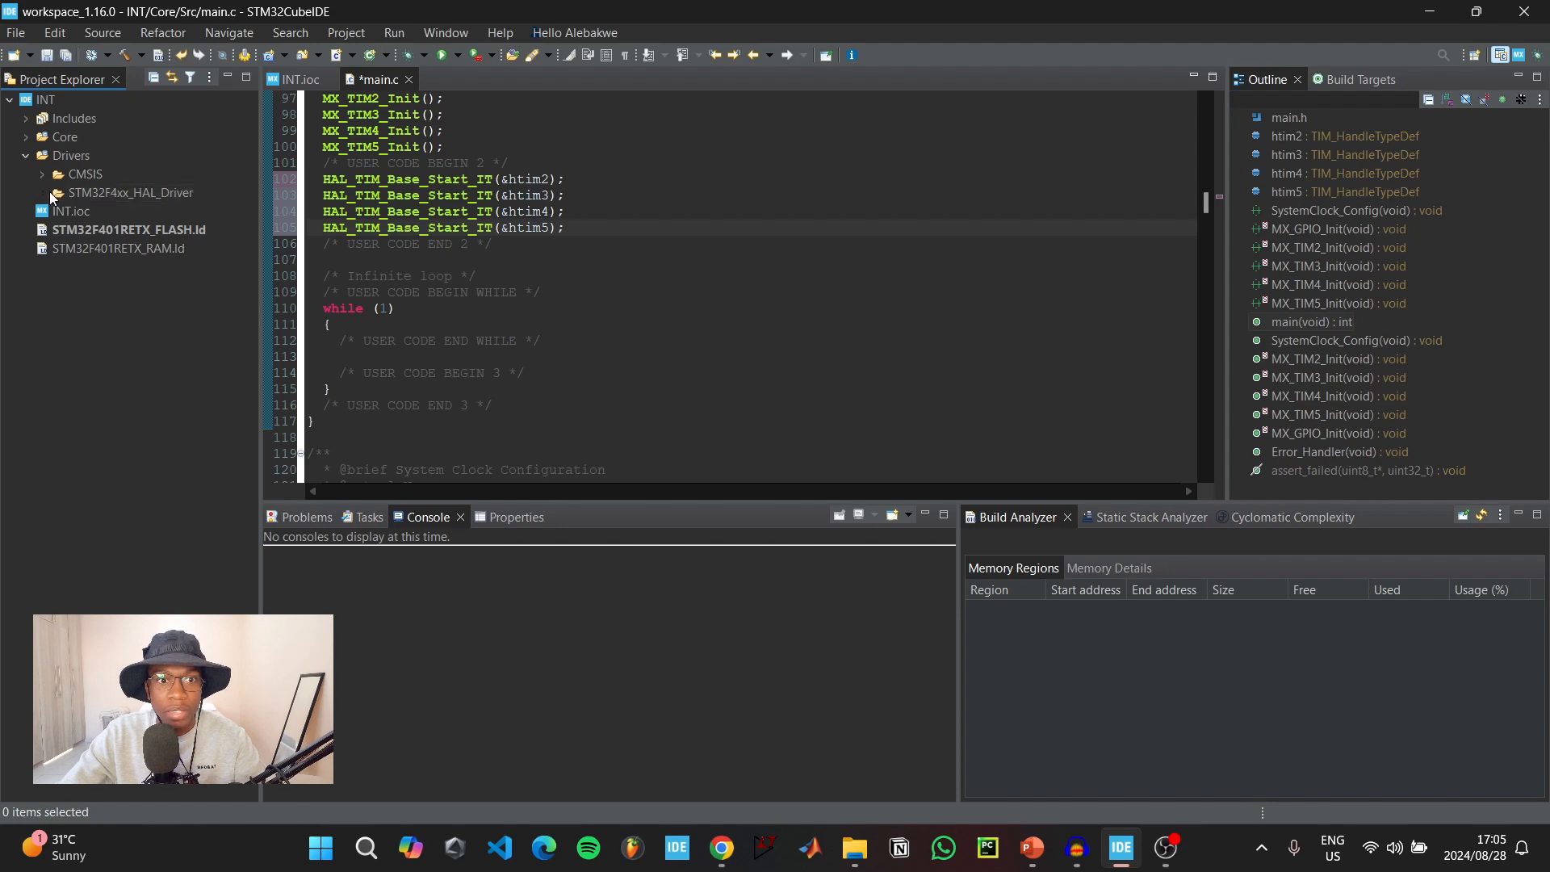
left_click(58, 193)
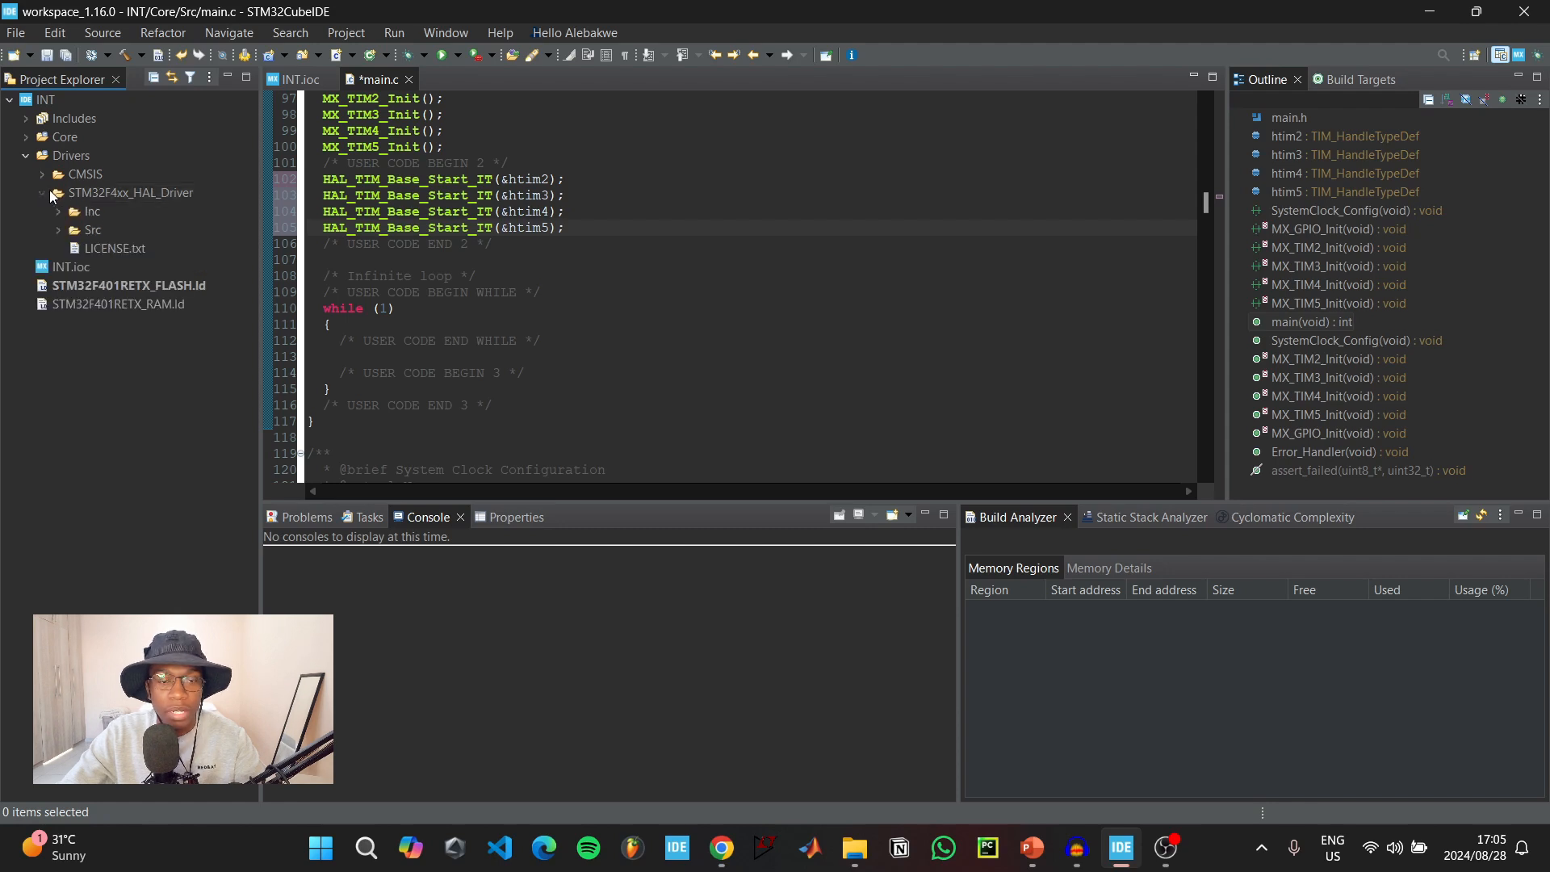
left_click(58, 229)
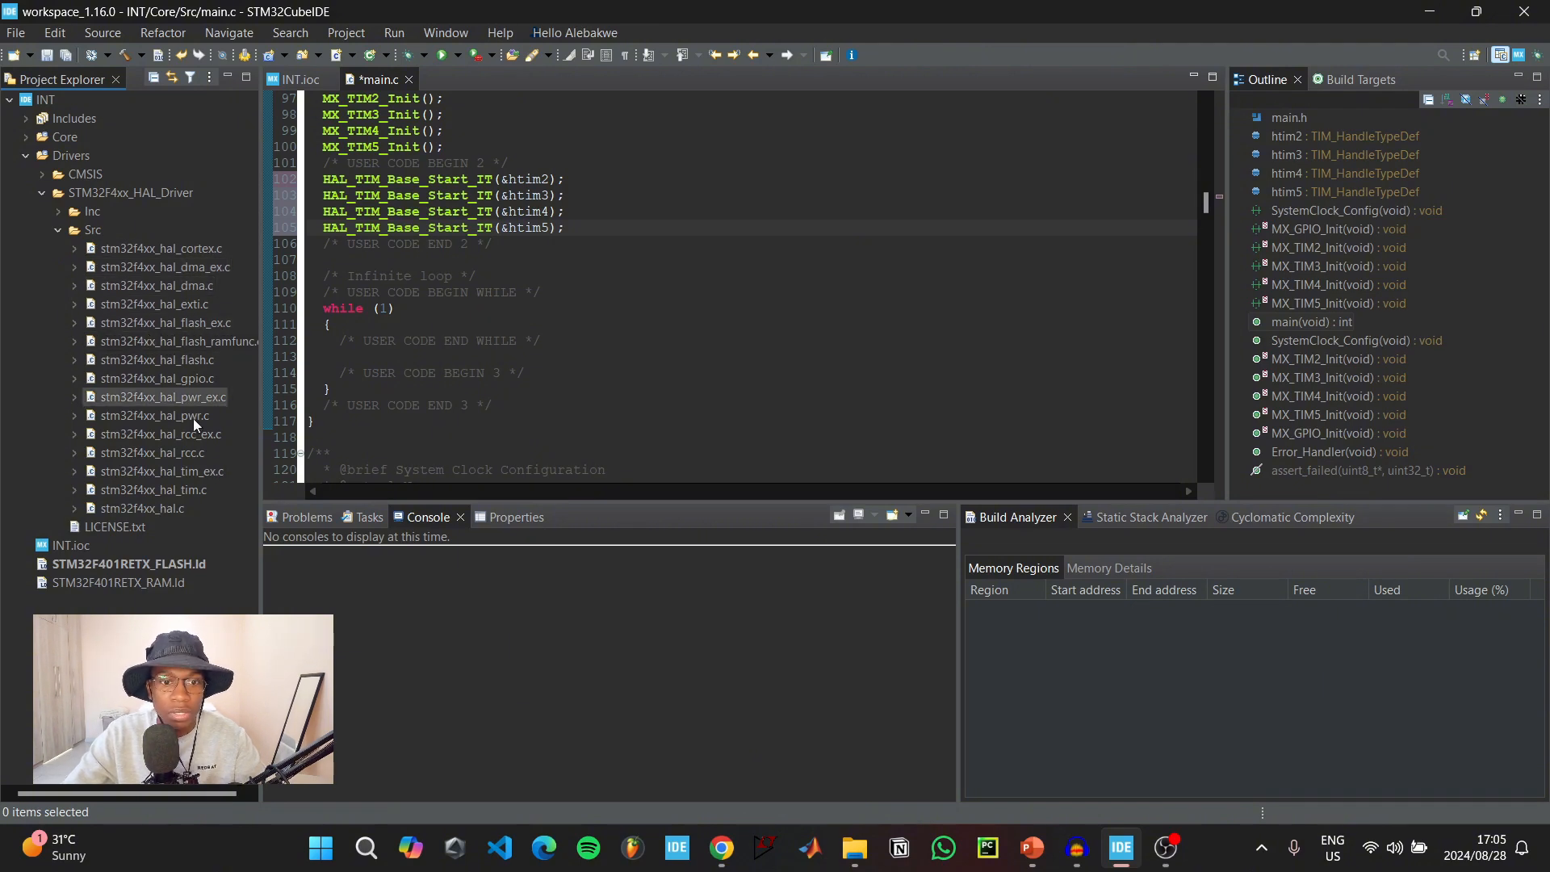
double_click(153, 489)
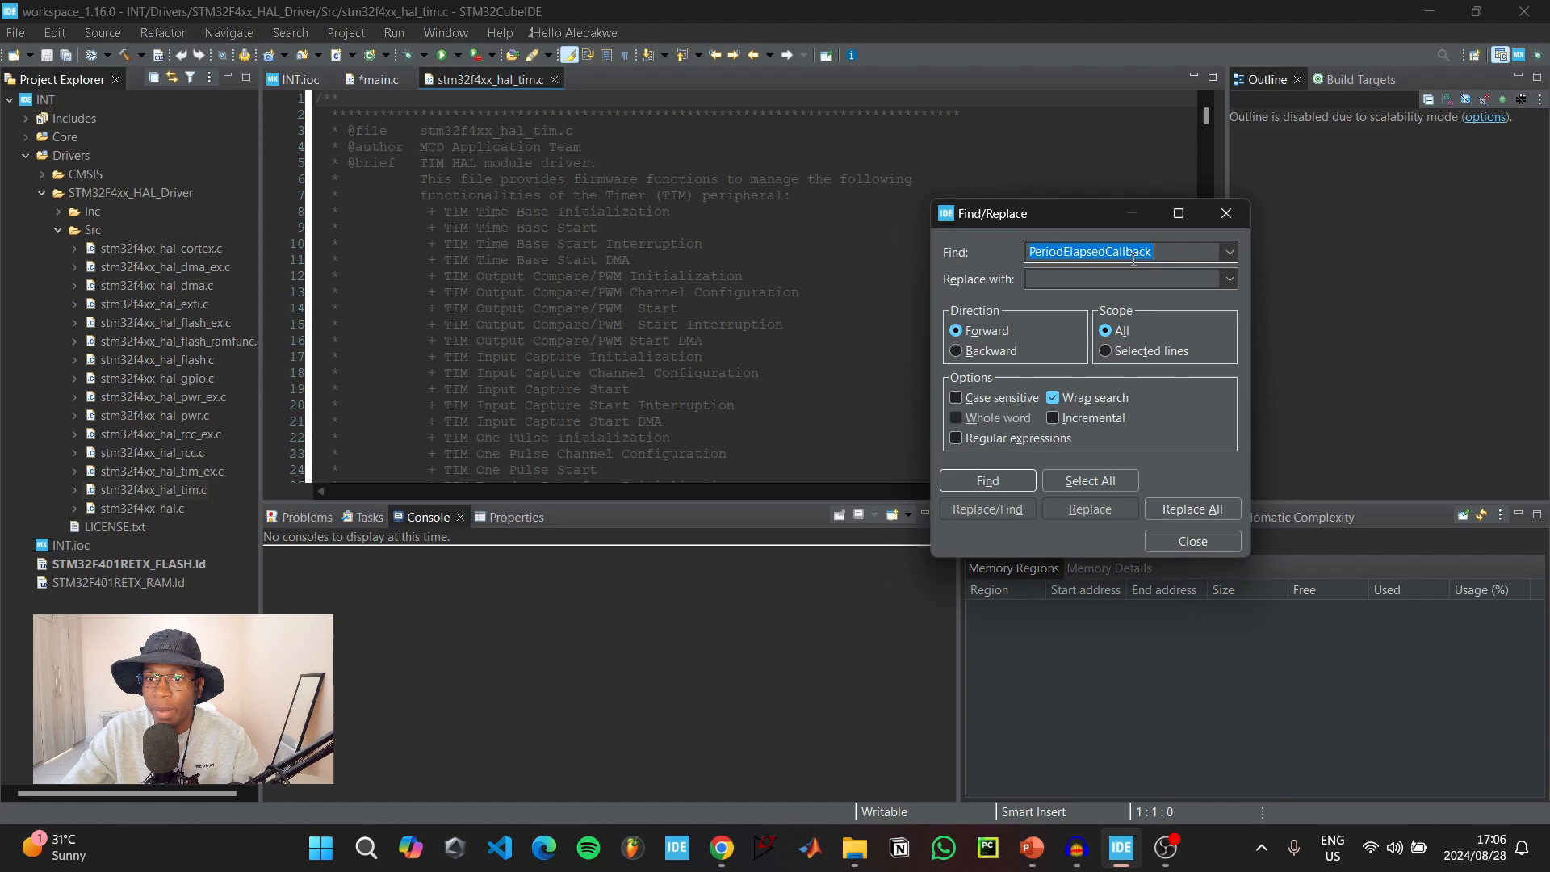
- Find the weak HAL_TIM_PeriodElapsedCallback definition in the driver file
left_click(984, 481)
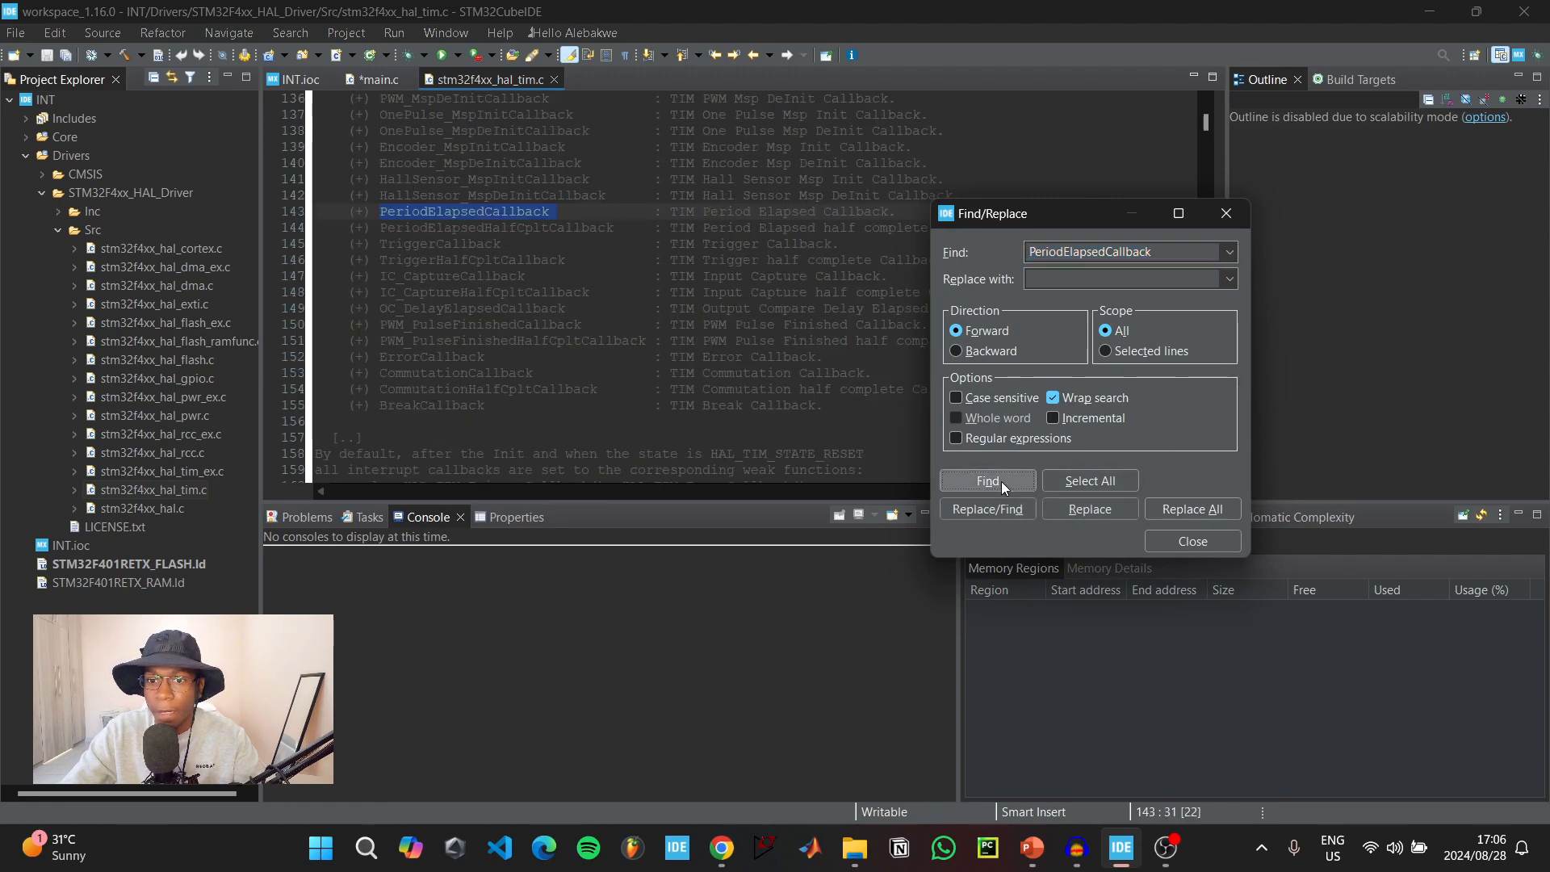
left_click(985, 481)
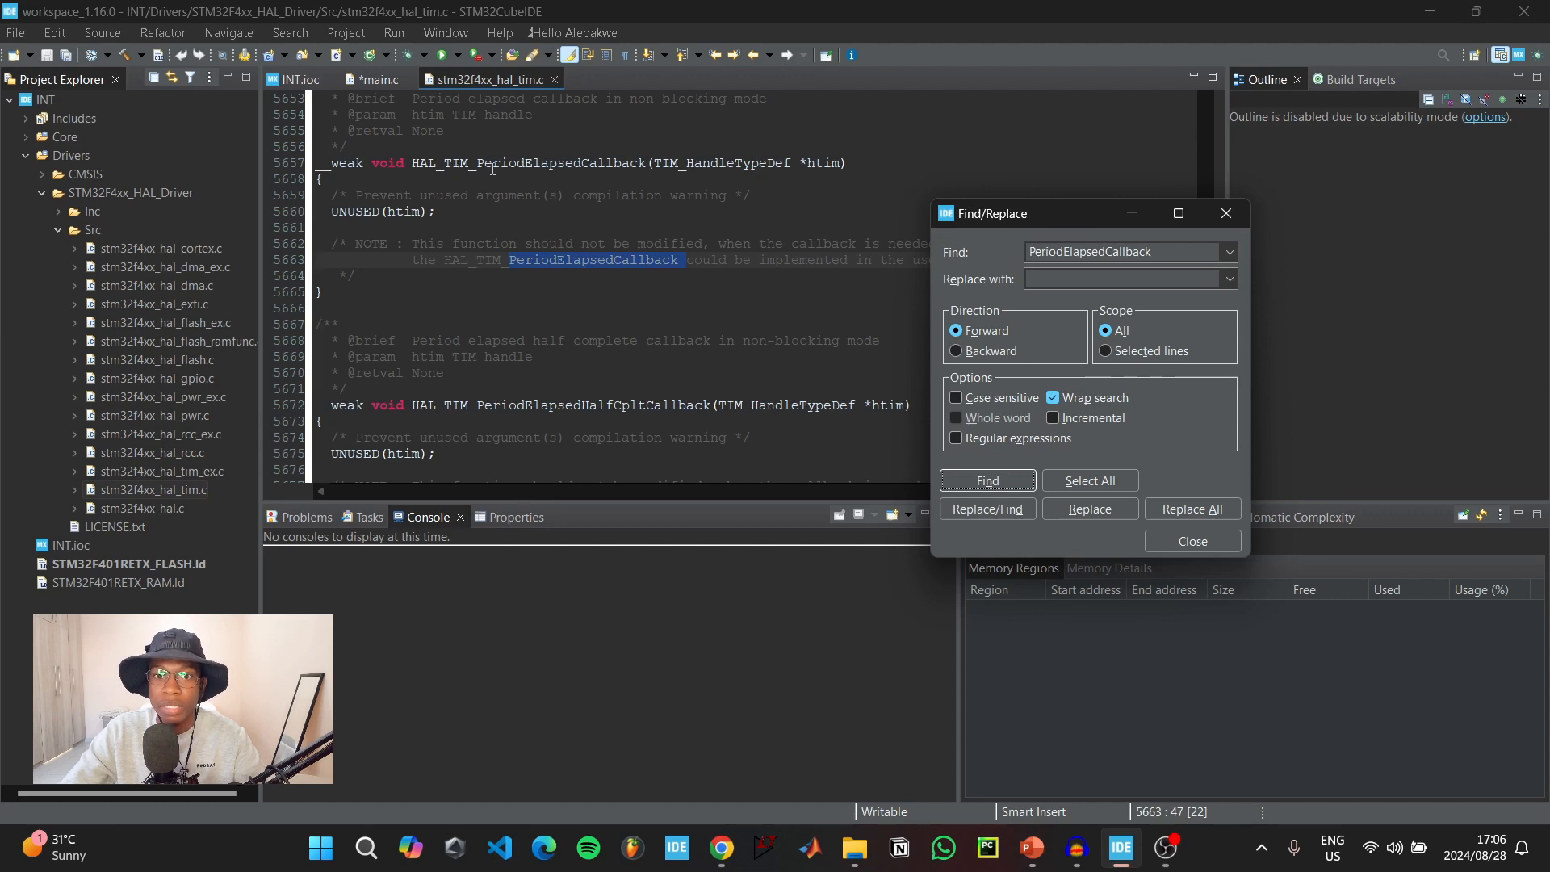
left_click(985, 481)
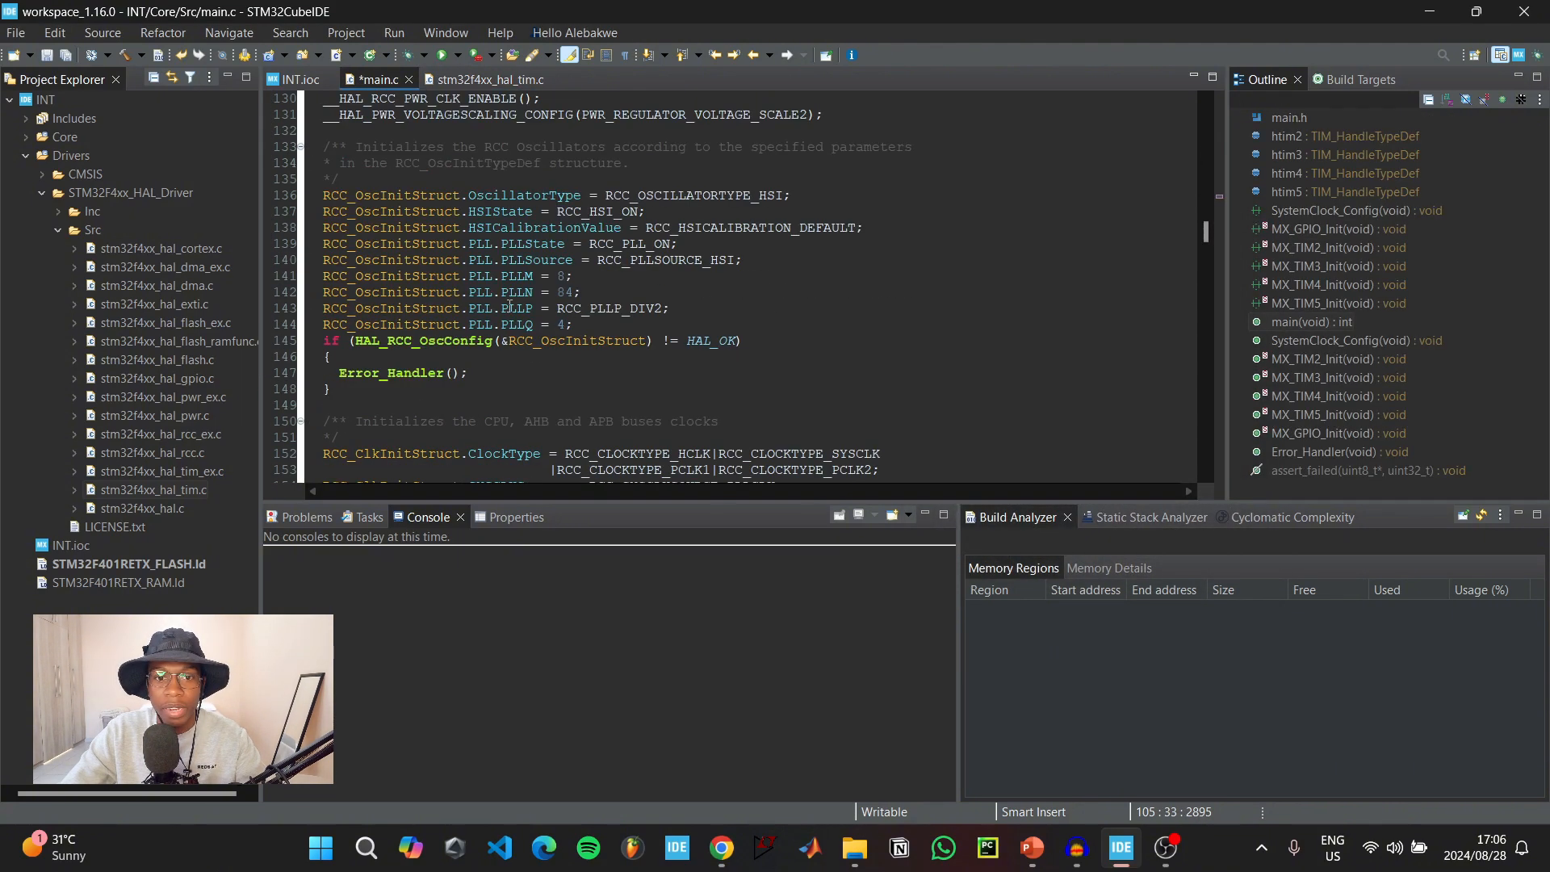
- Paste HAL_TIM_PeriodElapsedCallback into main.c under USER CODE BEGIN 4
scroll("down", 3)
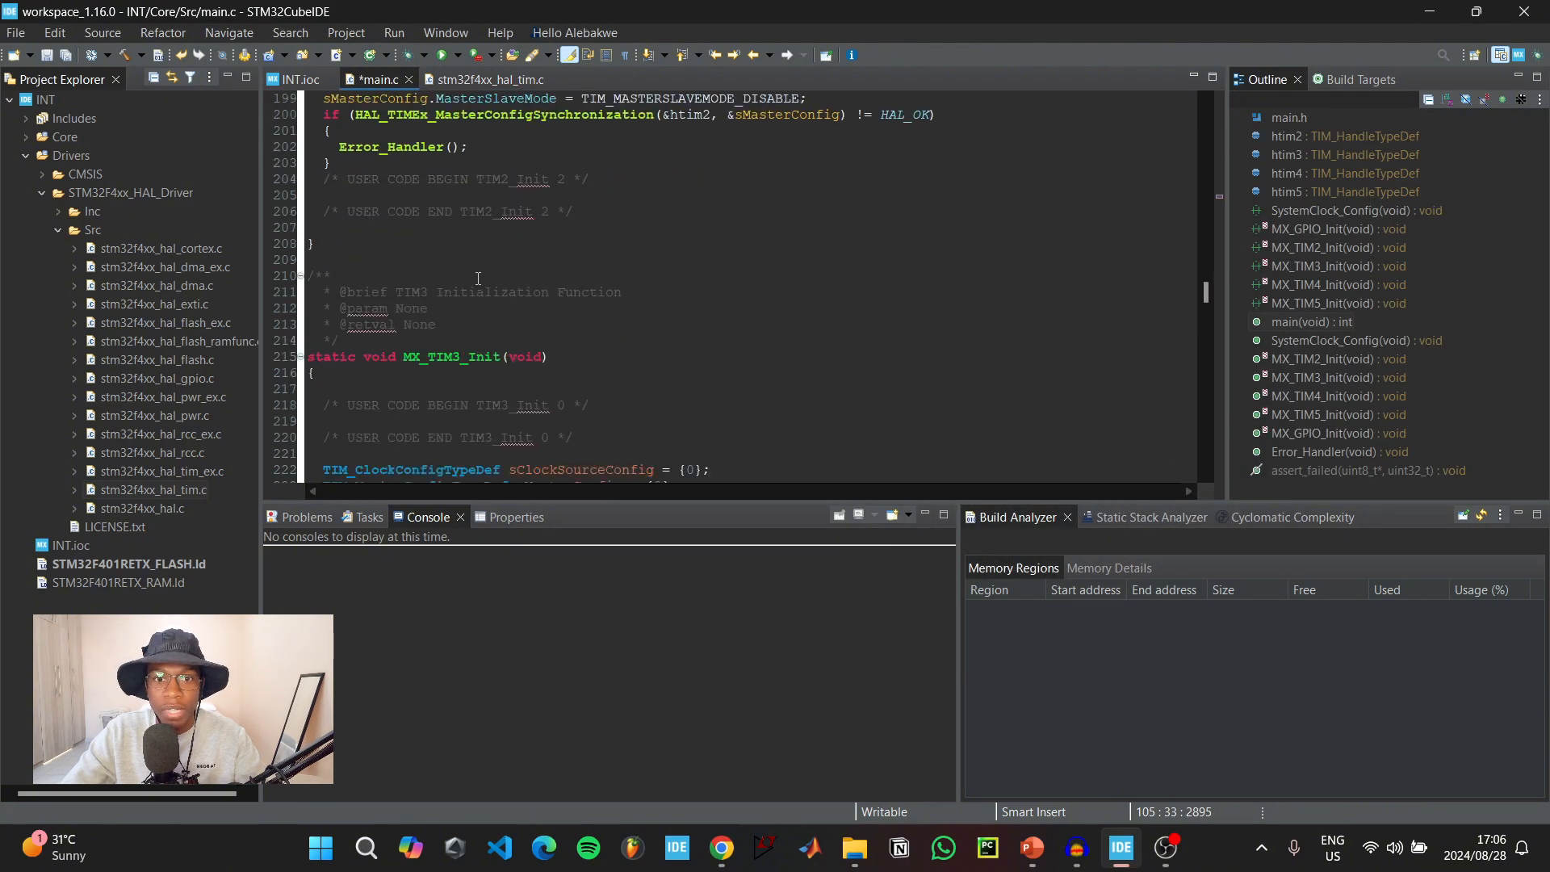
scroll("down", 3)
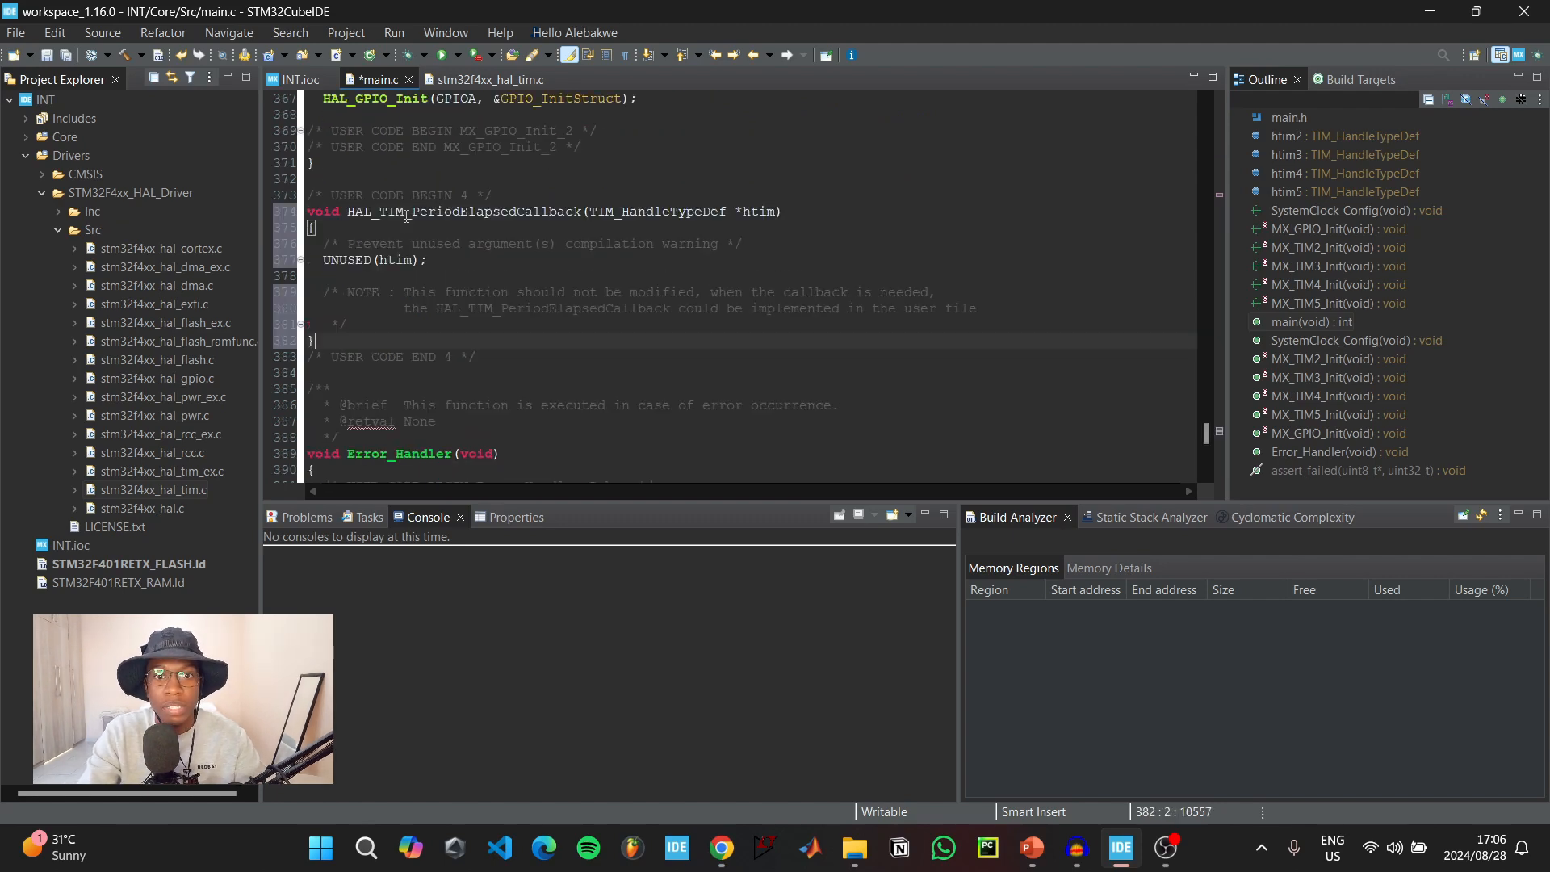
left_click(381, 324)
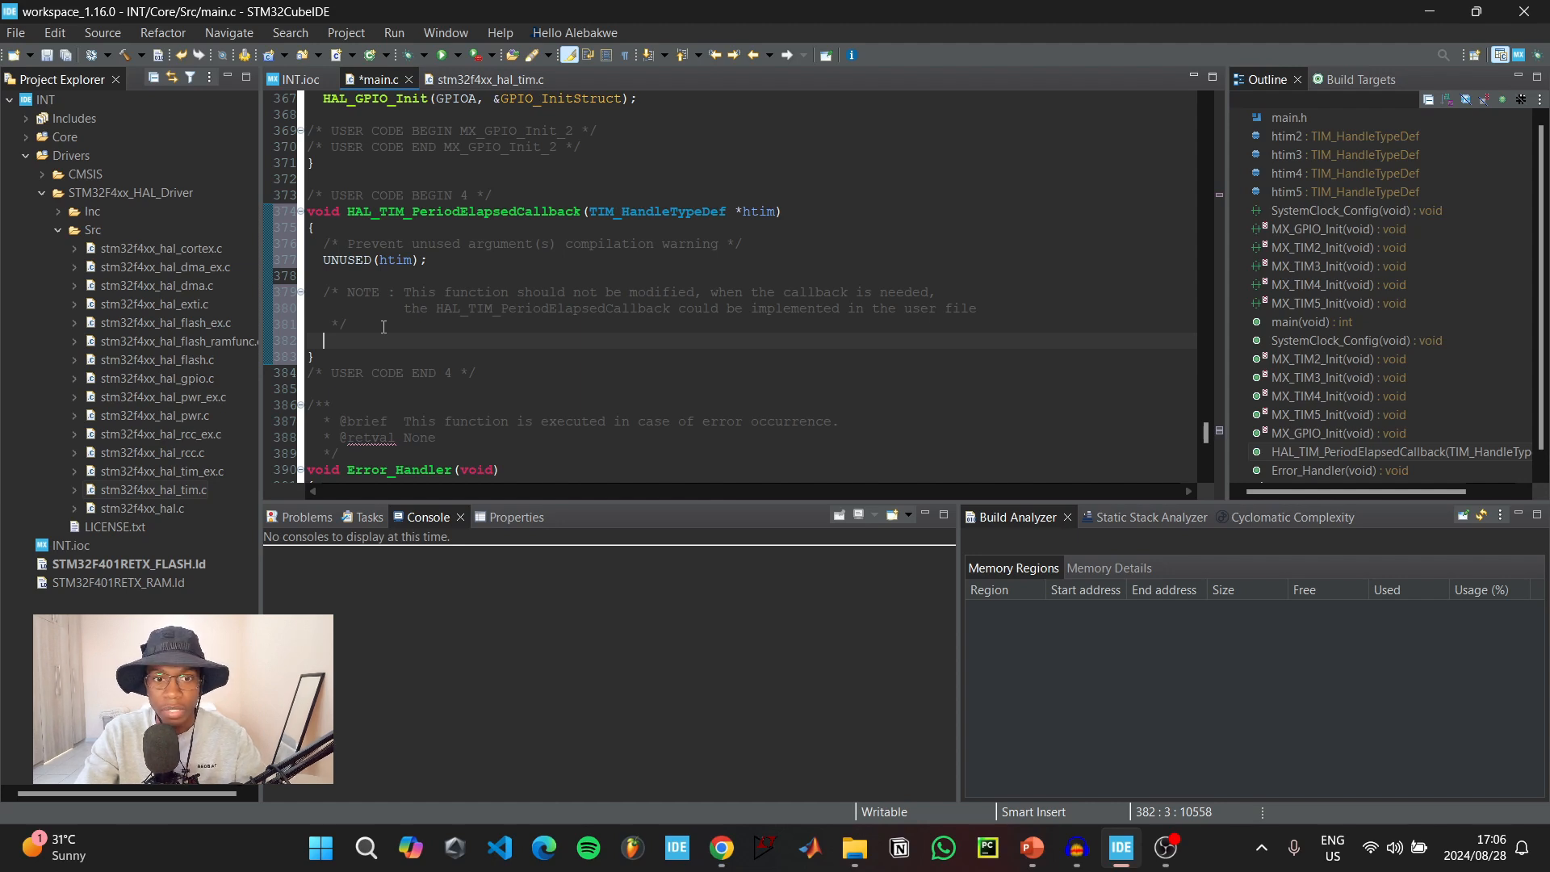
- Write the condition if (htim->Instance == TIM2) inside the period-elapsed callback
type("if")
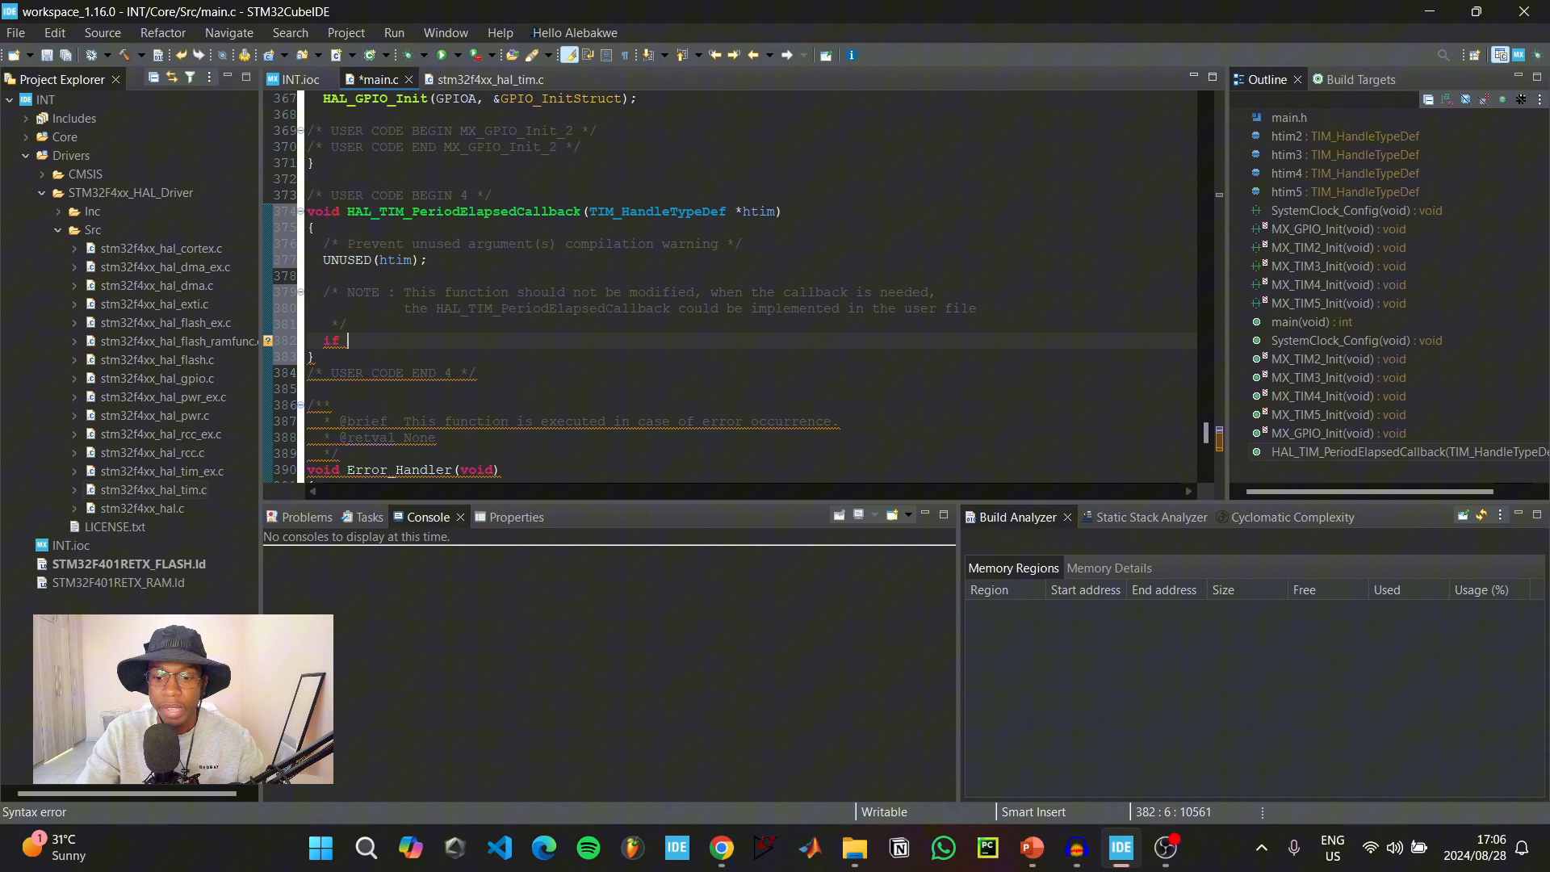
type("(h)")
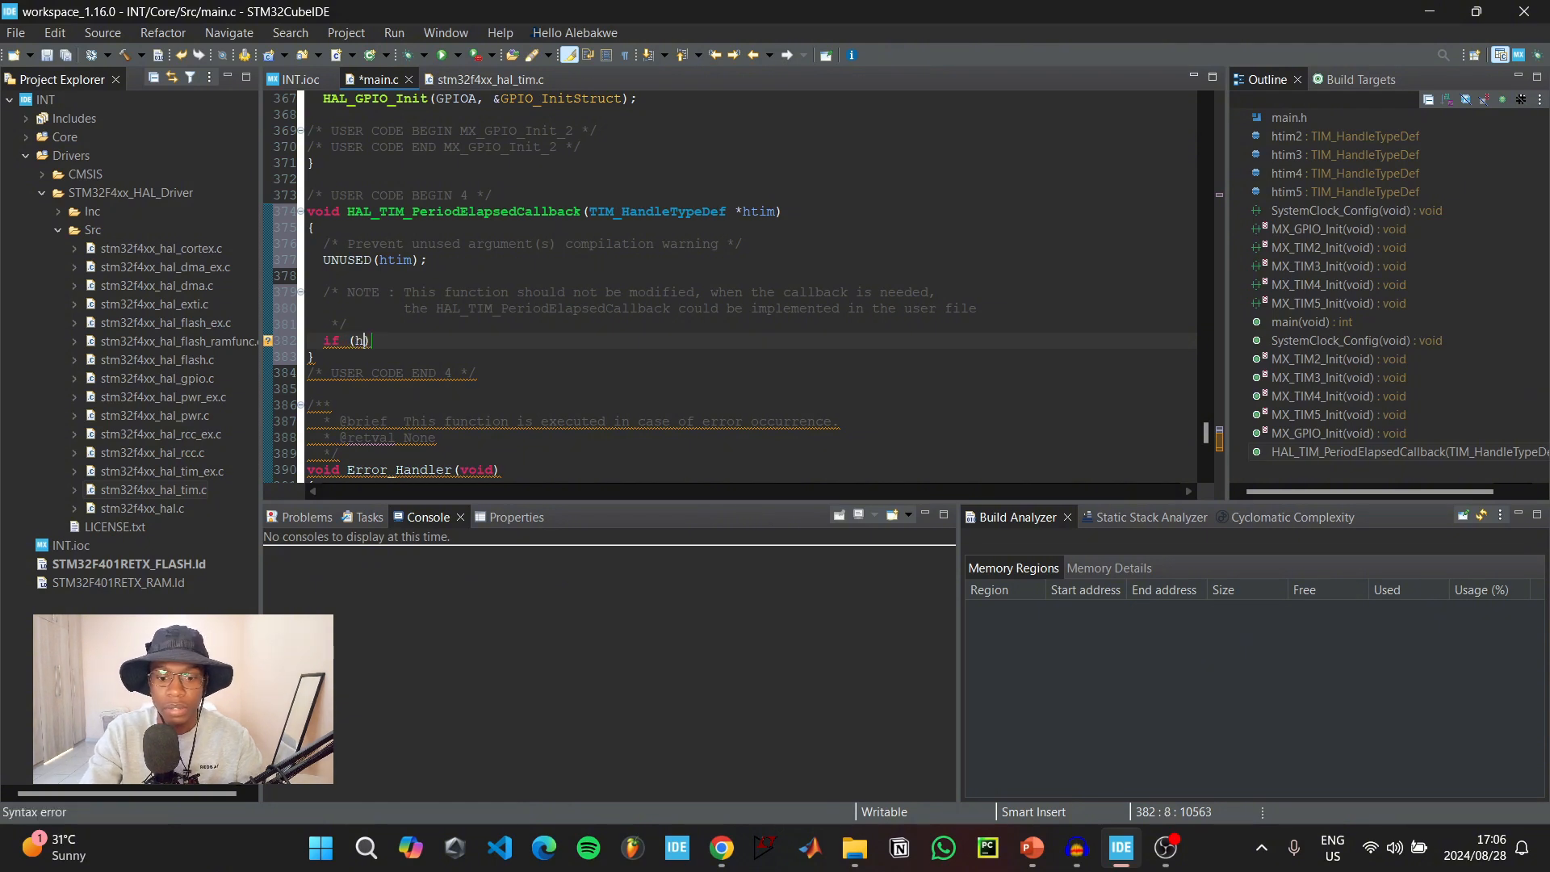
type("tim -> Instance ==")
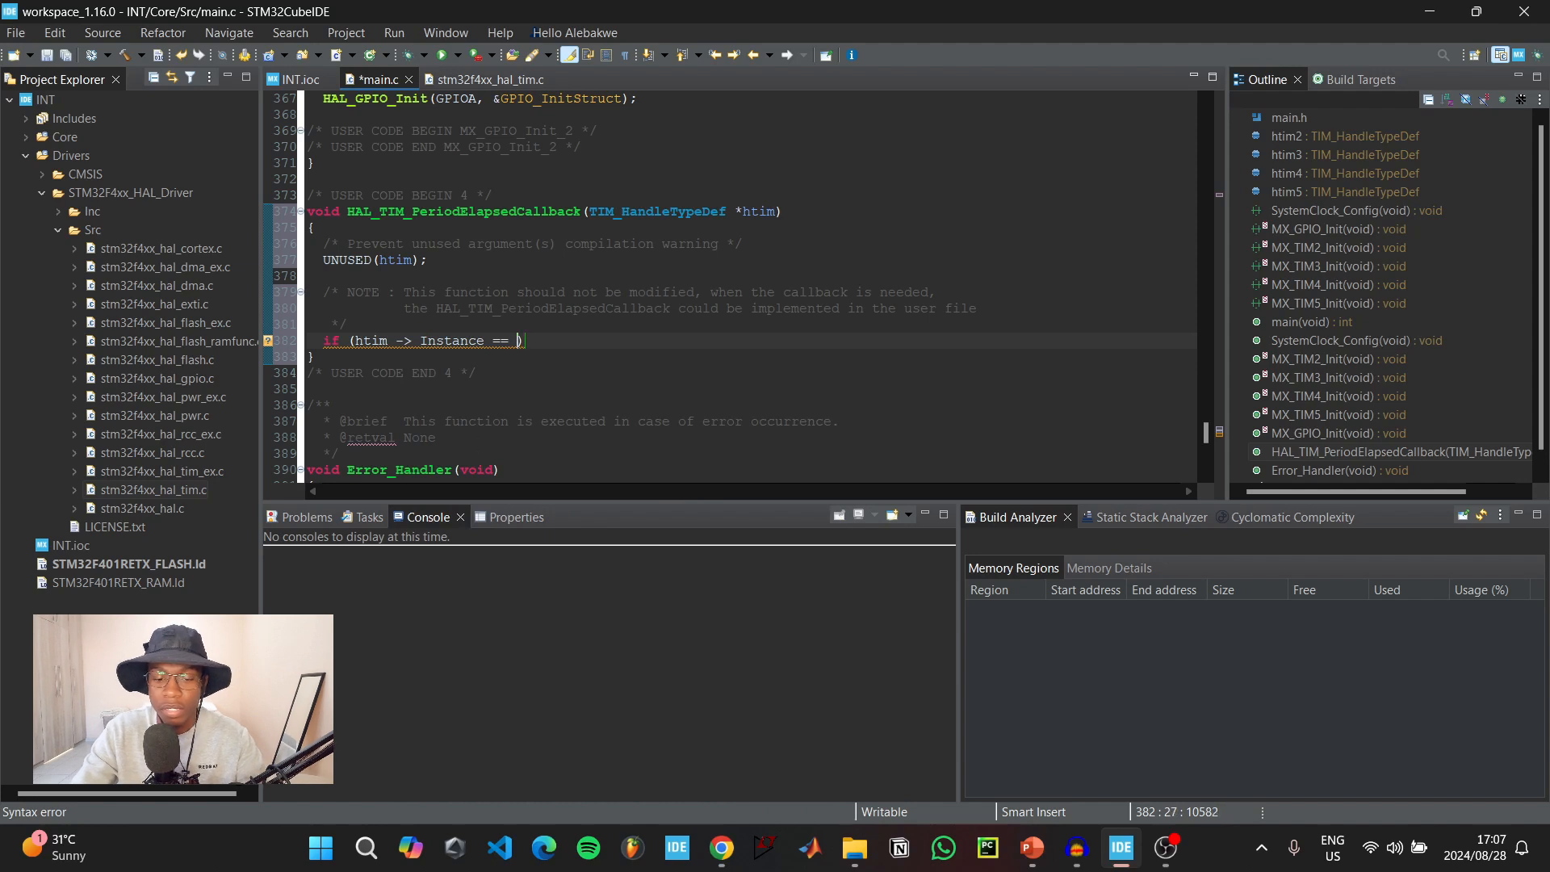
type("TIM)")
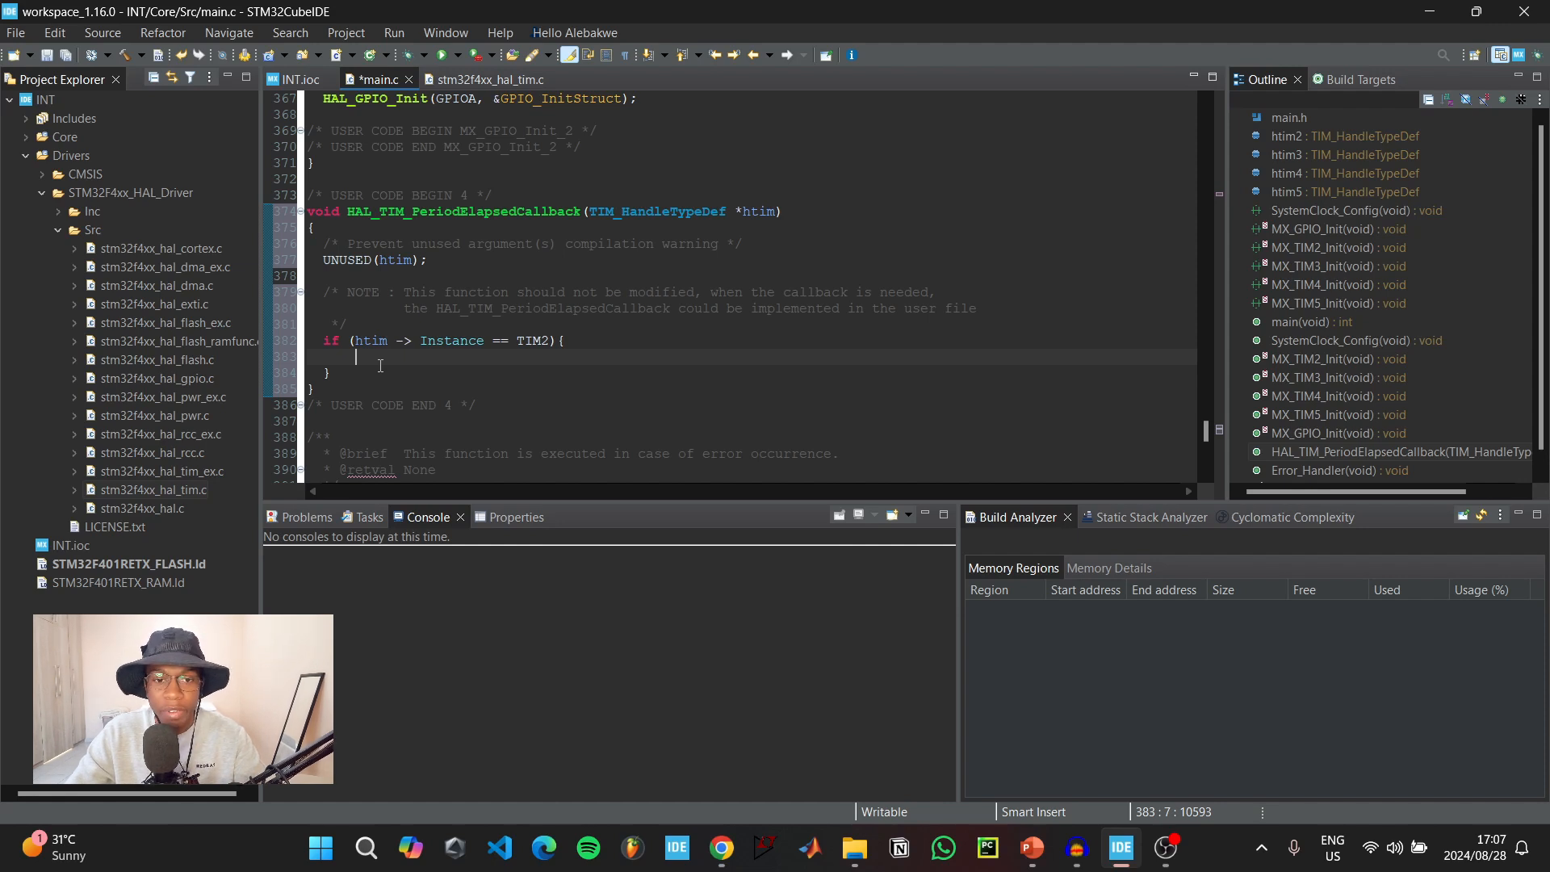
- Add HAL_GPIO_TogglePin(GPIOA, GPIO_PIN_5), duplicate the block to four and select the second TIM2 to edit
type("H")
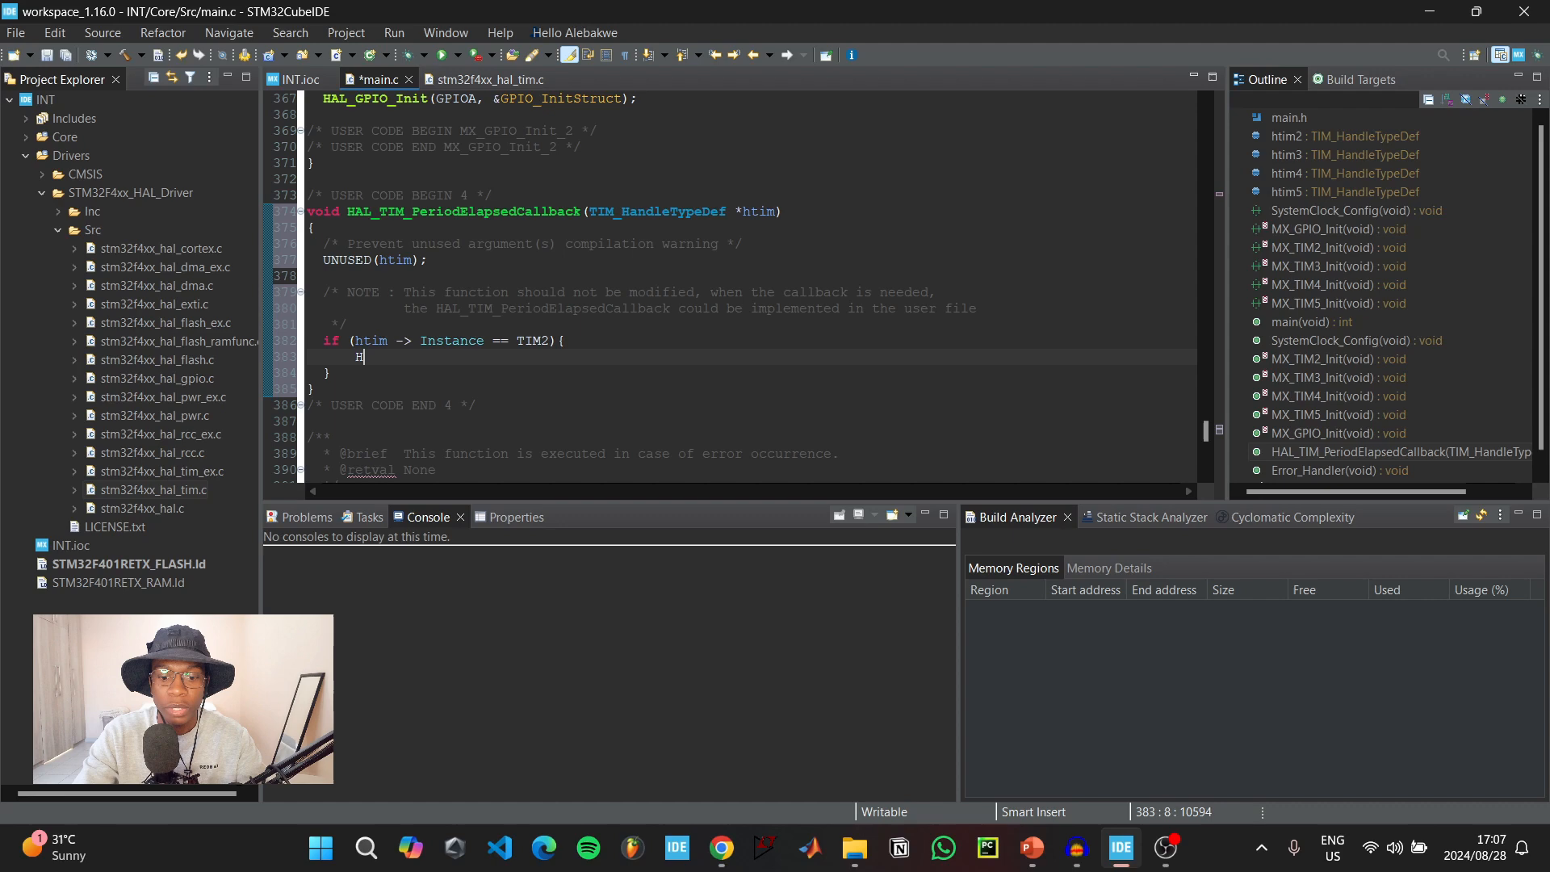
type("AL_GP")
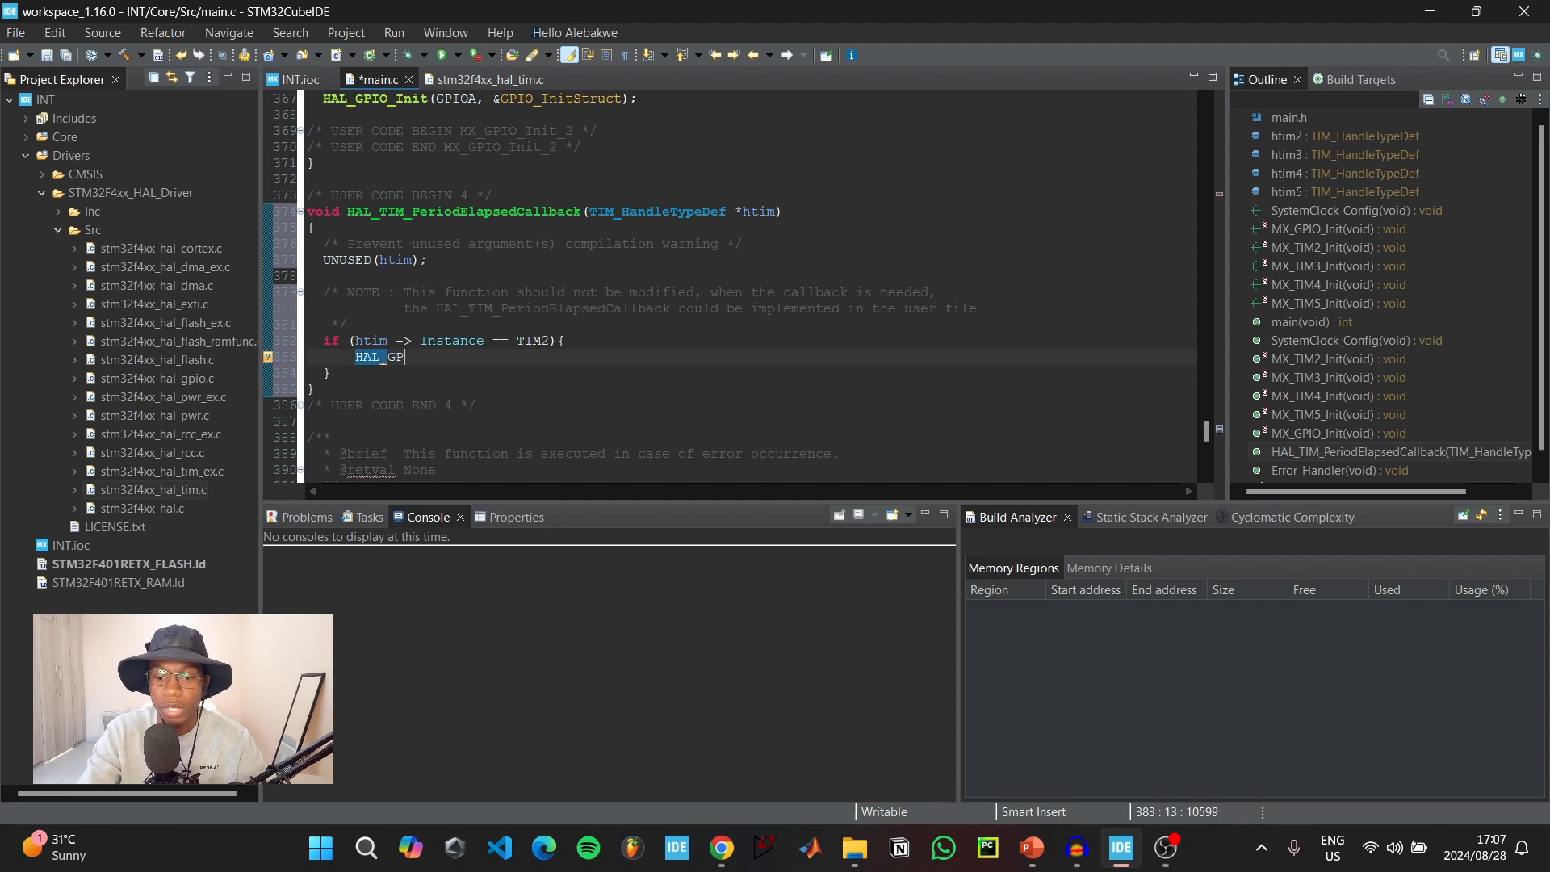
type("IO_TogglePin(GPIOA, GPIO )")
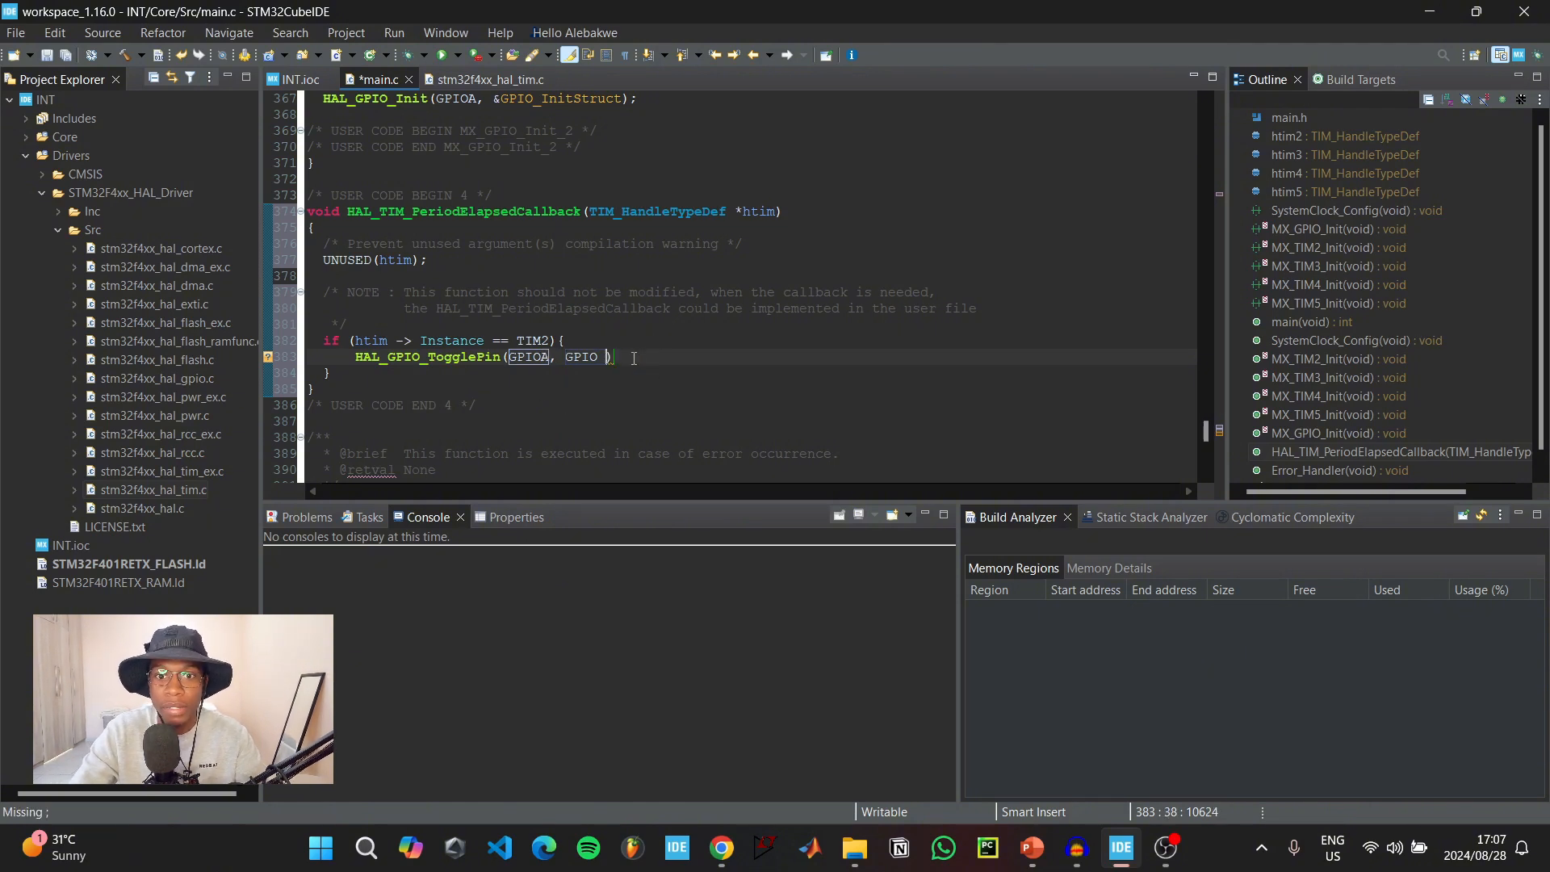
type("PIN_5")
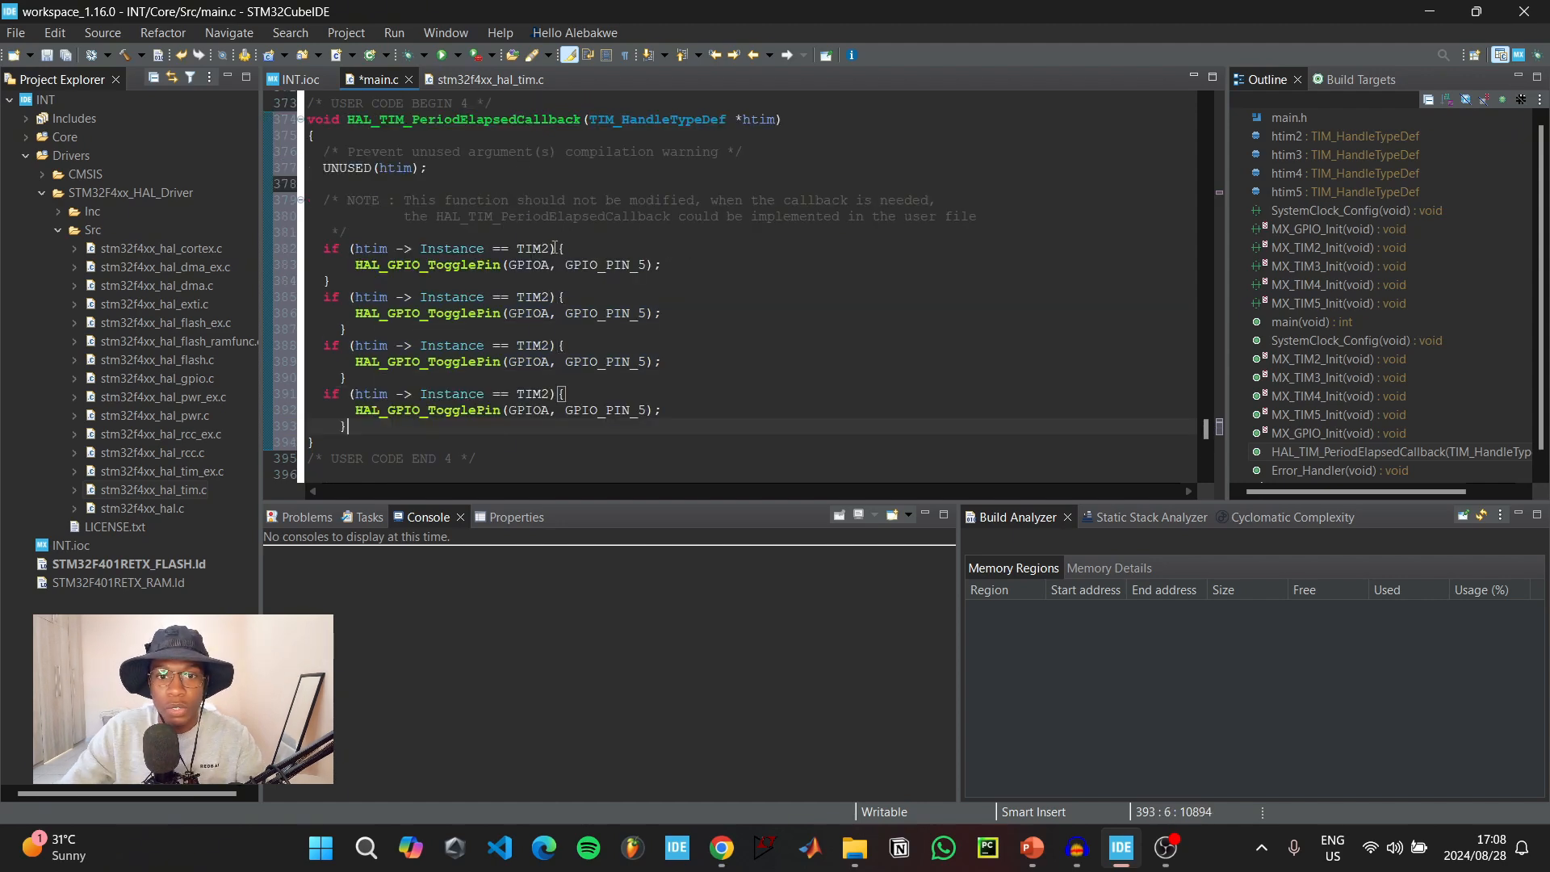
double_click(531, 297)
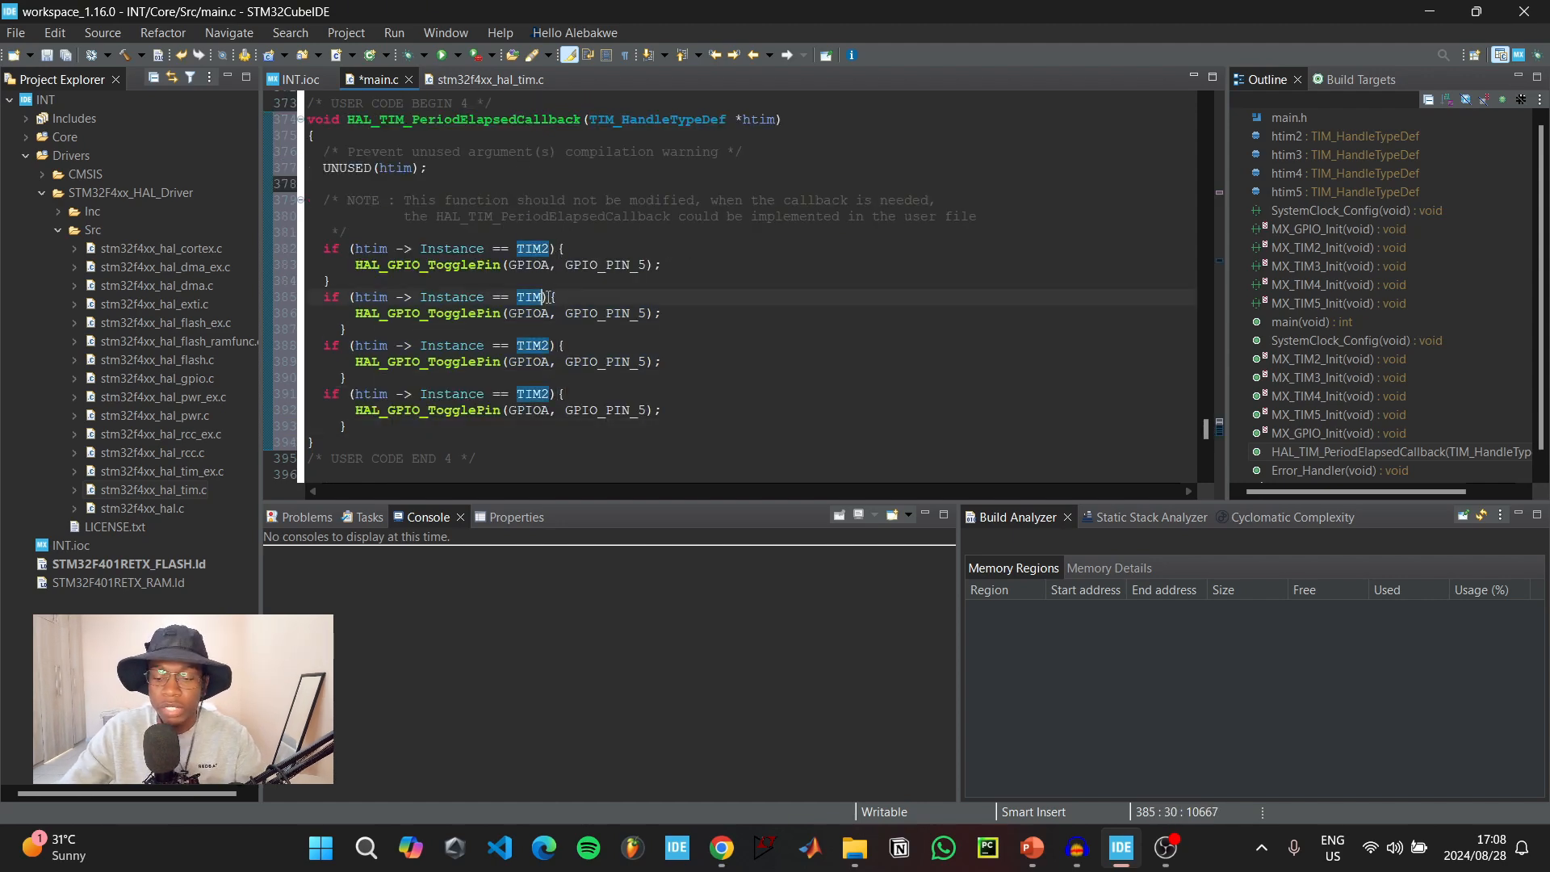